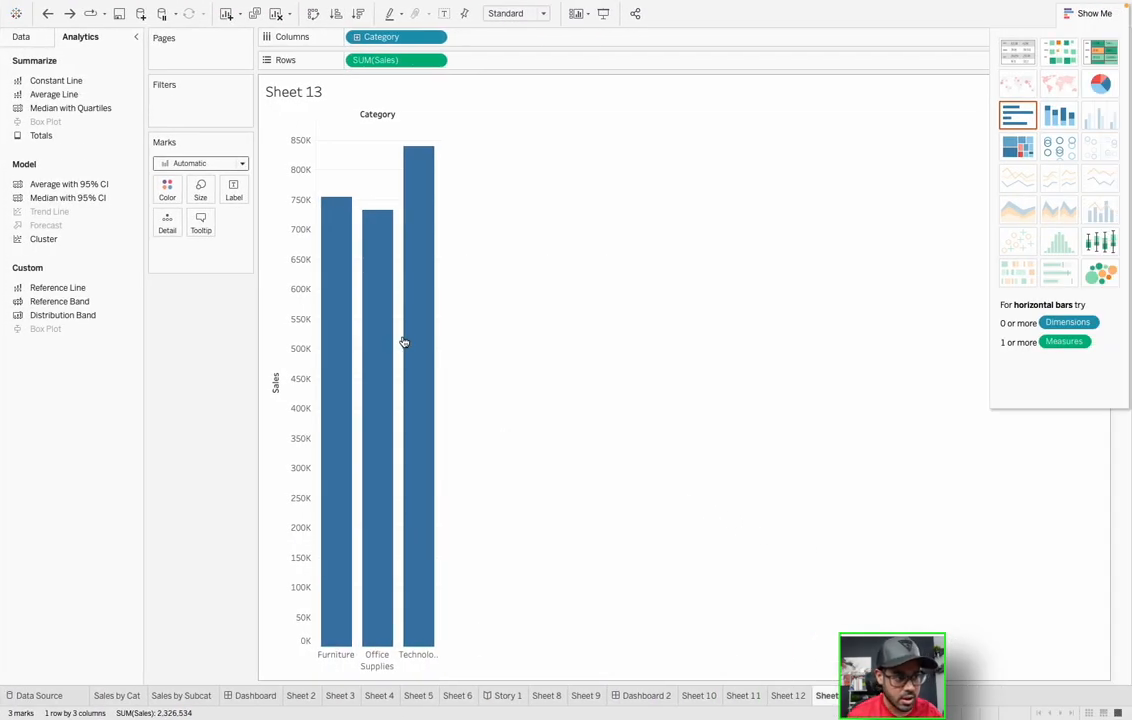
Show the Data pane, review the Category filter's three checked categories and close it unchanged.
{"action": "left_click", "coordinate": [20, 36]}
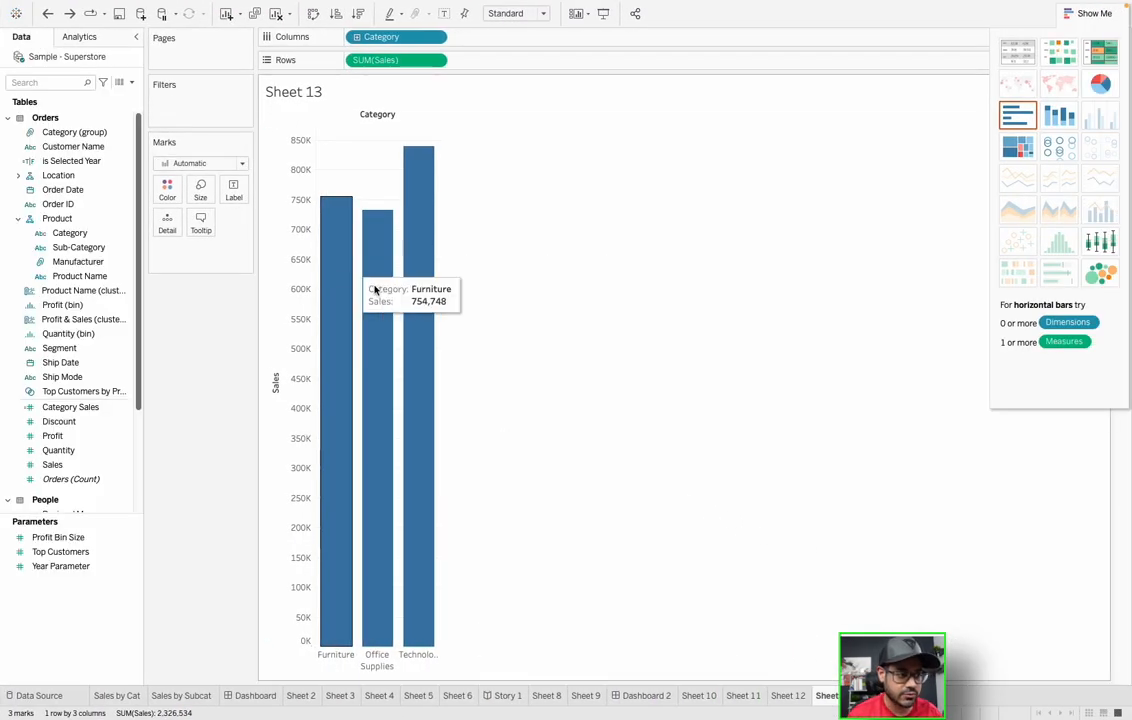
{"action": "mouse_move", "coordinate": [320, 170]}
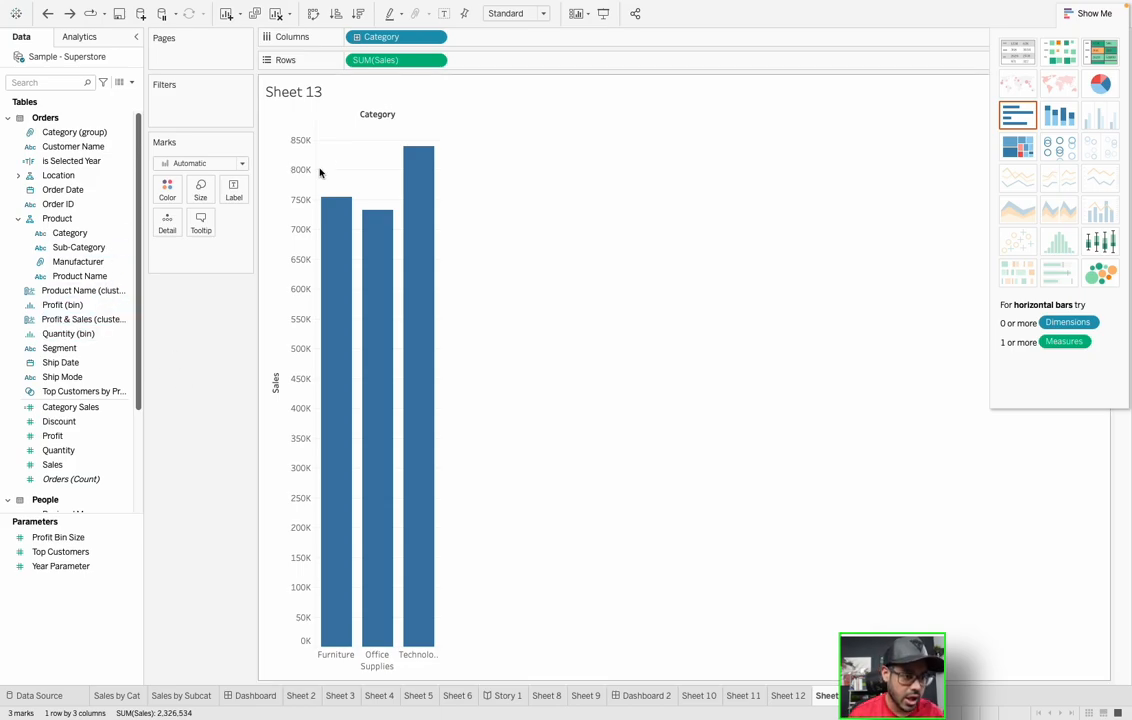
{"action": "left_click", "coordinate": [64, 304]}
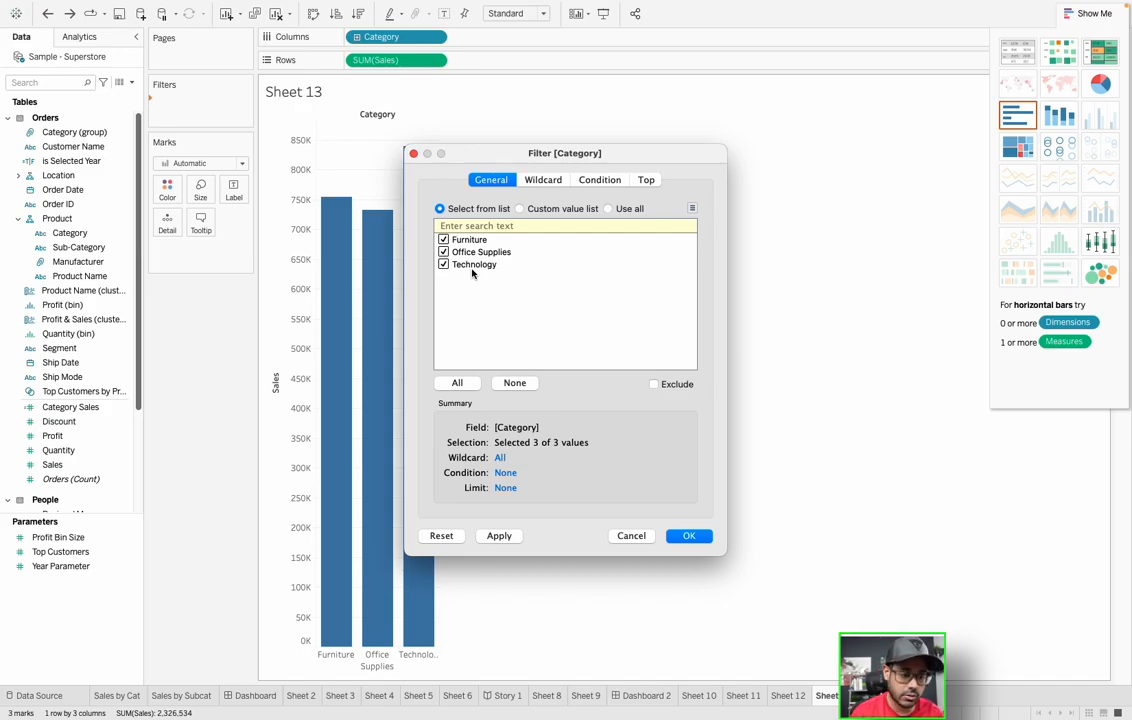
{"action": "mouse_move", "coordinate": [432, 172]}
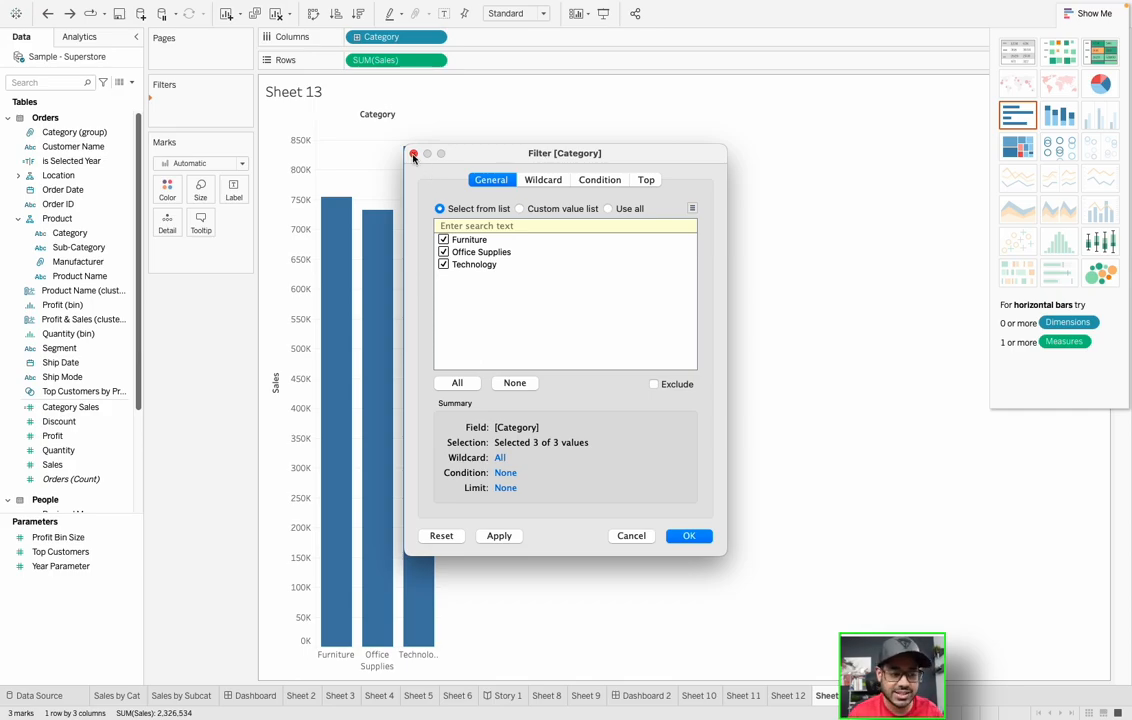
{"action": "left_click", "coordinate": [414, 152]}
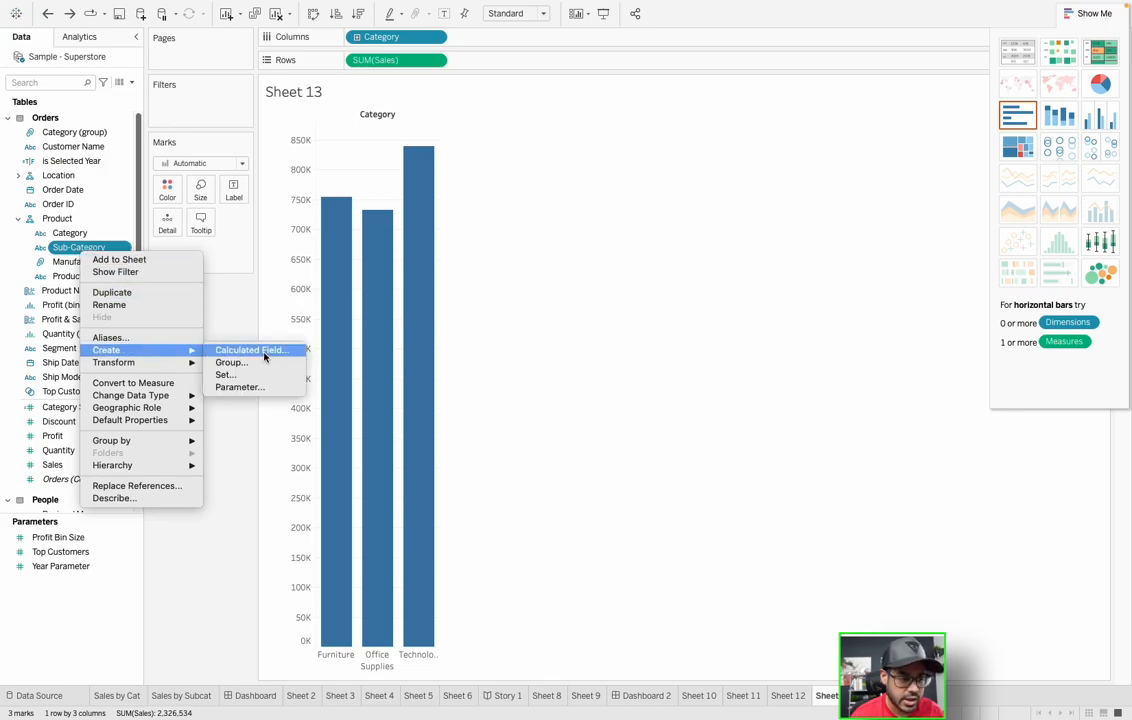
Create a Sub-Category Set including Accessories and other chosen sub-categories.
{"action": "left_click", "coordinate": [224, 374]}
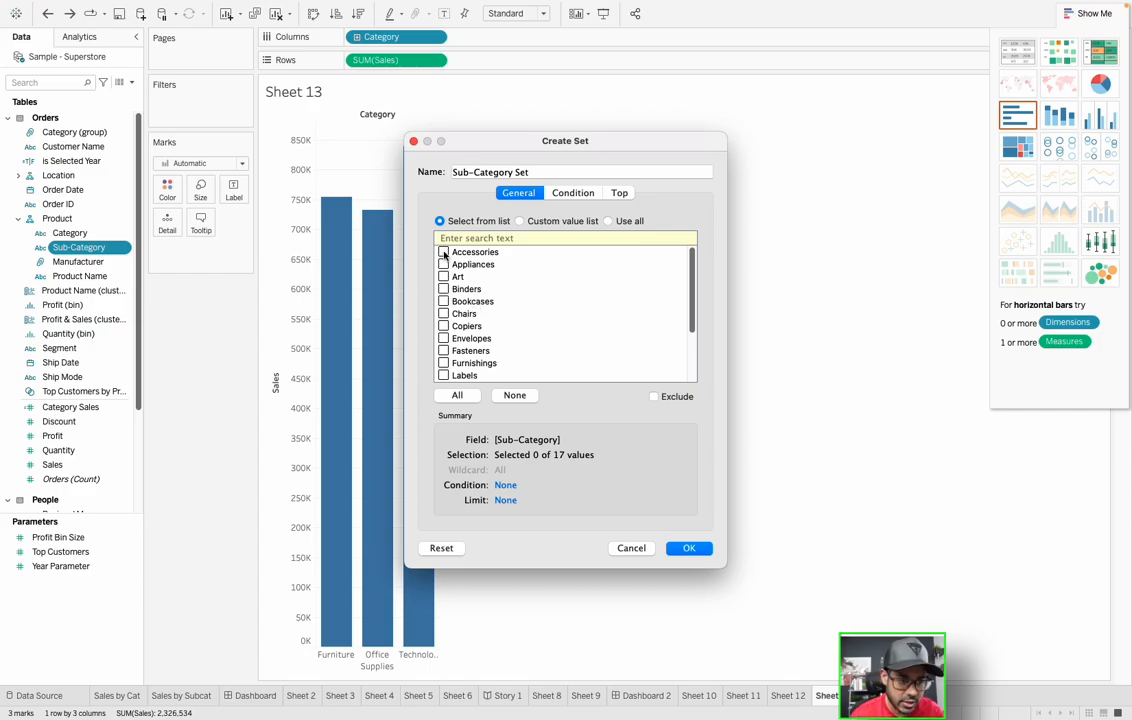
{"action": "left_click", "coordinate": [444, 264]}
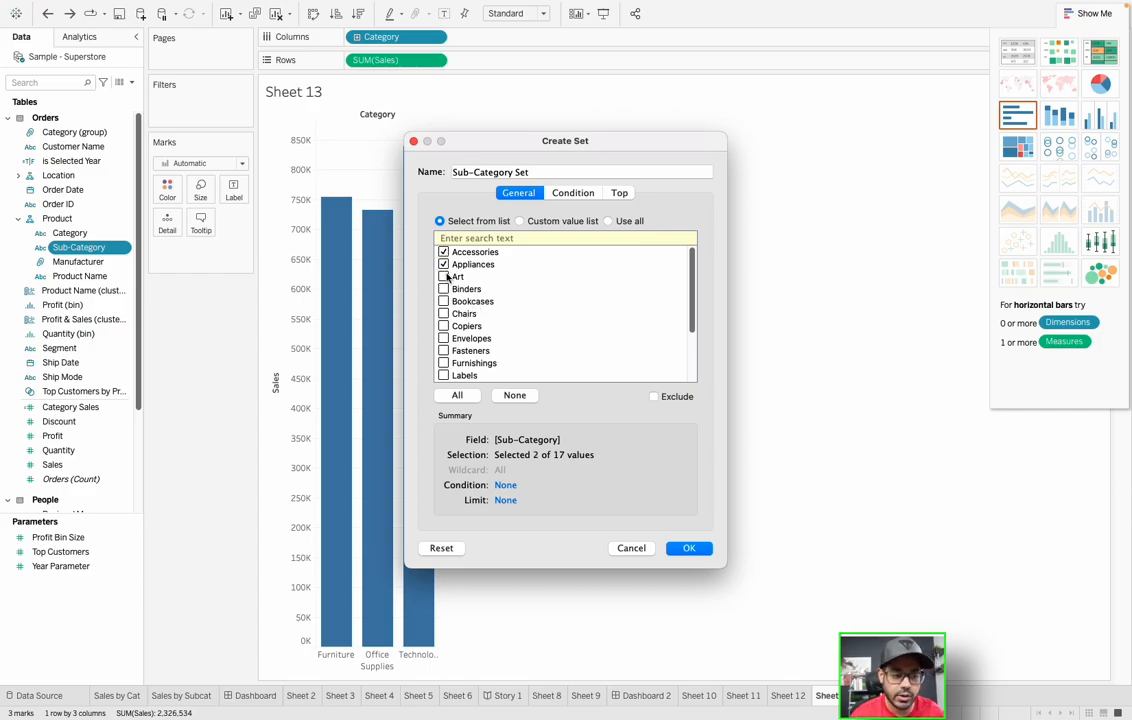
{"action": "left_click", "coordinate": [464, 276]}
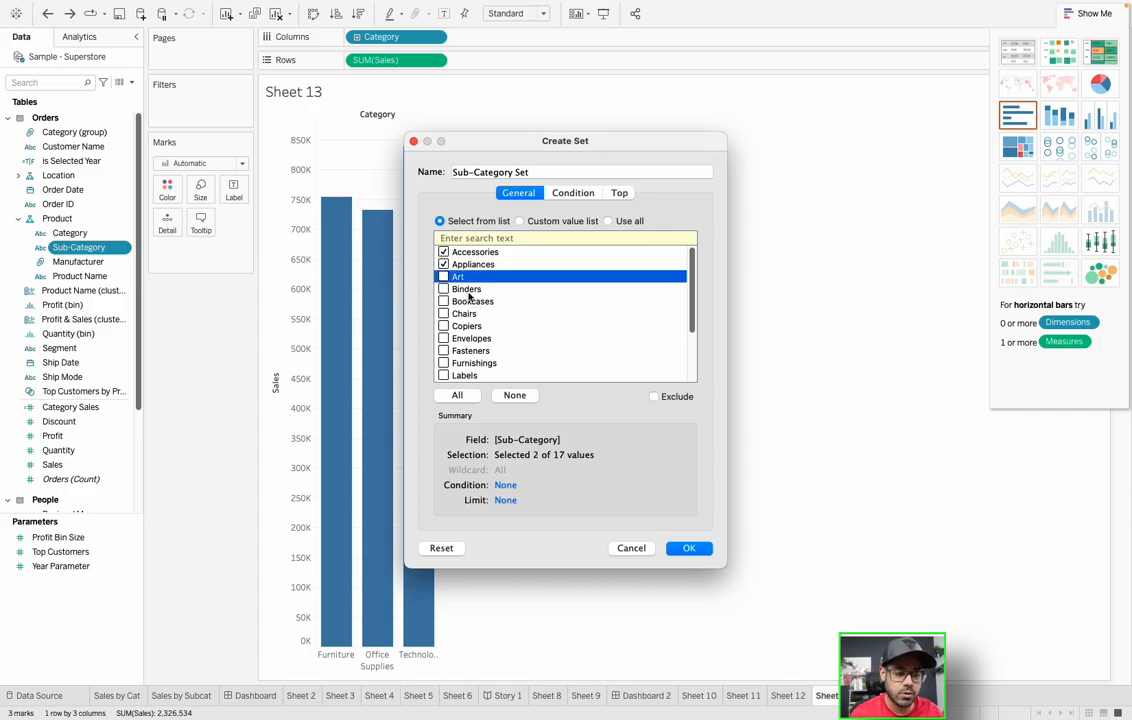
{"action": "left_click", "coordinate": [444, 276]}
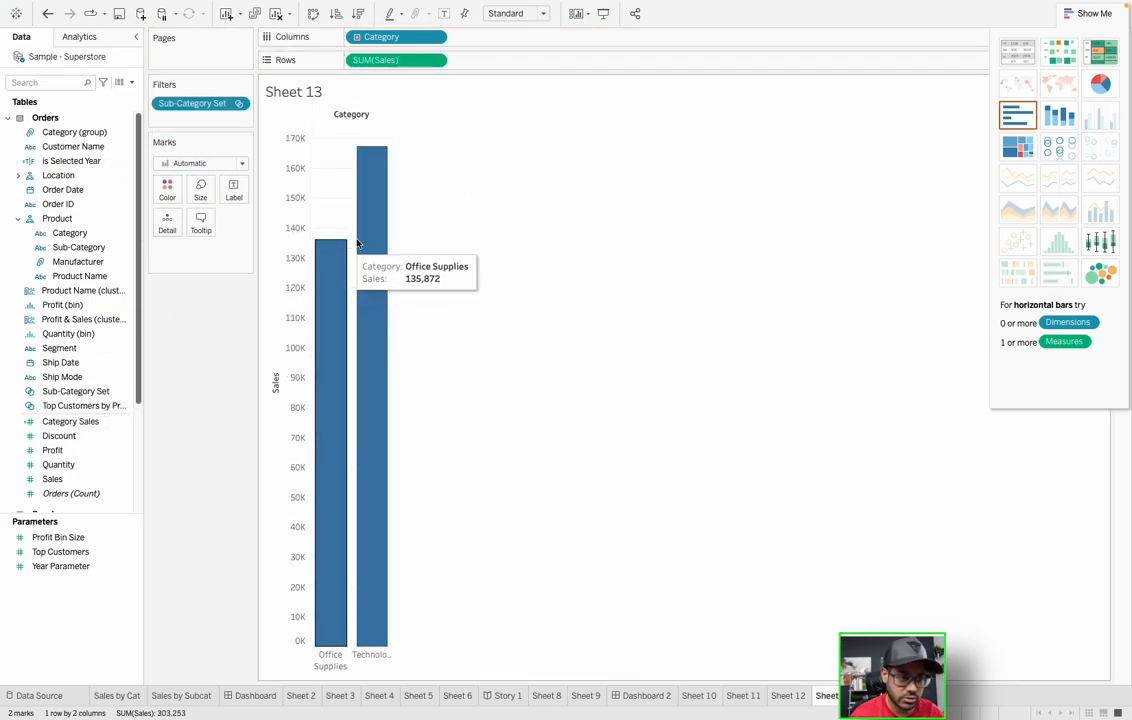
{"action": "mouse_move", "coordinate": [328, 432]}
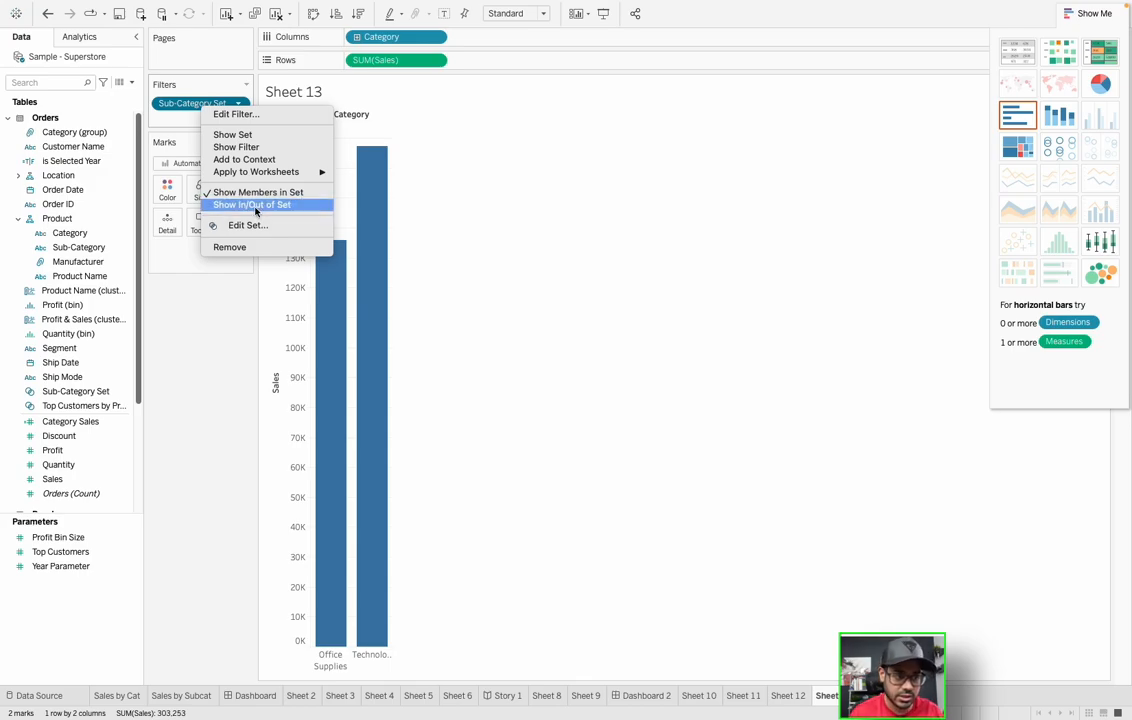
Filter by In/Out of the set, then return the chart to all three categories.
{"action": "left_click", "coordinate": [252, 204]}
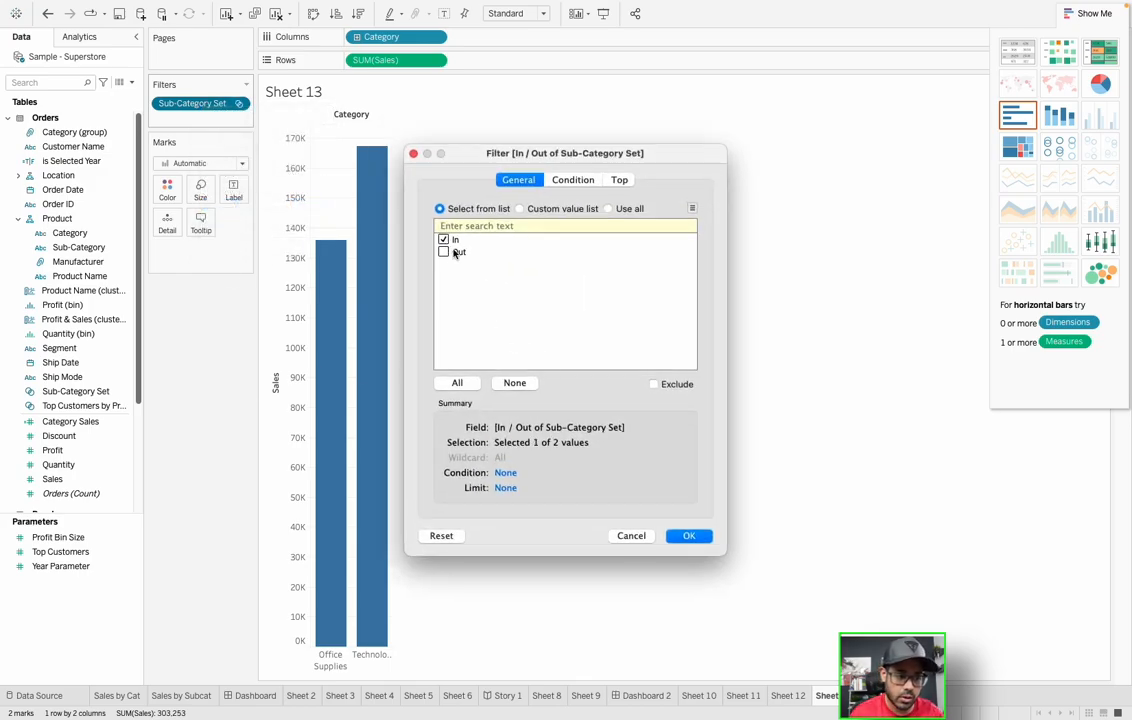
{"action": "left_click", "coordinate": [688, 536]}
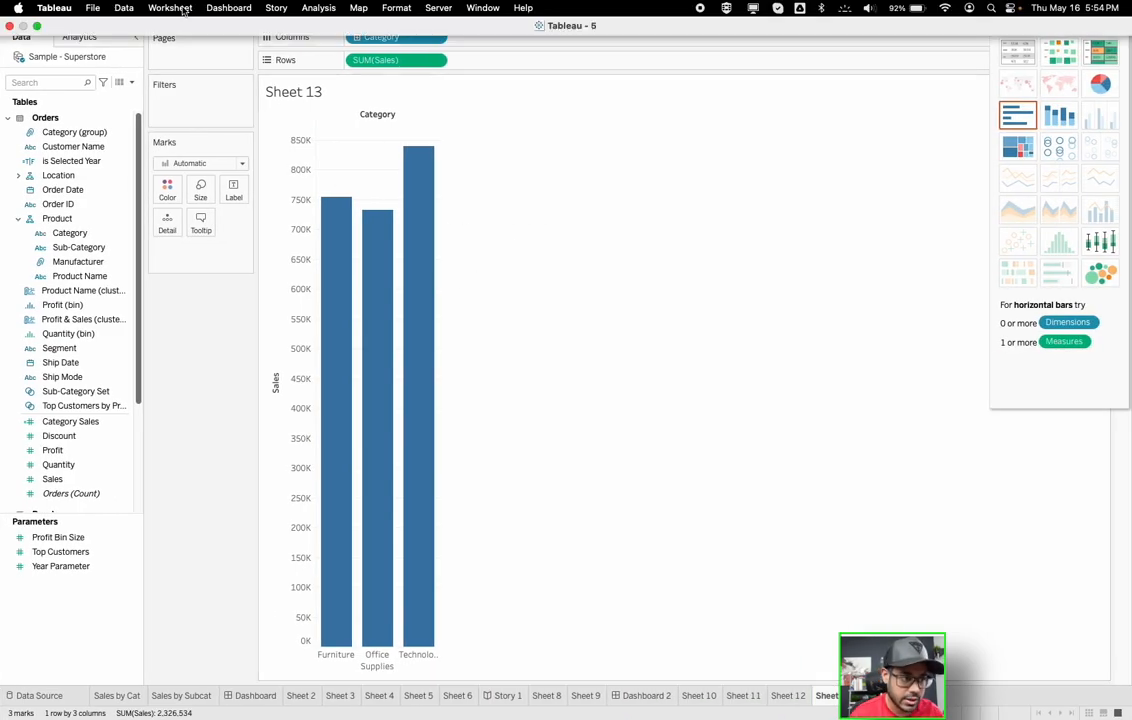
Start a new Highlight action from Worksheet > Actions.
{"action": "left_click", "coordinate": [170, 8]}
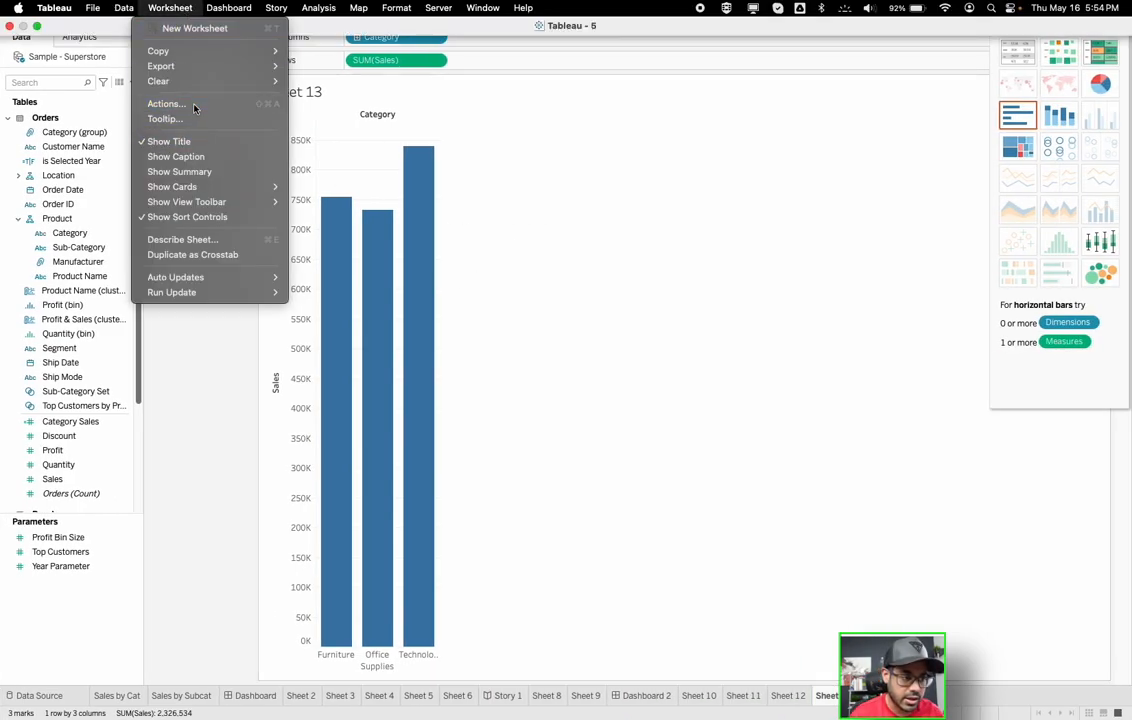
{"action": "left_click", "coordinate": [164, 104]}
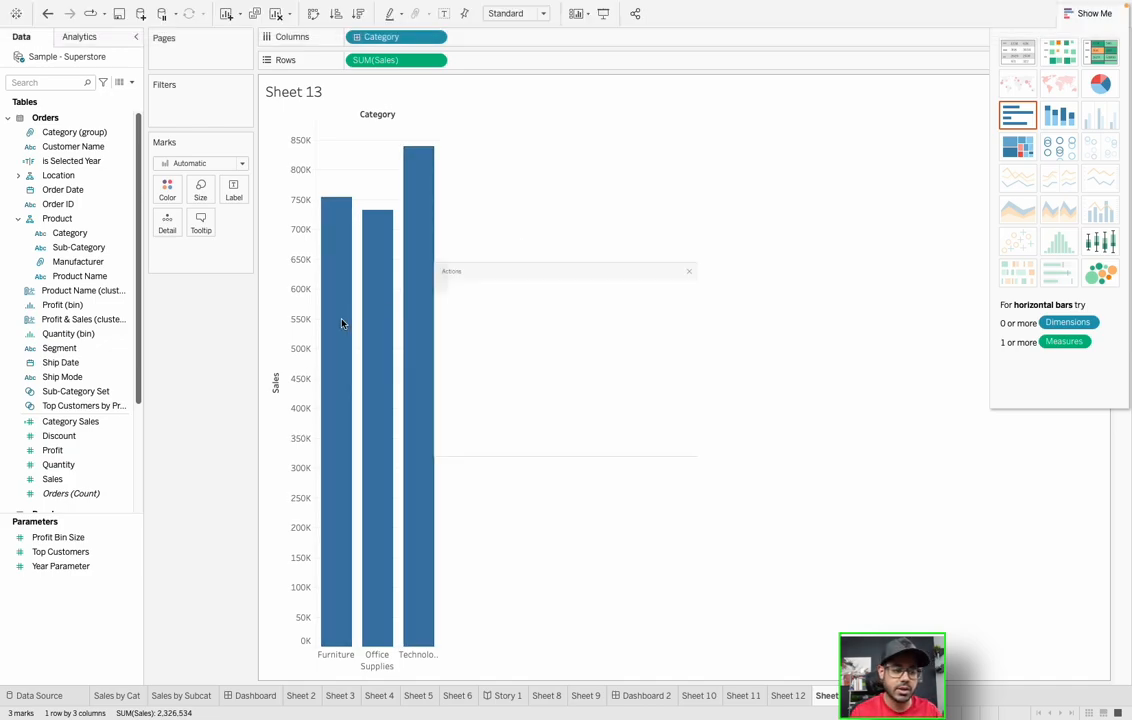
{"action": "left_click", "coordinate": [404, 452]}
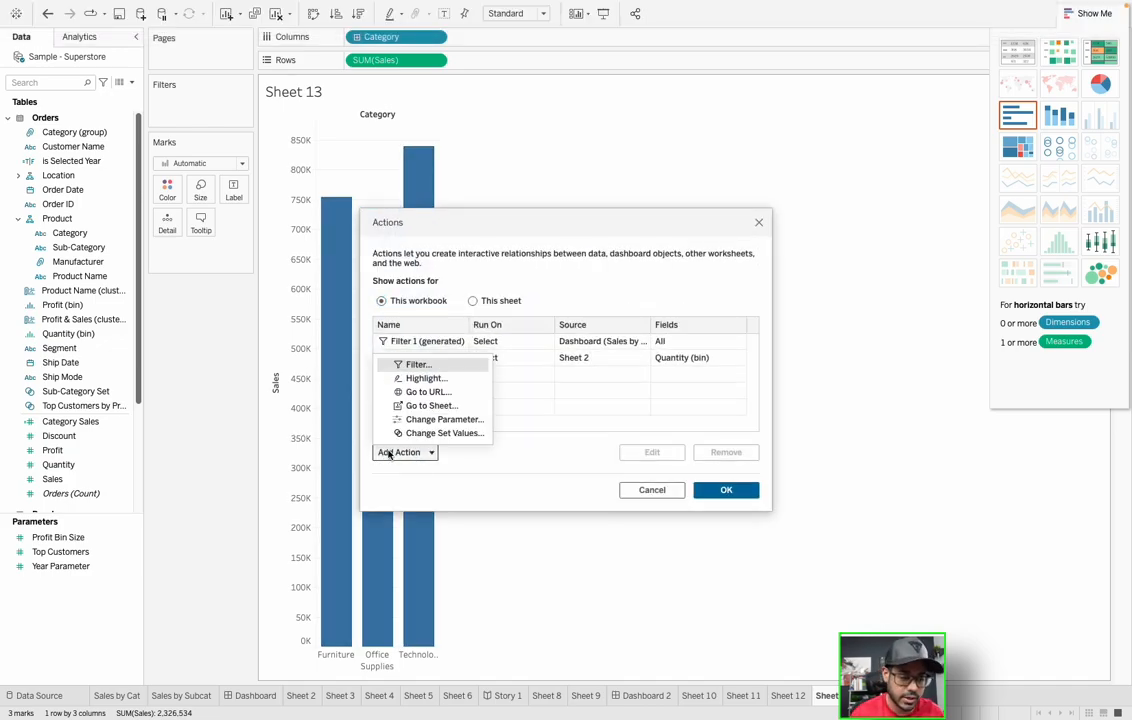
{"action": "left_click", "coordinate": [426, 378]}
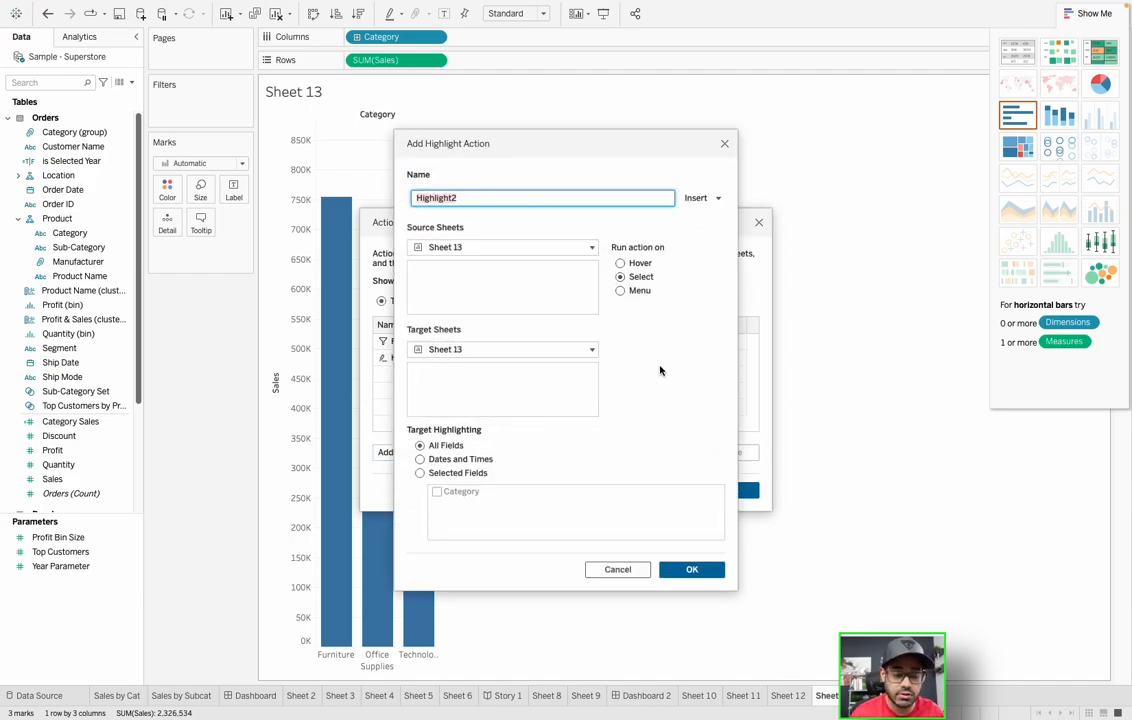
{"action": "mouse_move", "coordinate": [620, 298]}
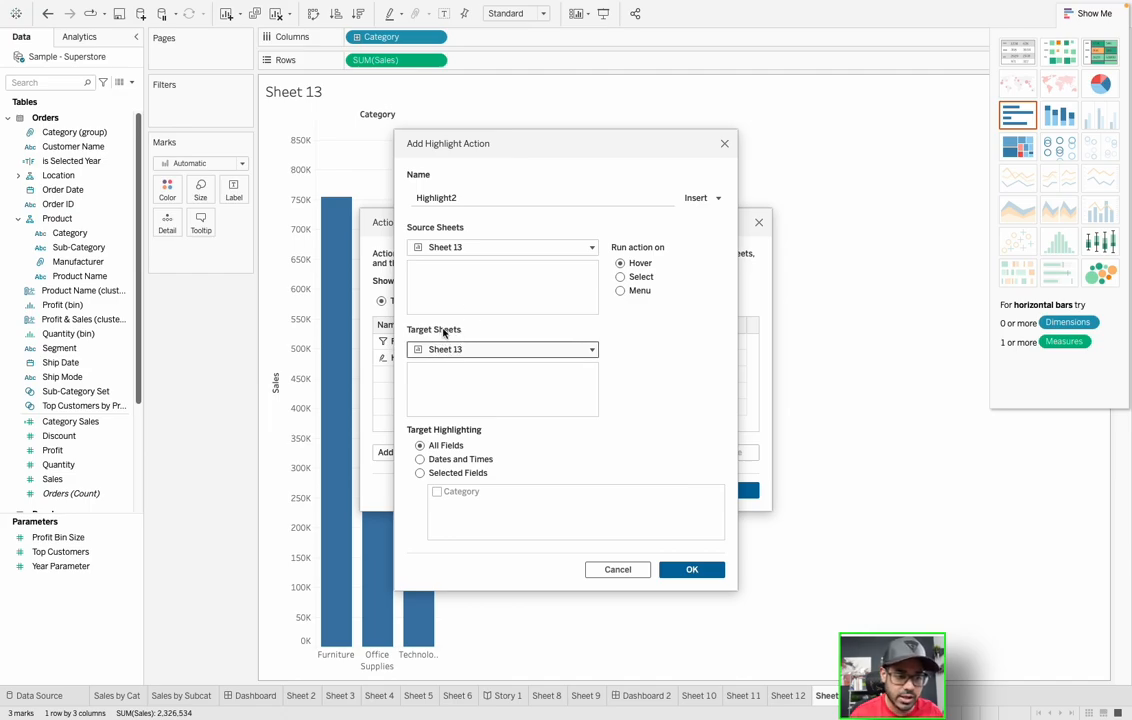
{"action": "mouse_move", "coordinate": [472, 364]}
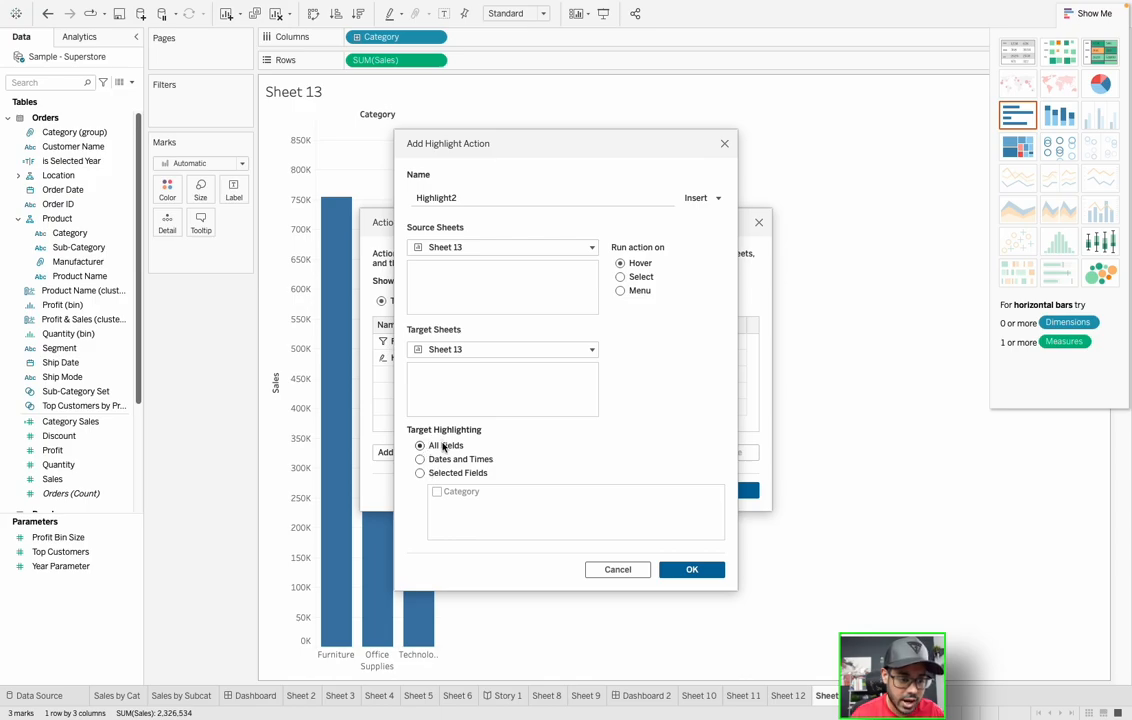
Make the hover action highlight on Selected Fields > Category and save it.
{"action": "left_click", "coordinate": [420, 472]}
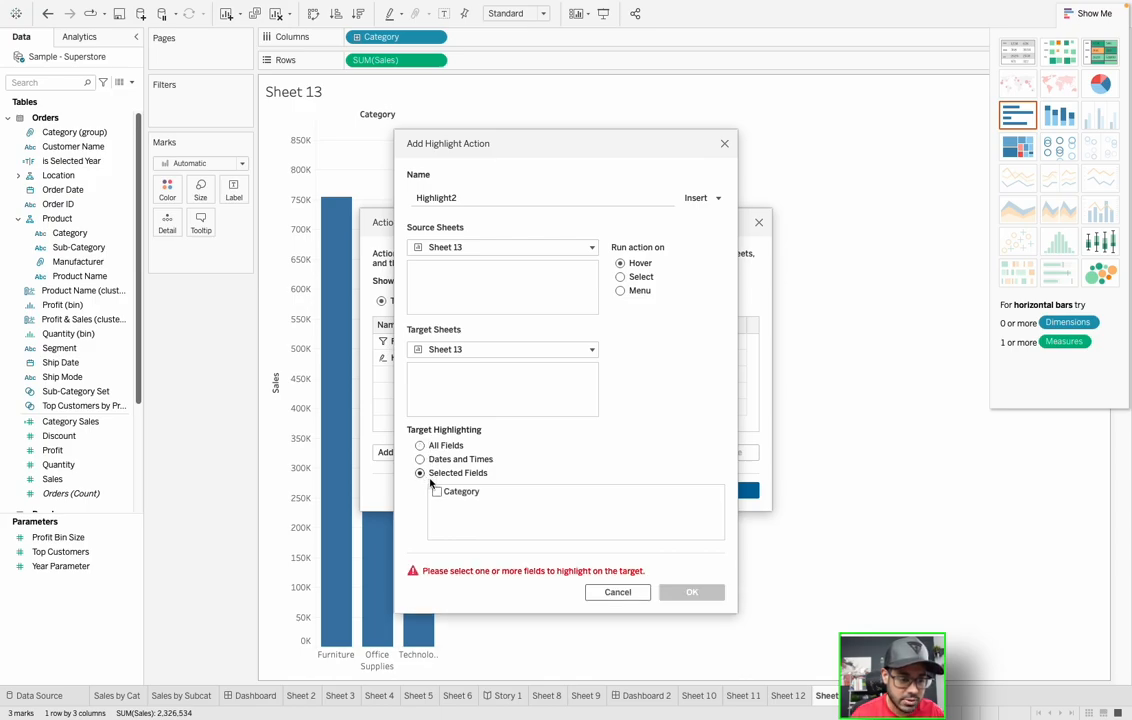
{"action": "left_click", "coordinate": [436, 492]}
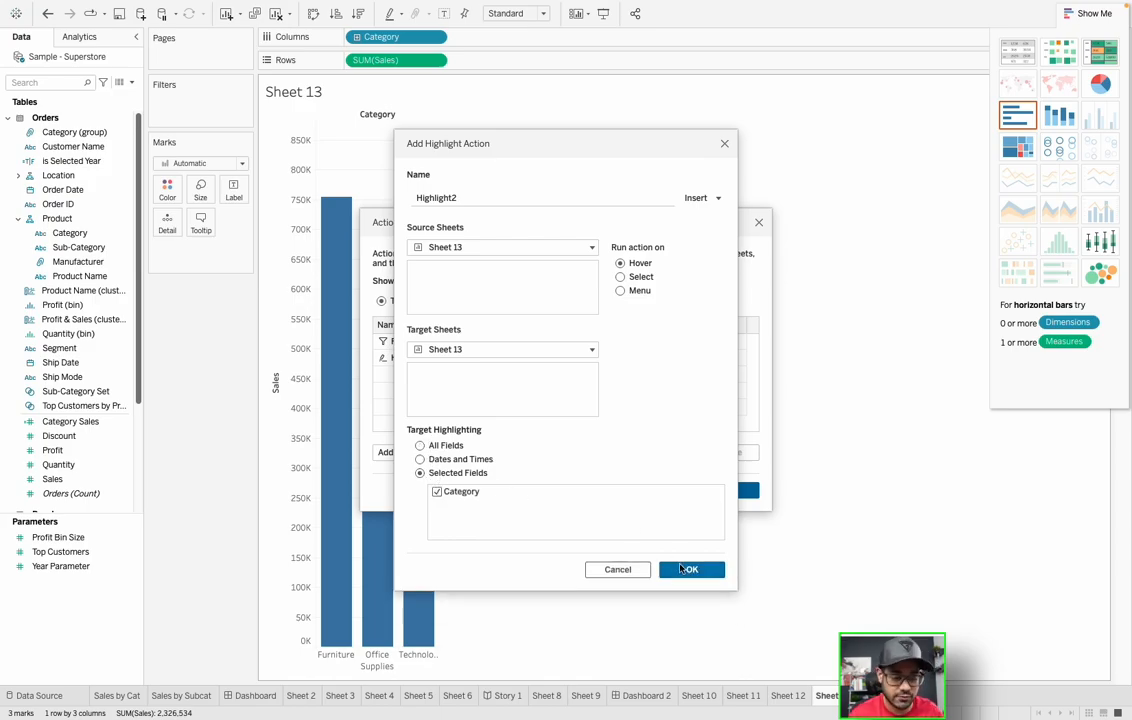
{"action": "left_click", "coordinate": [692, 568]}
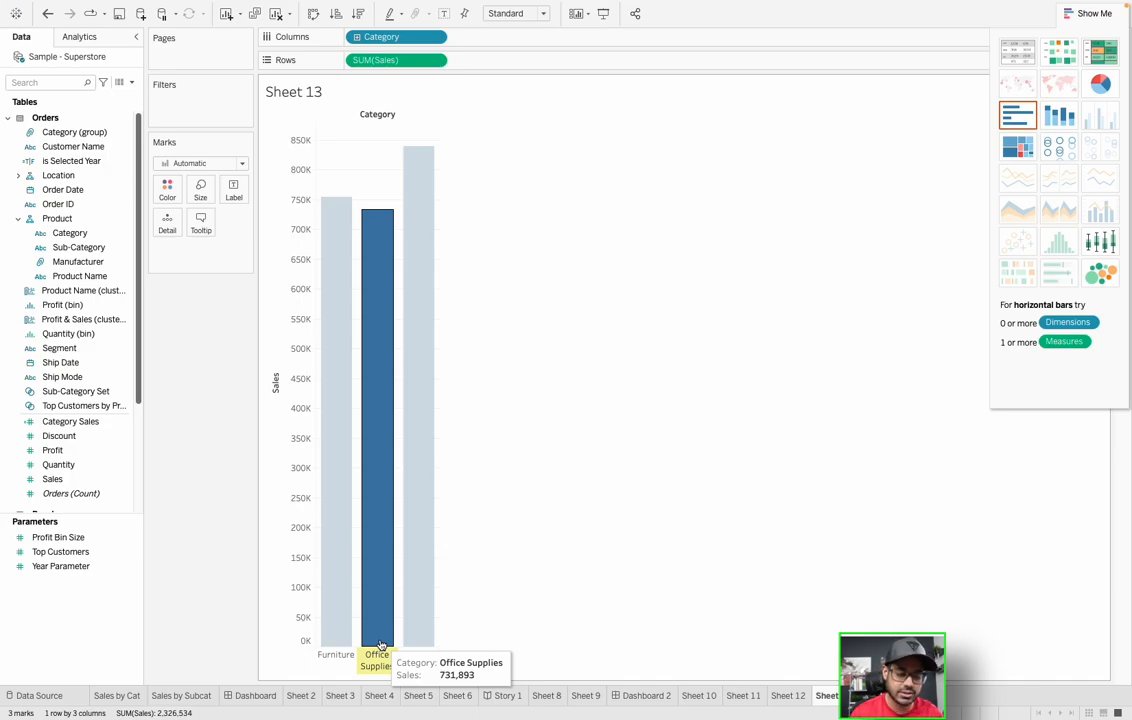
{"action": "mouse_move", "coordinate": [380, 608]}
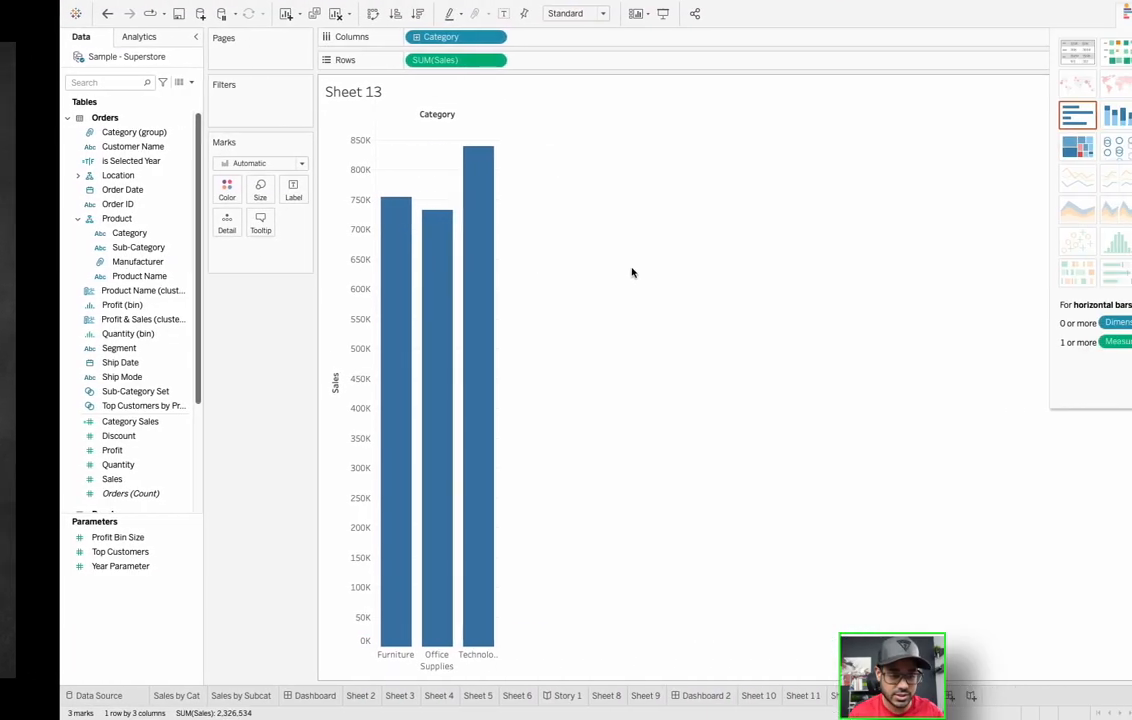
{"action": "mouse_move", "coordinate": [376, 336]}
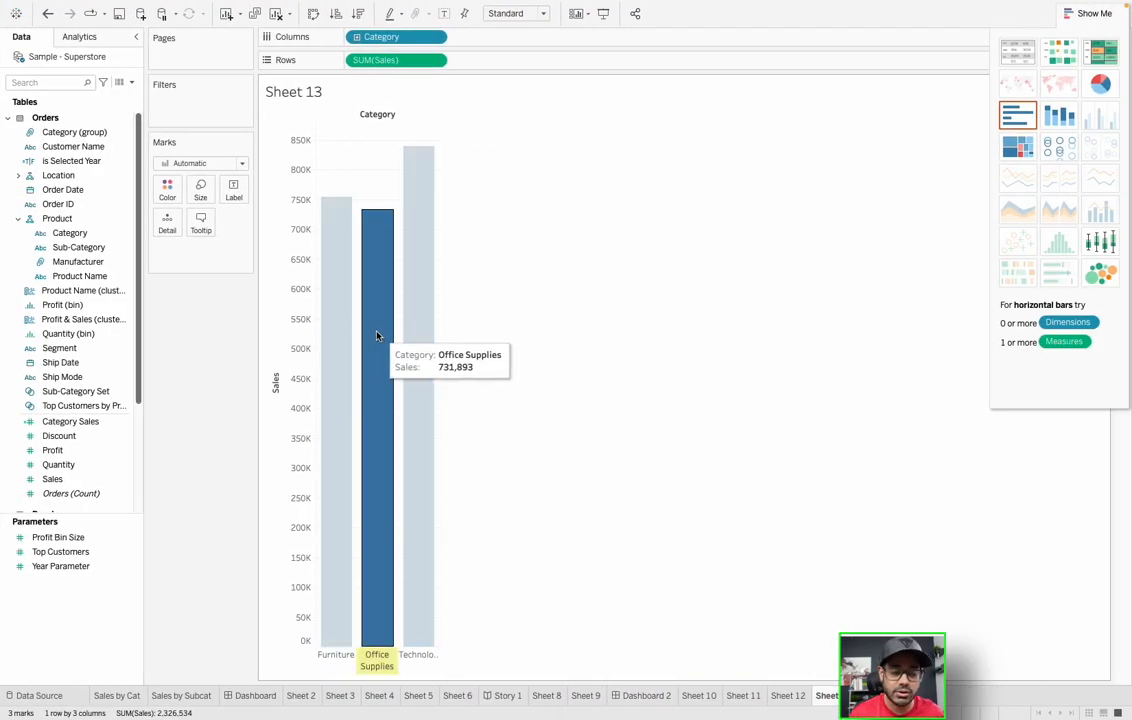
{"action": "mouse_move", "coordinate": [770, 424]}
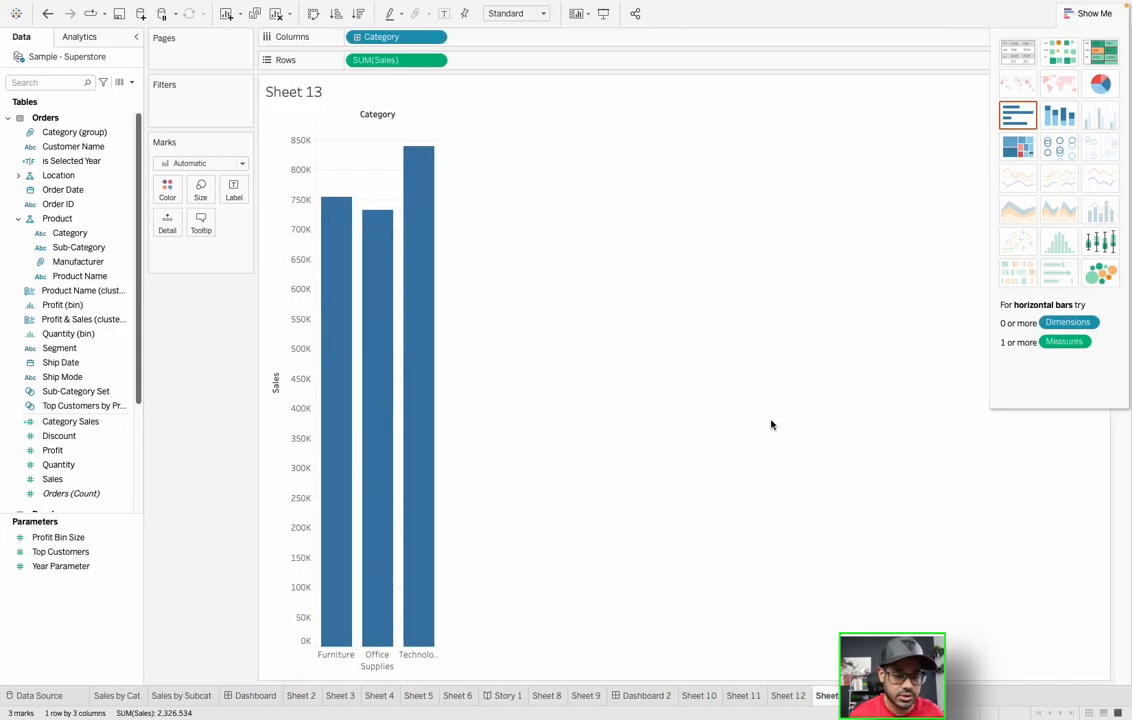
On a new sheet, build a Sales vs Quantity scatter plot by Product Name via Show Me.
{"action": "left_click", "coordinate": [852, 696]}
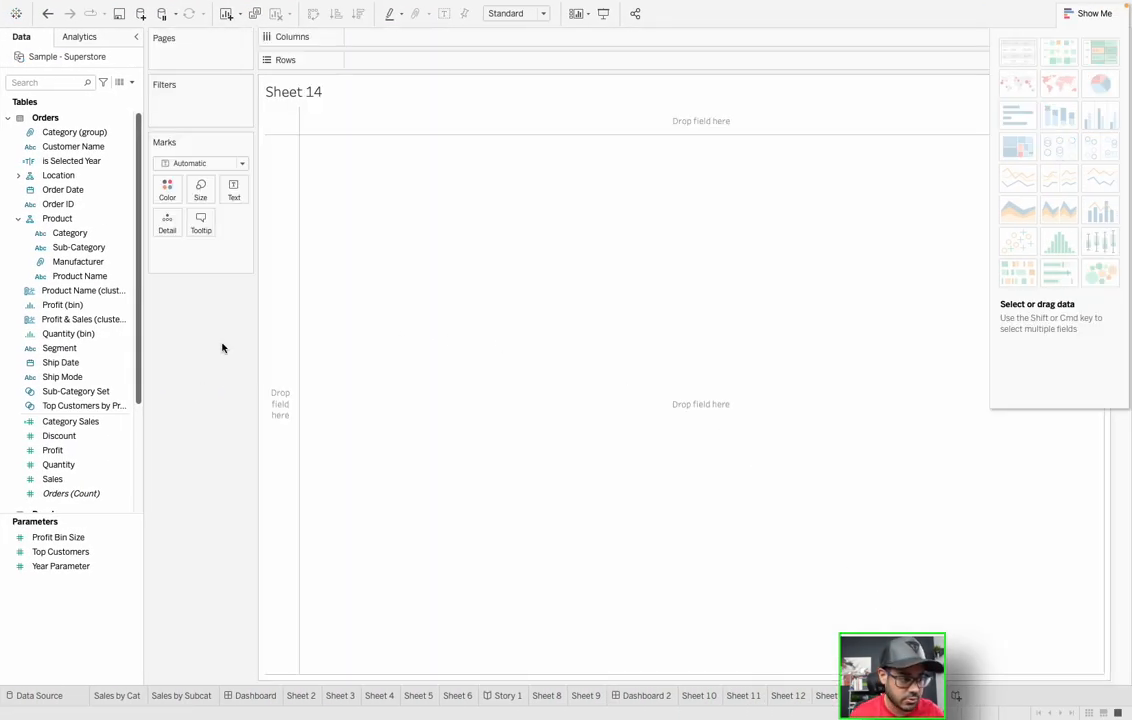
{"action": "left_click", "coordinate": [52, 480]}
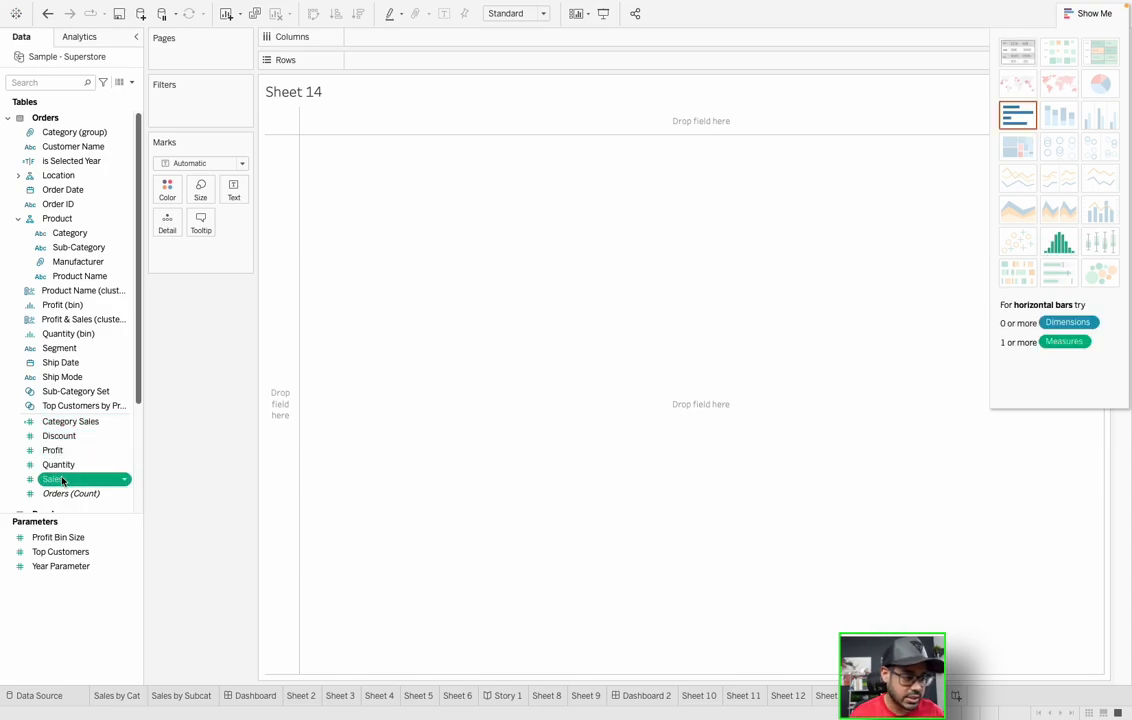
{"action": "left_click", "coordinate": [58, 436]}
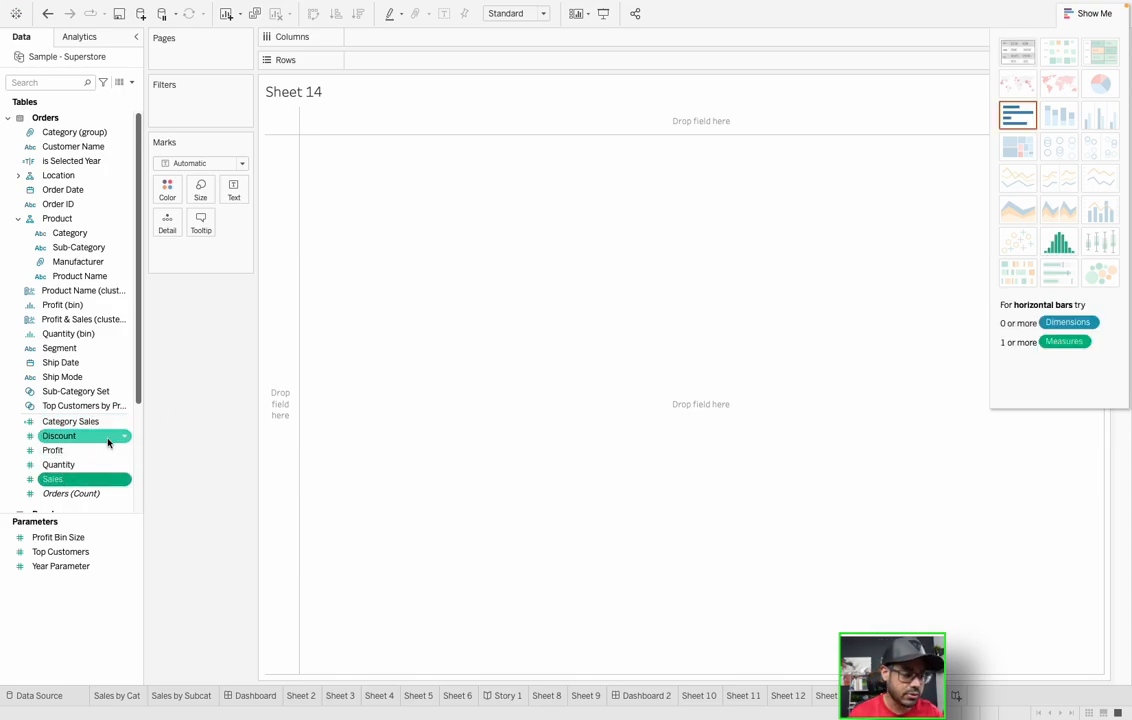
{"action": "left_click", "coordinate": [70, 232]}
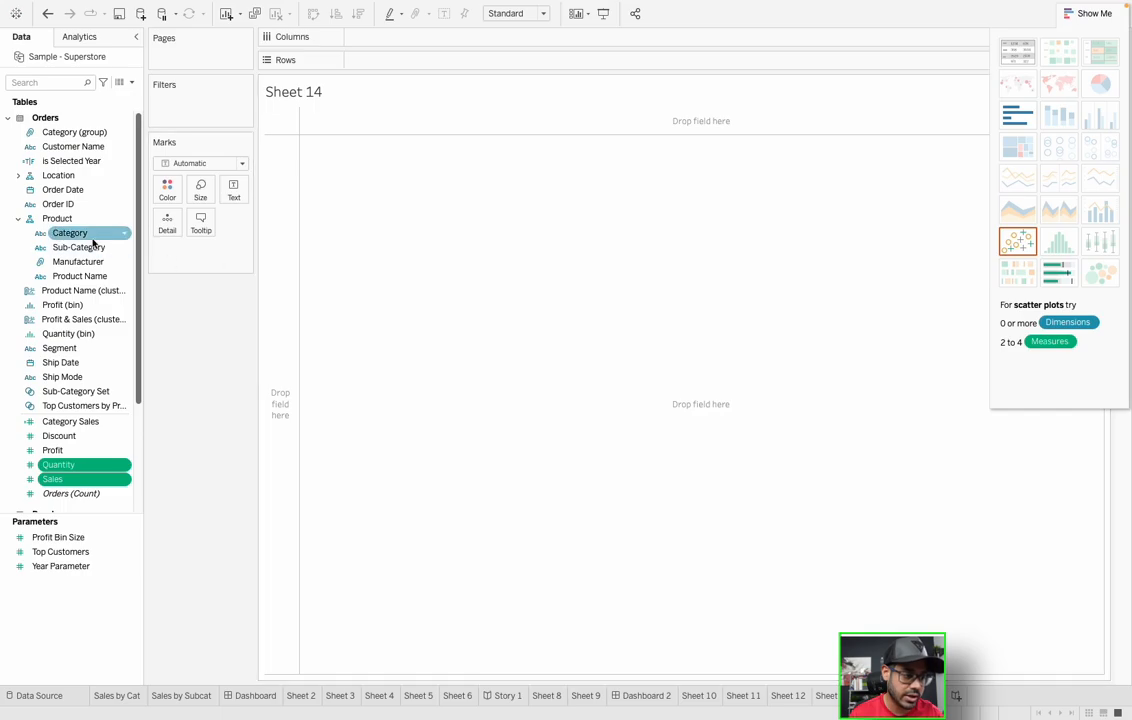
{"action": "left_click", "coordinate": [58, 176]}
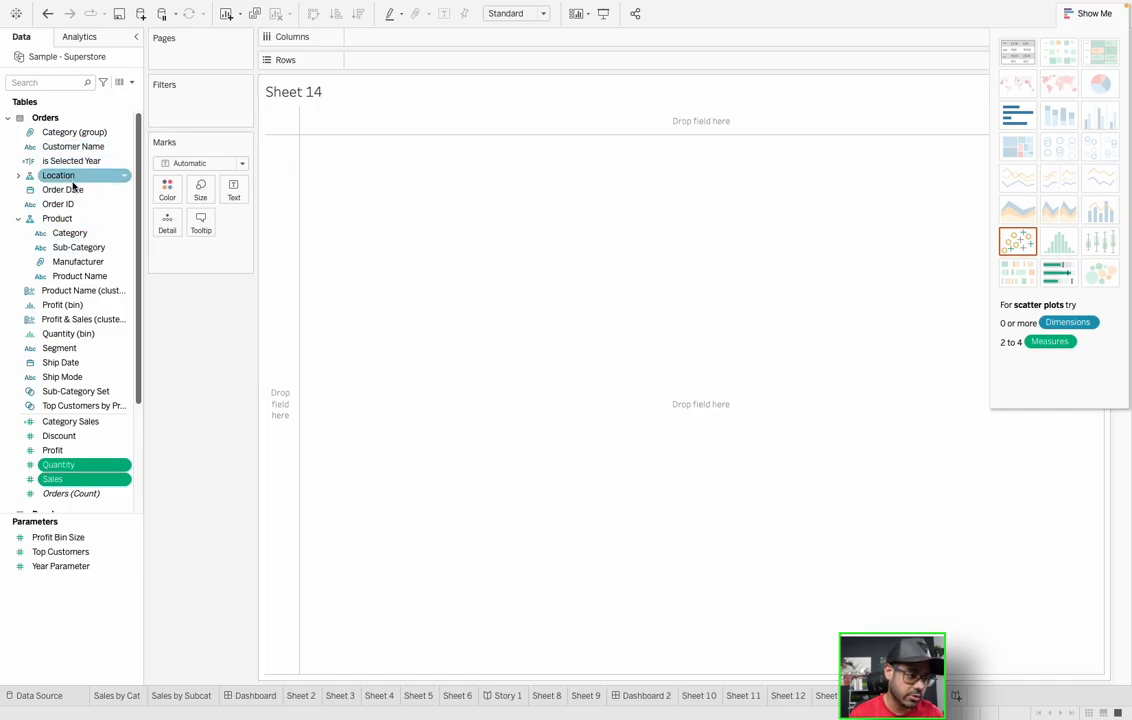
{"action": "left_click", "coordinate": [80, 276]}
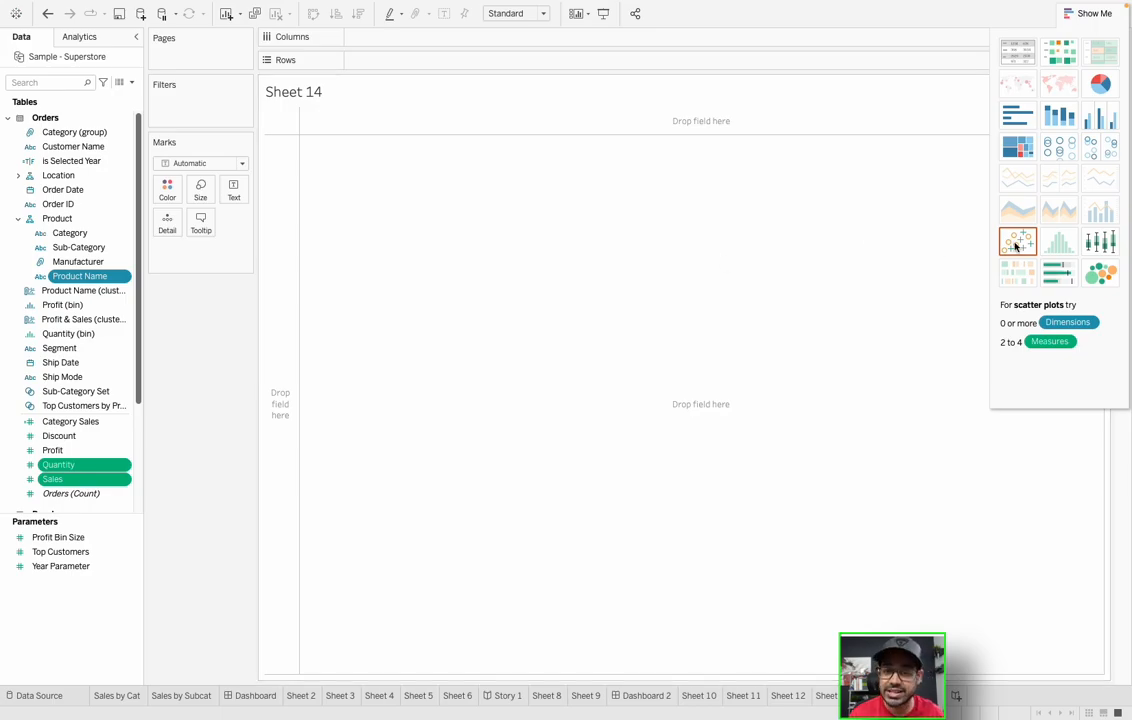
{"action": "left_click", "coordinate": [1018, 240]}
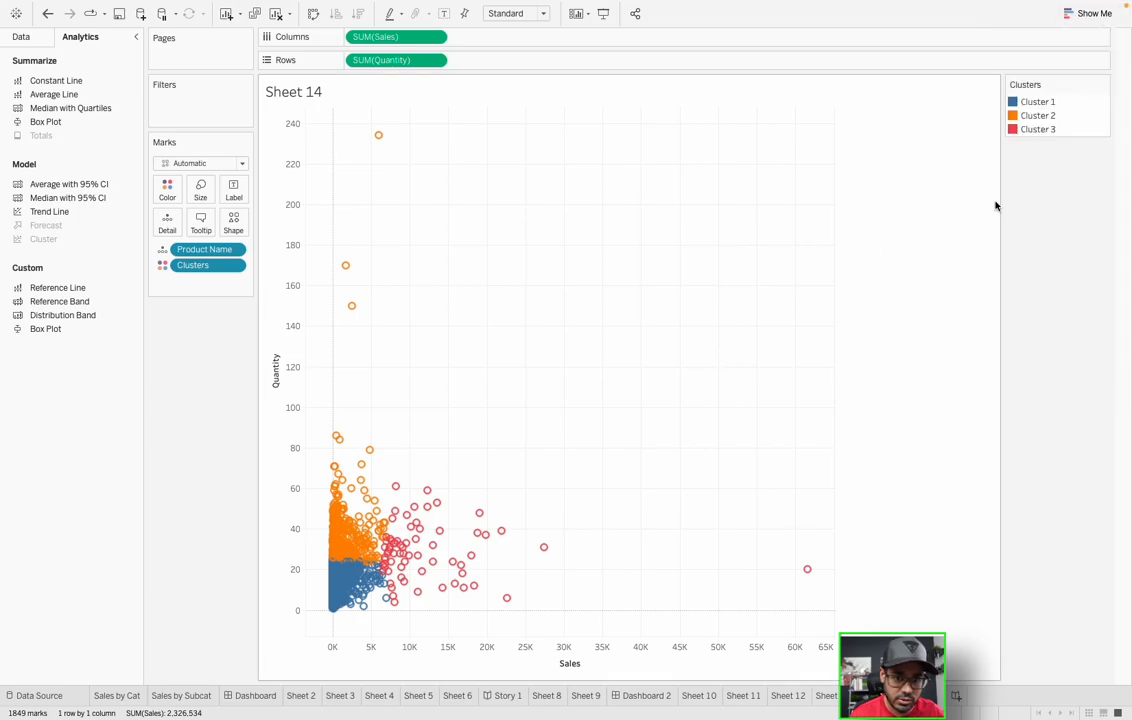
Set Number of Clusters to 7 in the Clusters dialog and return to the Data pane.
{"action": "double_click", "coordinate": [192, 264]}
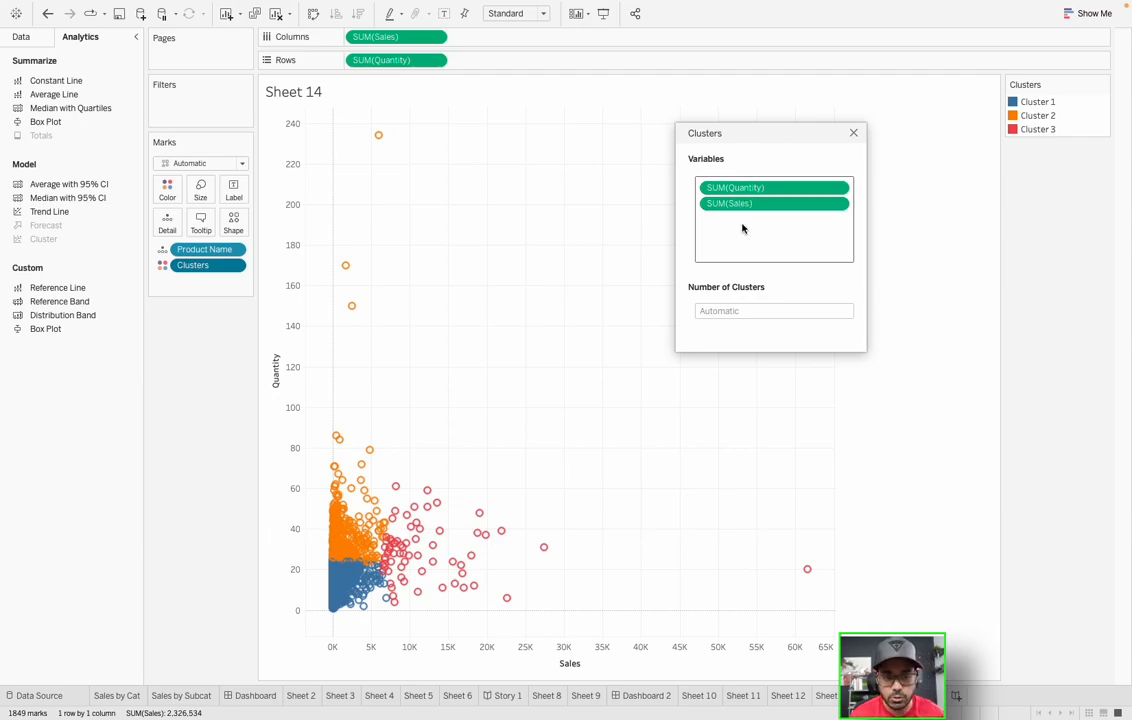
{"action": "left_click", "coordinate": [772, 310]}
{"action": "type", "text": "7"}
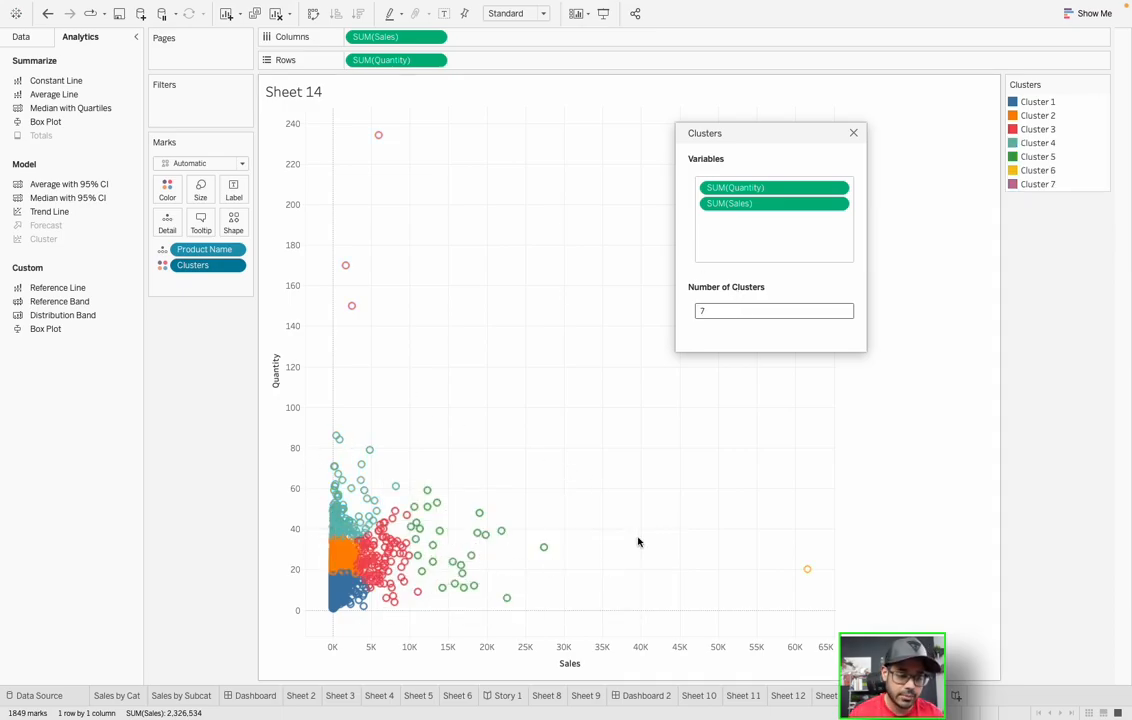
{"action": "mouse_move", "coordinate": [464, 504]}
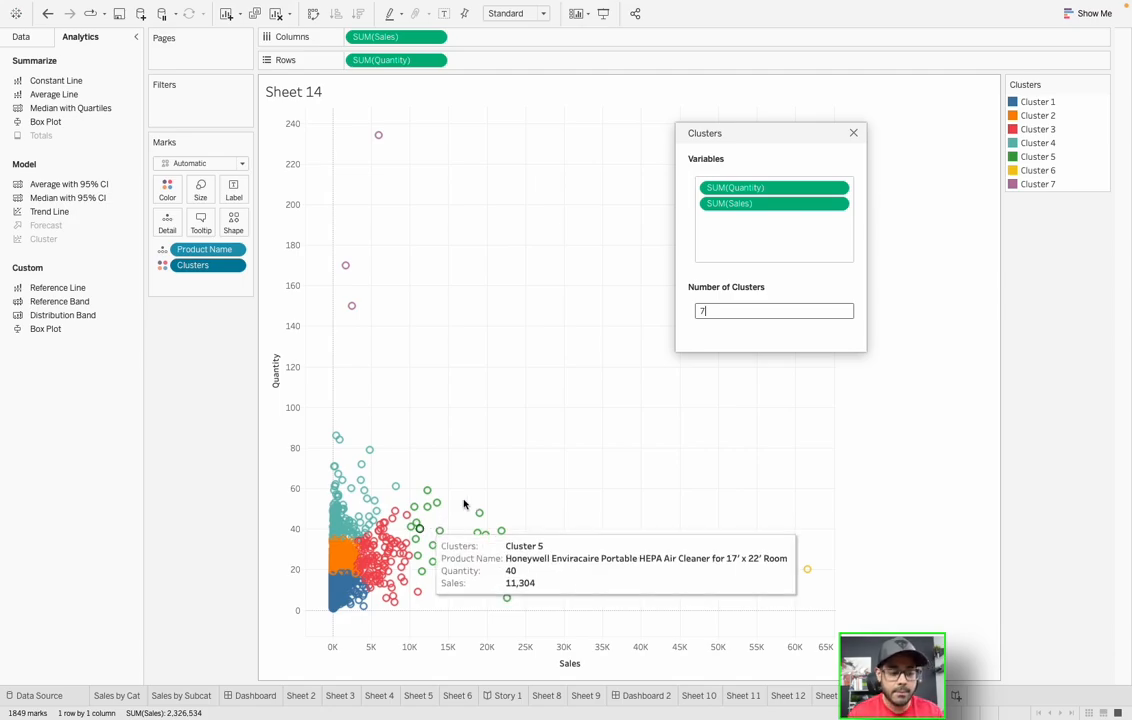
{"action": "mouse_move", "coordinate": [624, 492]}
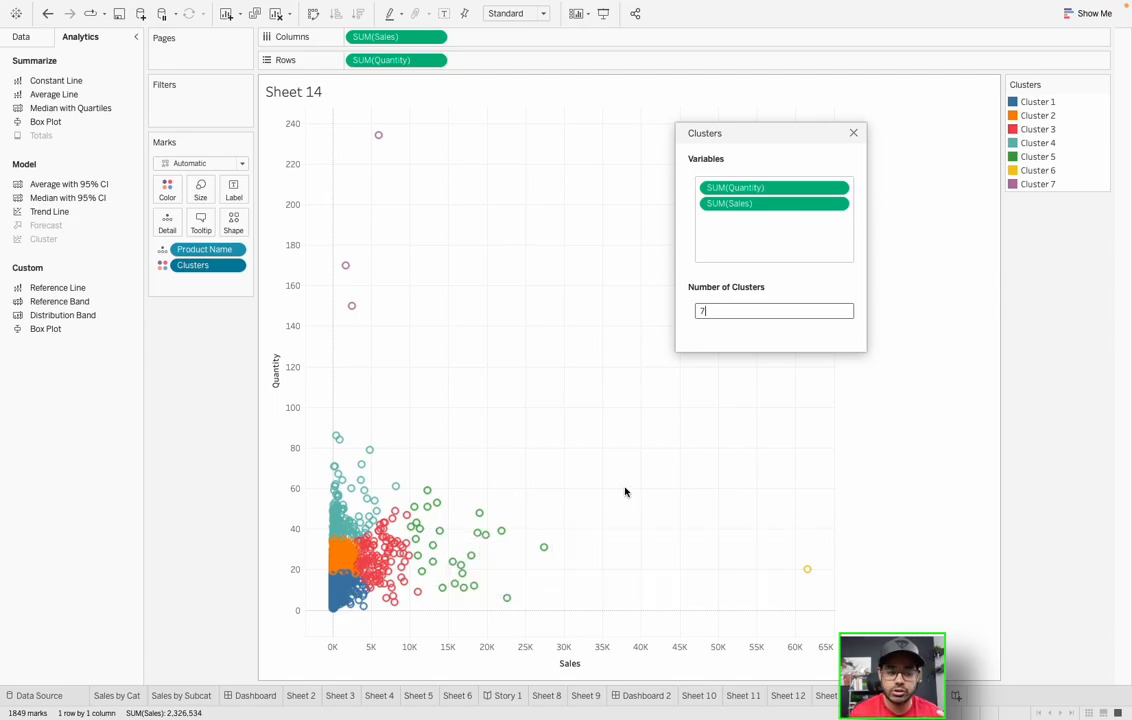
{"action": "mouse_move", "coordinate": [684, 420]}
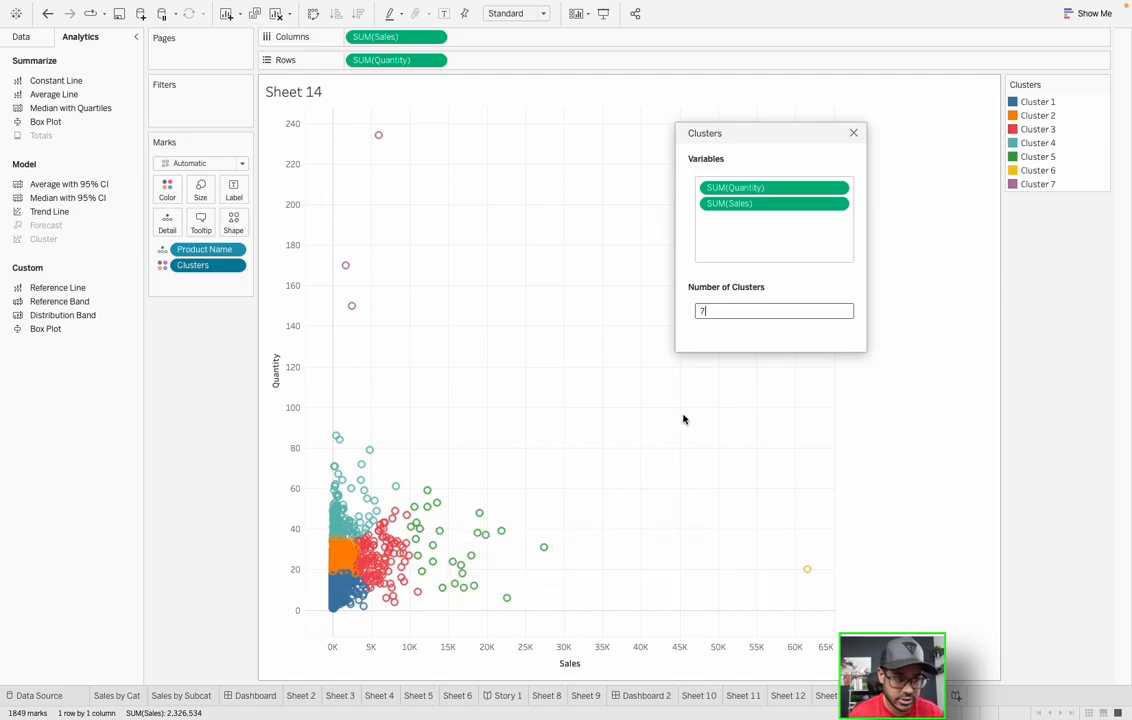
{"action": "left_click", "coordinate": [20, 36]}
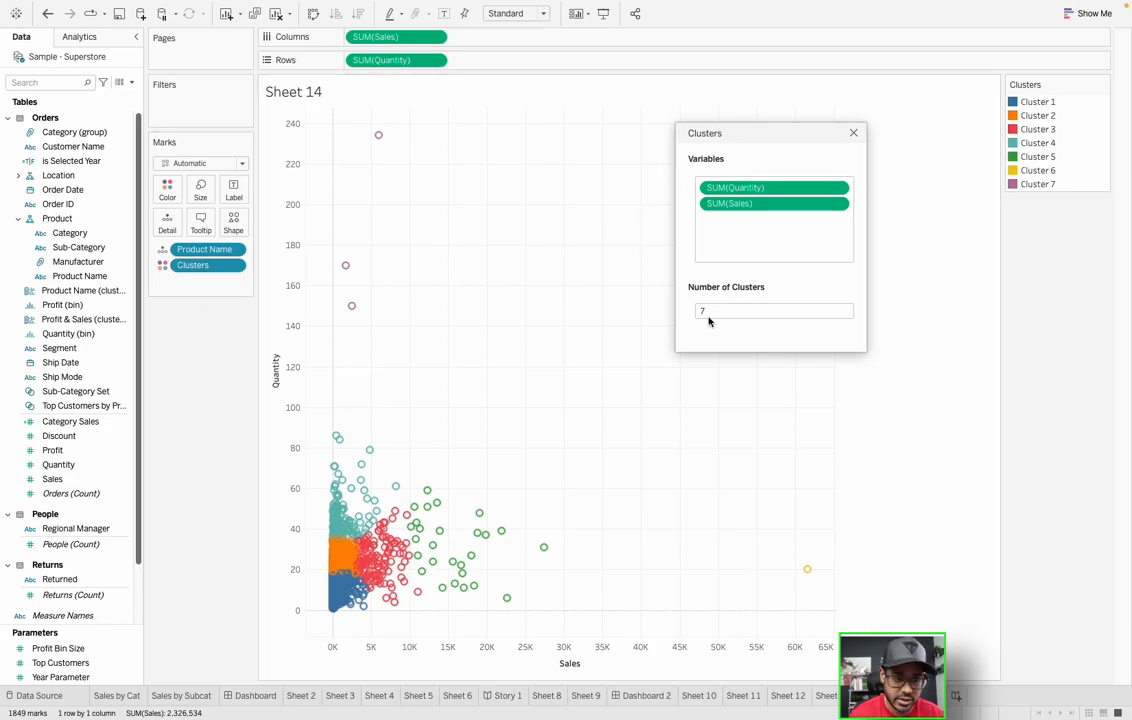
{"action": "mouse_move", "coordinate": [332, 300]}
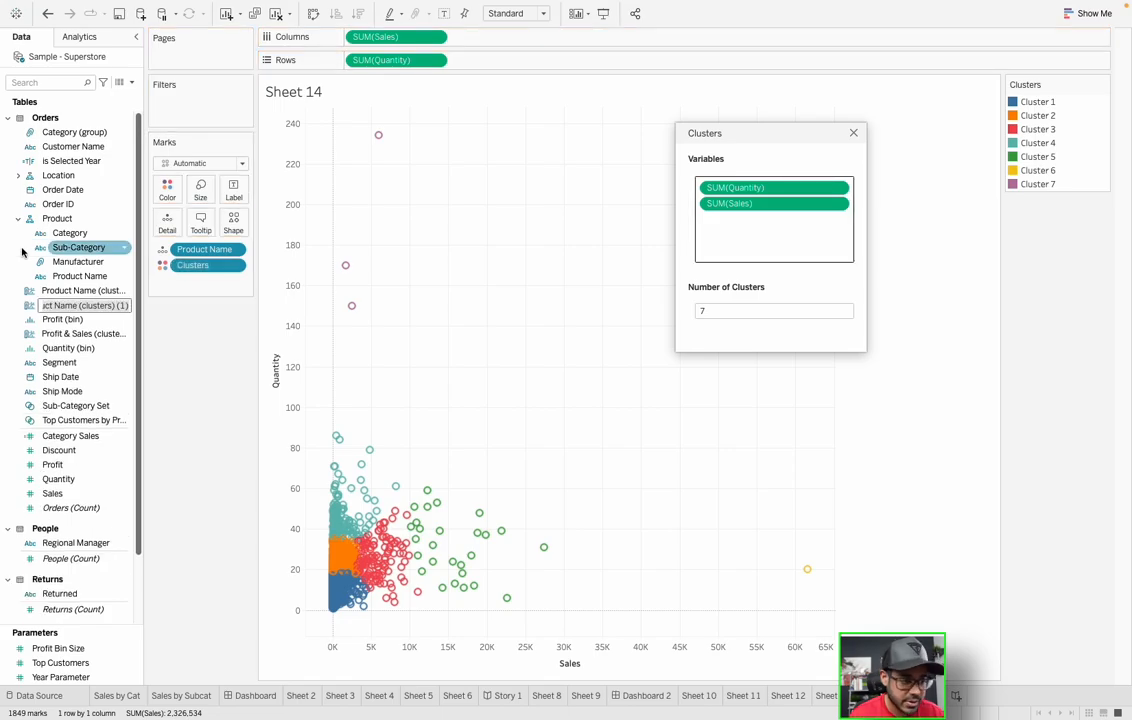
Save the clusters as a Product Name (clusters) field in the data pane.
{"action": "left_click", "coordinate": [68, 348]}
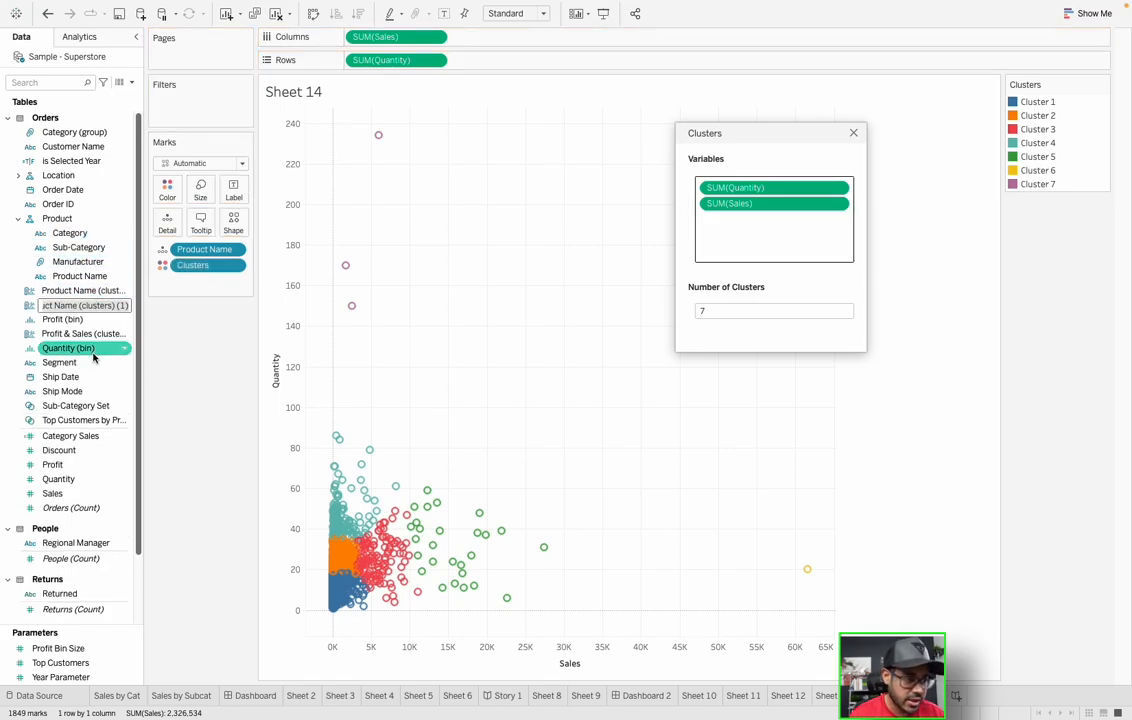
{"action": "left_click", "coordinate": [82, 304]}
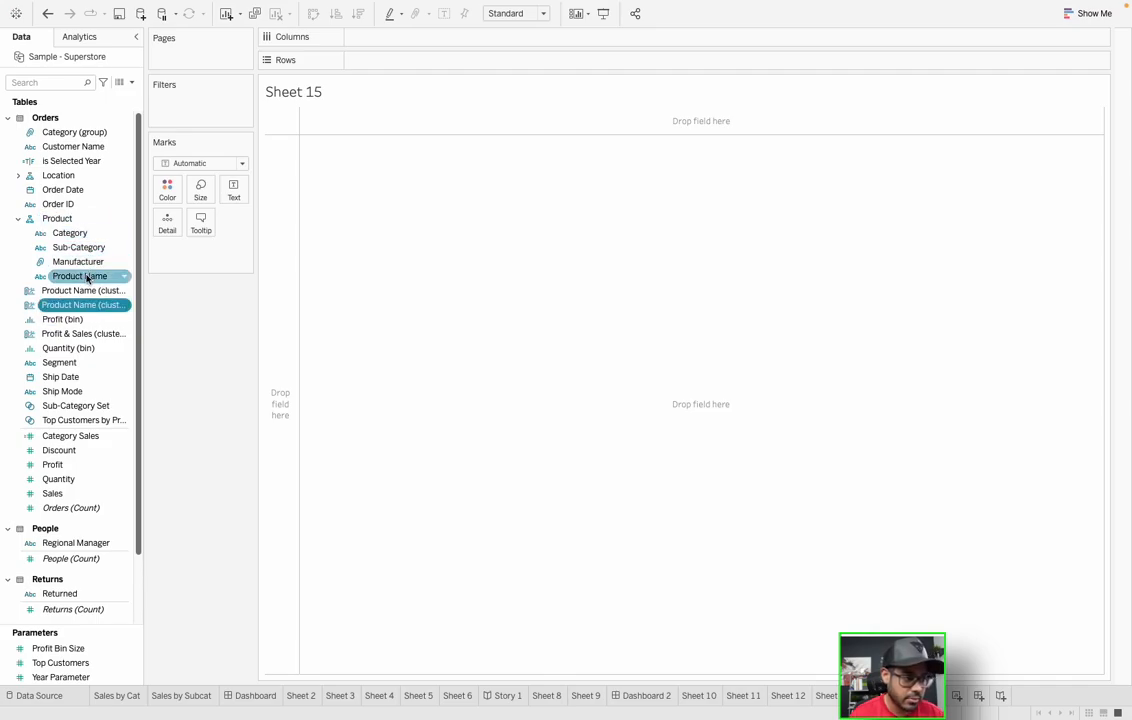
List Product Name rows broken down by cluster and filter to three of the seven clusters.
{"action": "left_click", "coordinate": [52, 492]}
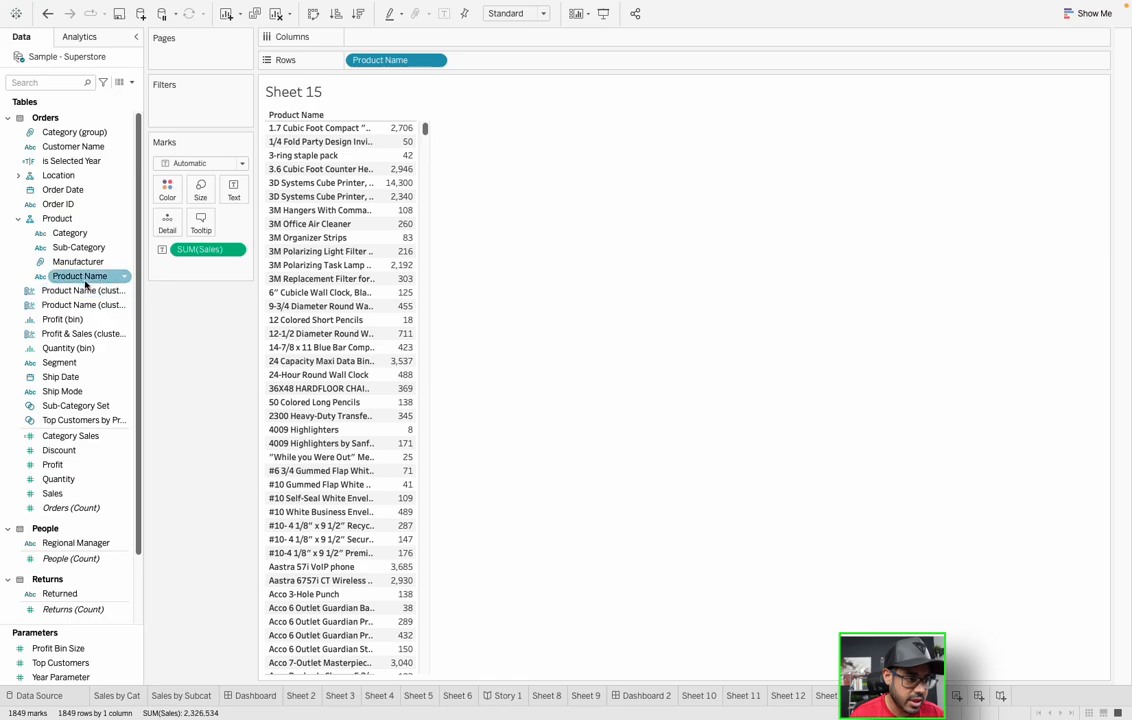
{"action": "left_click_drag", "start_coordinate": [80, 276], "coordinate": [380, 60]}
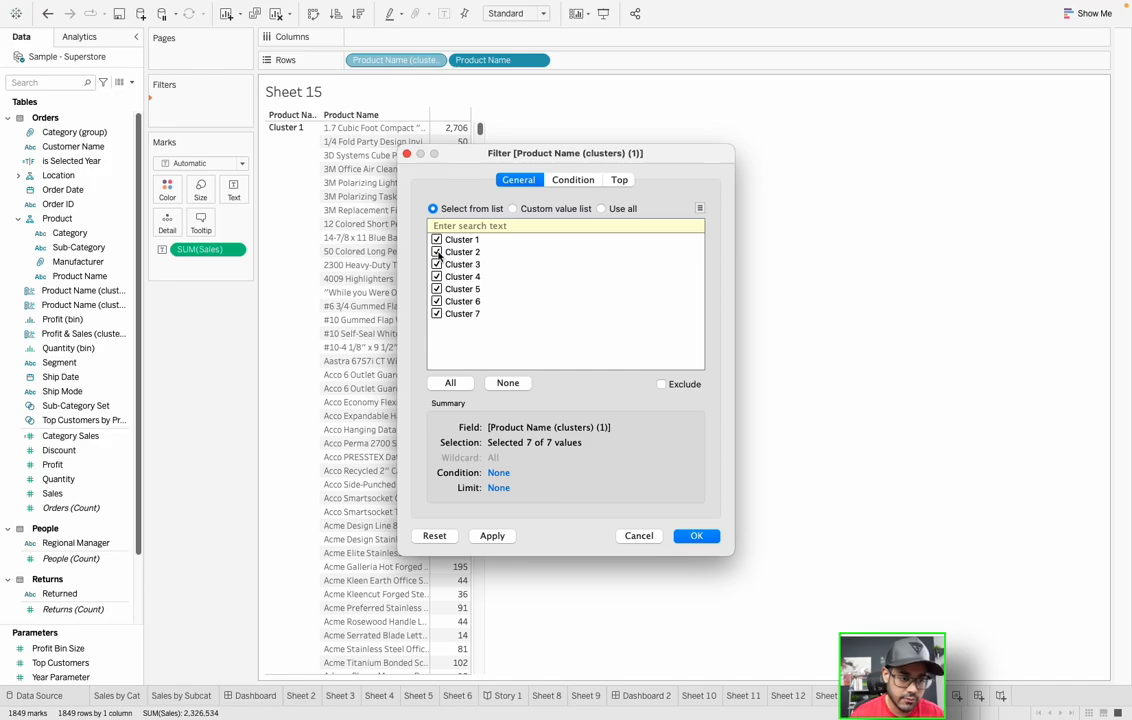
{"action": "left_click", "coordinate": [436, 264]}
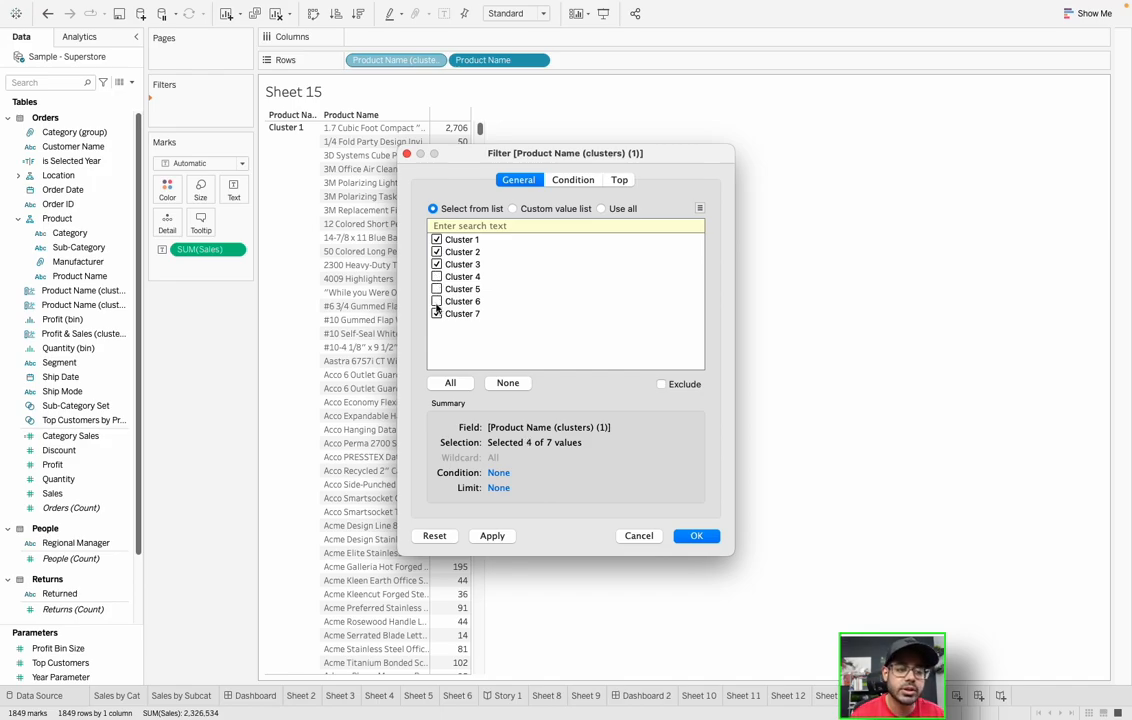
{"action": "left_click", "coordinate": [436, 312]}
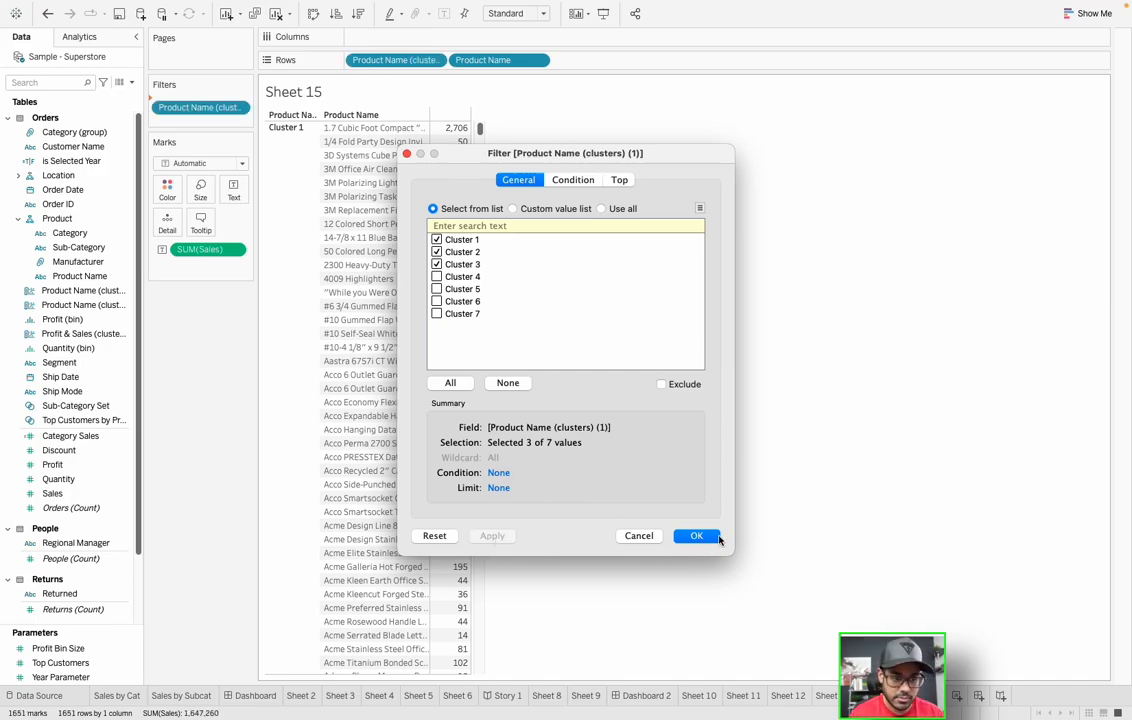
{"action": "left_click", "coordinate": [696, 536]}
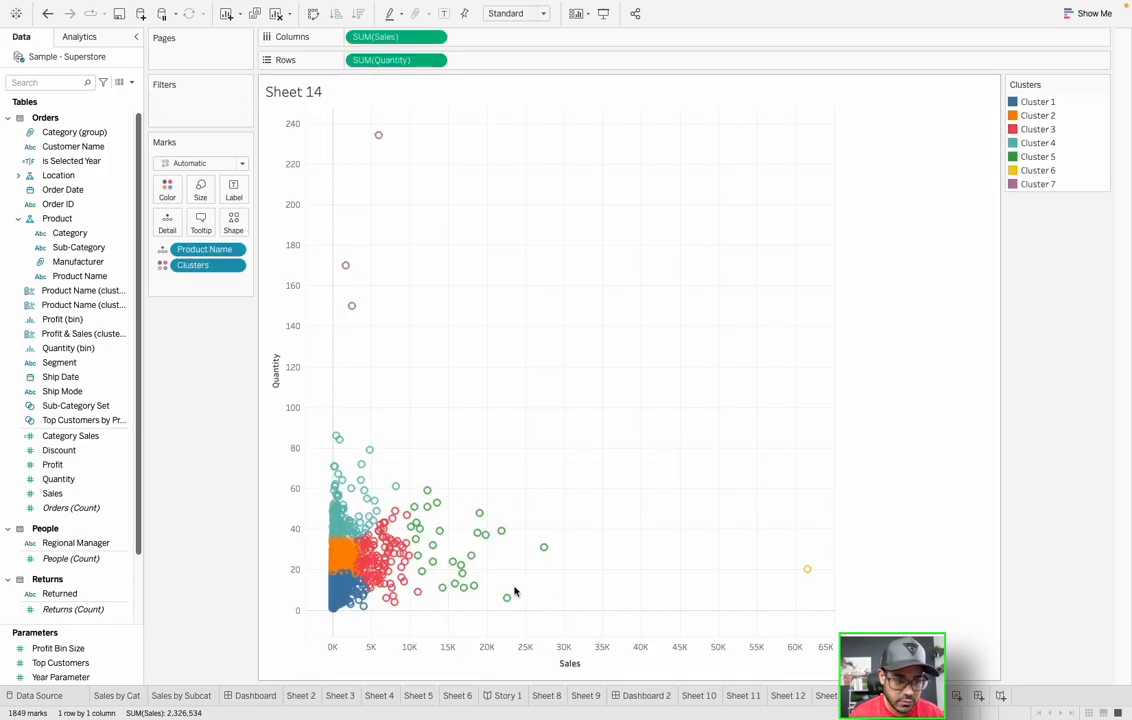
{"action": "mouse_move", "coordinate": [480, 532]}
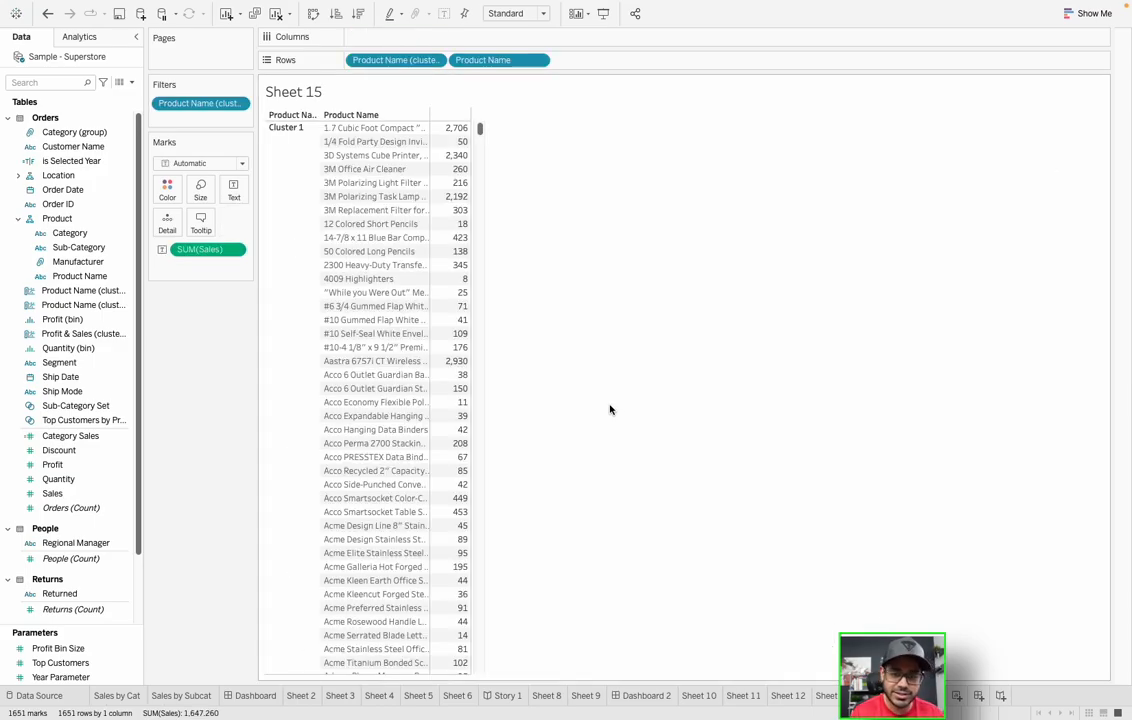
{"action": "mouse_move", "coordinate": [828, 684]}
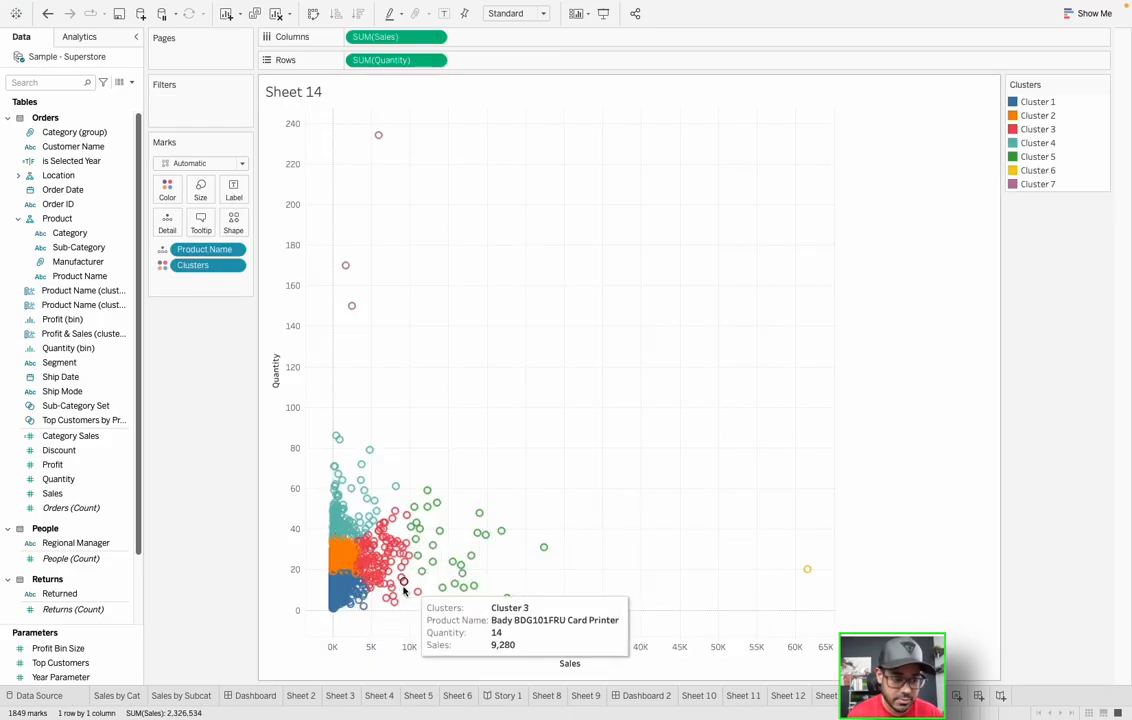
{"action": "mouse_move", "coordinate": [318, 136]}
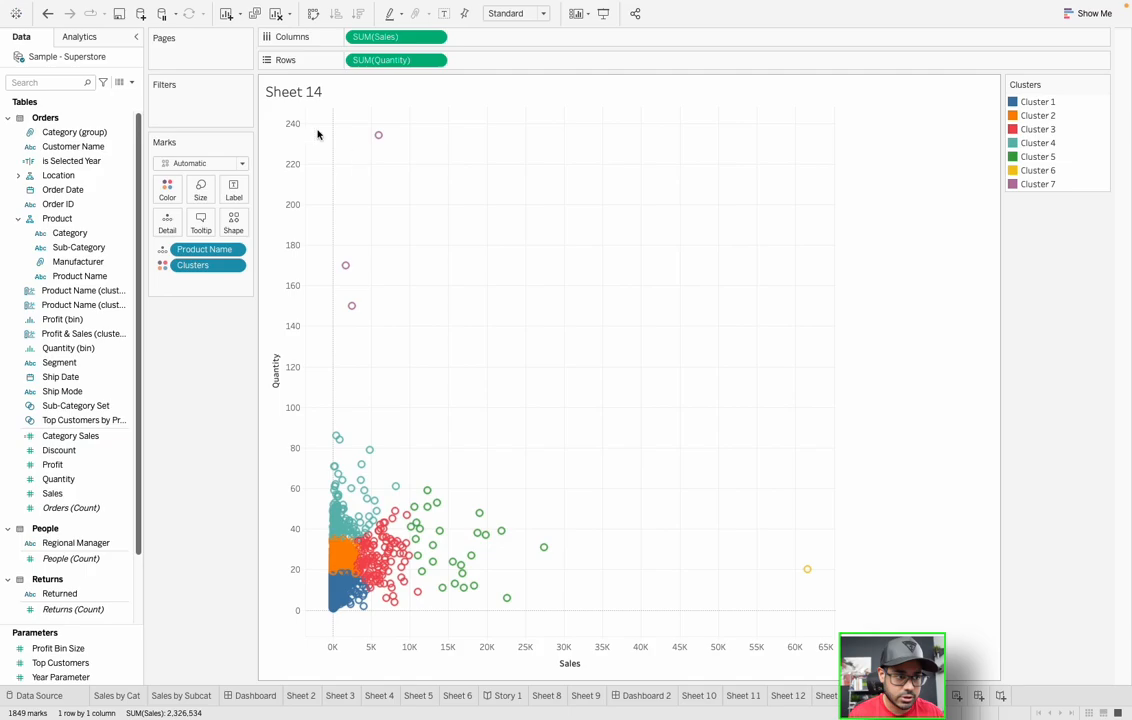
Clear Sheet 14 and draw Sales by Category as a pie chart from Show Me.
{"action": "left_click", "coordinate": [278, 12]}
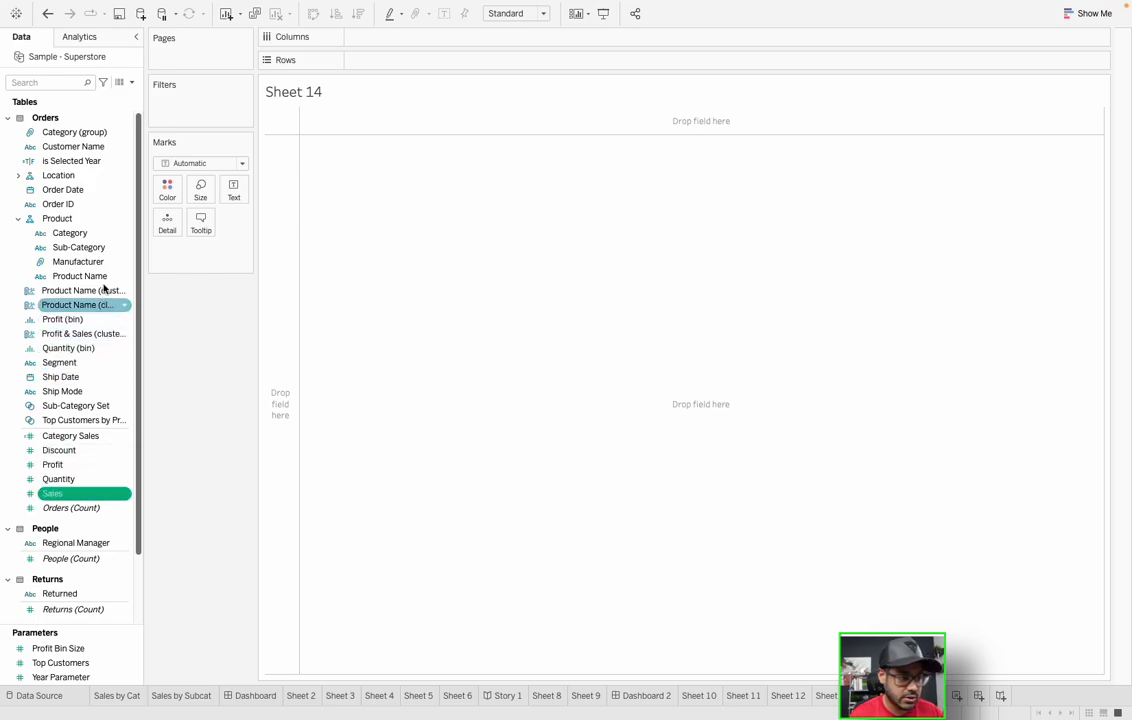
{"action": "left_click", "coordinate": [70, 232]}
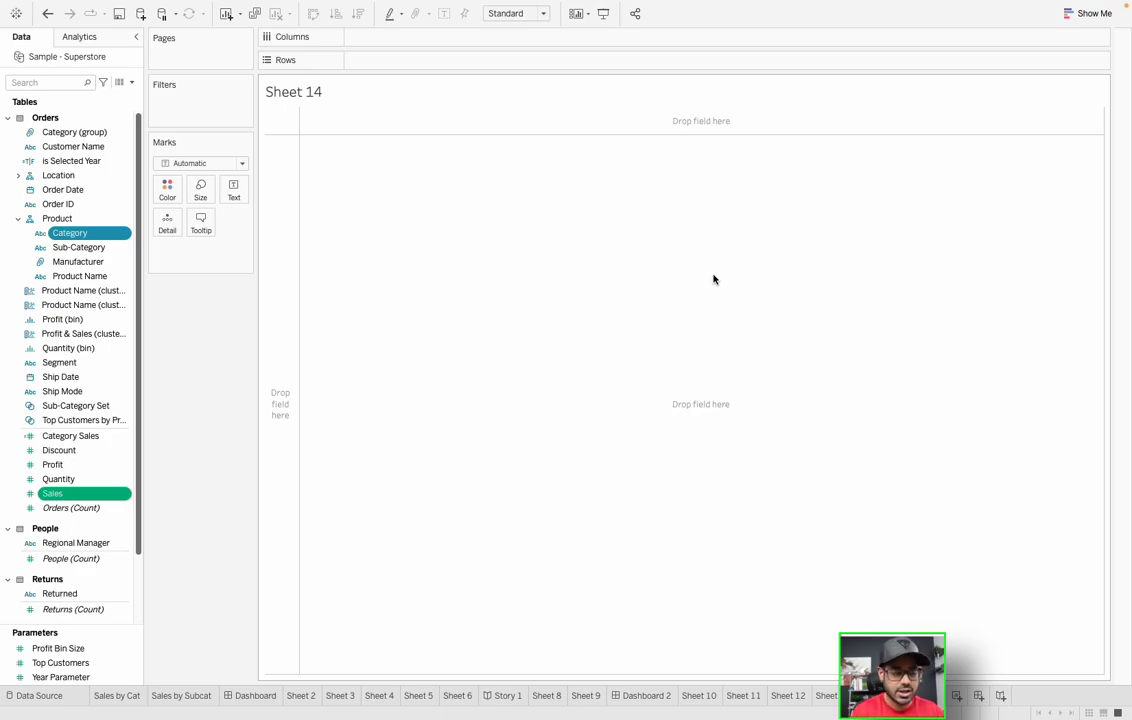
{"action": "left_click", "coordinate": [78, 248]}
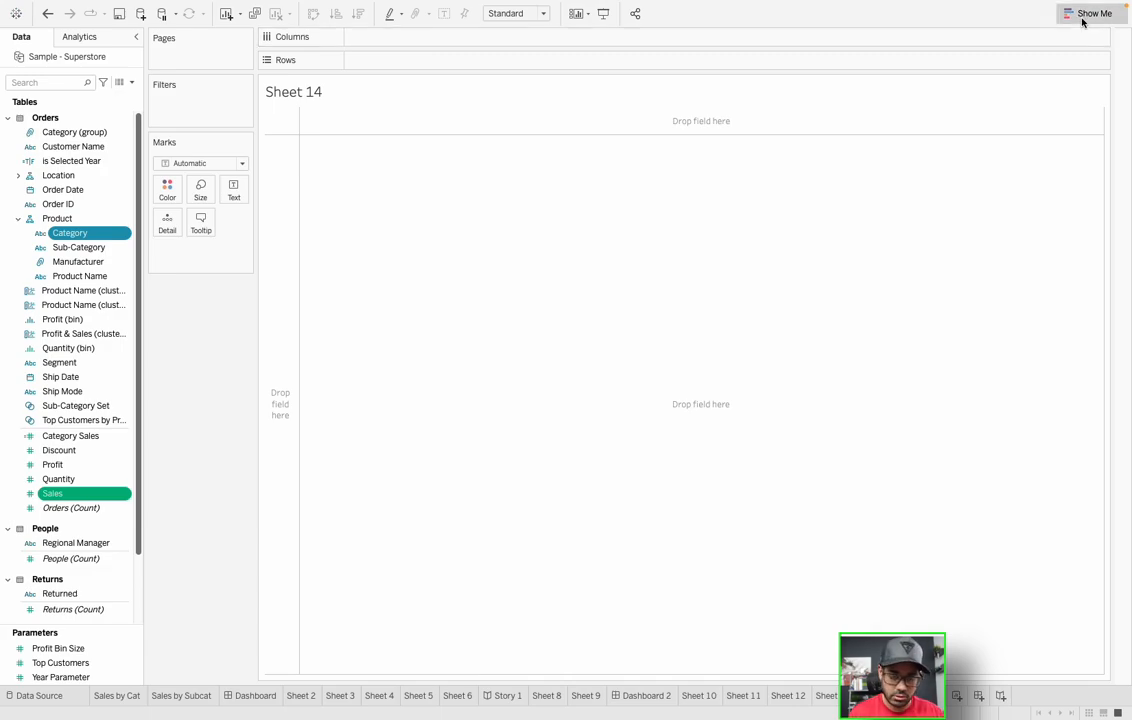
{"action": "left_click", "coordinate": [1094, 12]}
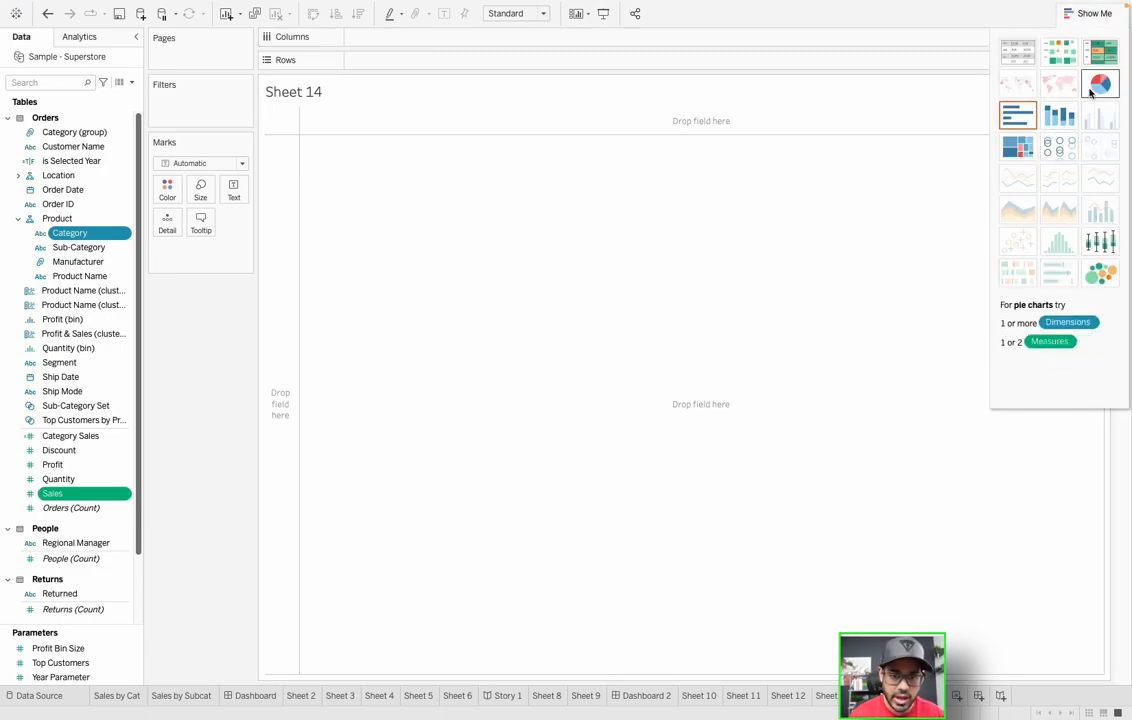
{"action": "left_click", "coordinate": [1100, 84]}
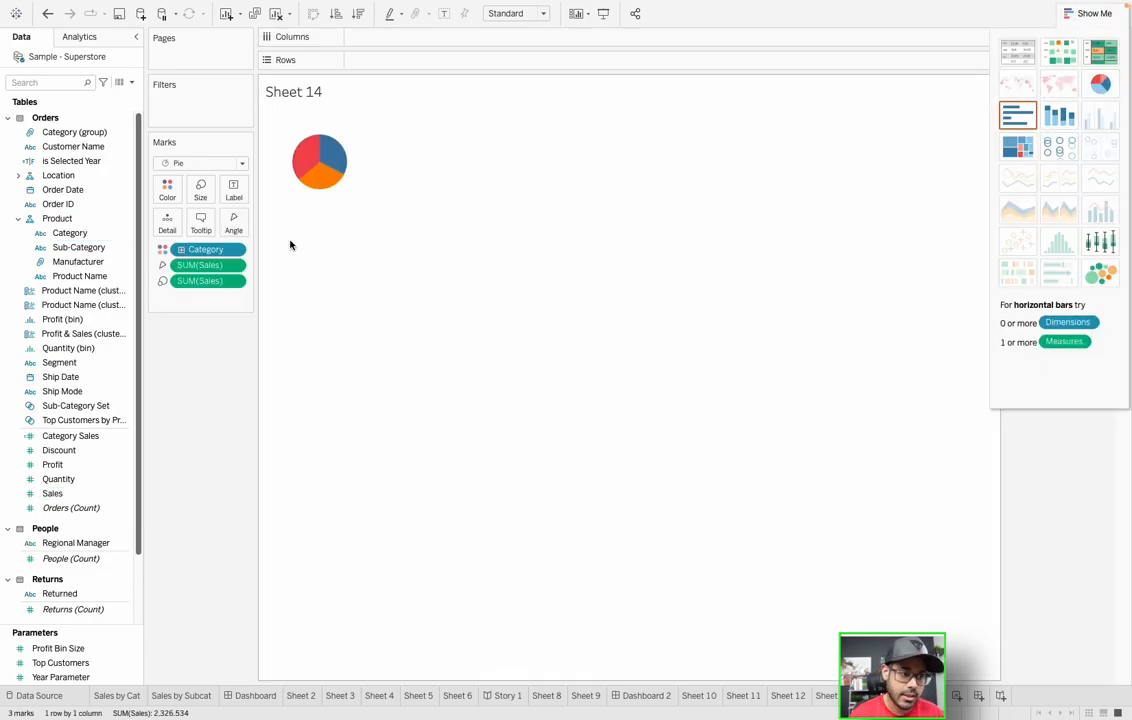
{"action": "mouse_move", "coordinate": [306, 164]}
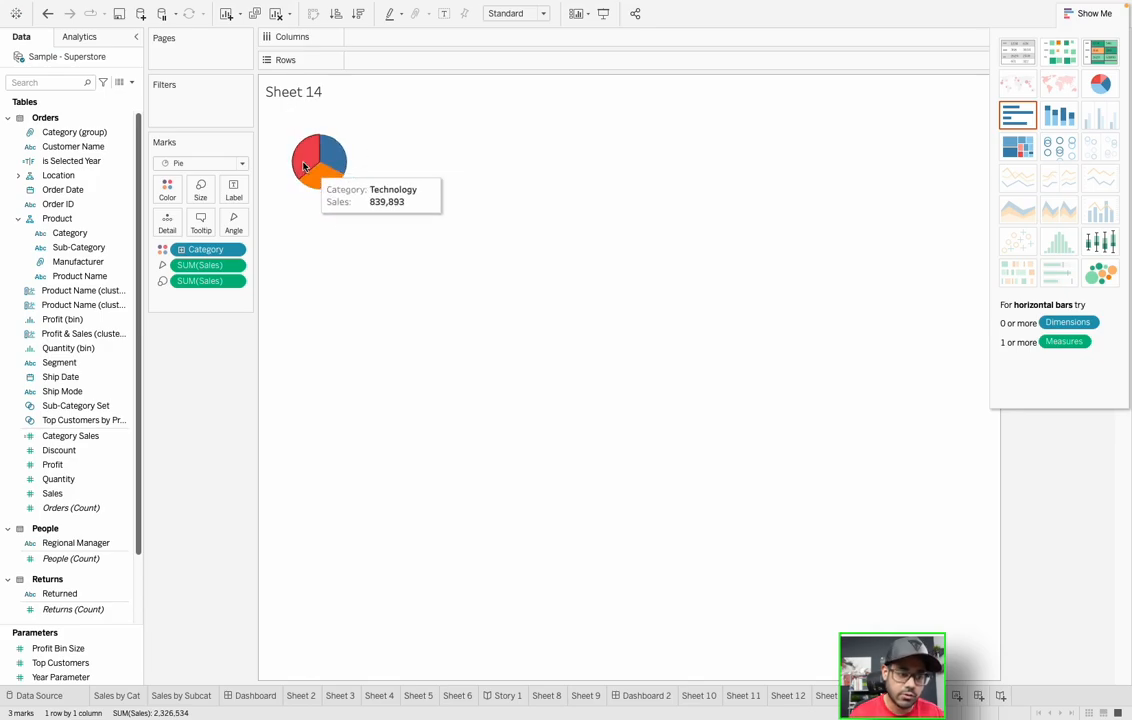
{"action": "mouse_move", "coordinate": [320, 162]}
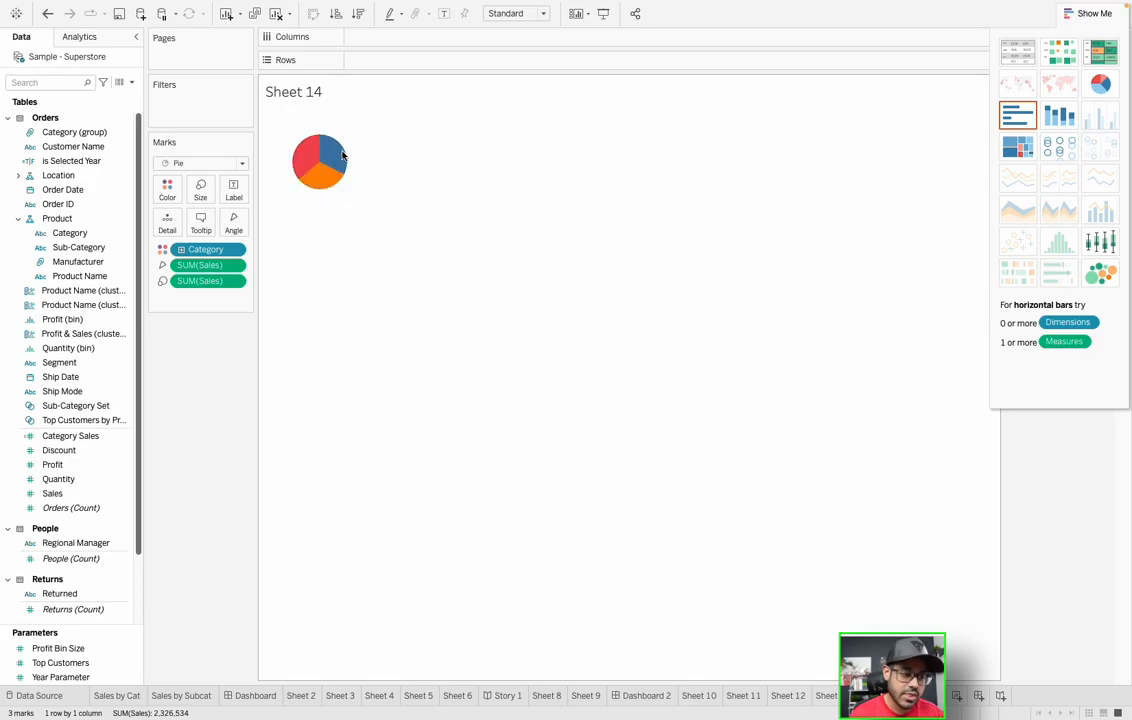
{"action": "mouse_move", "coordinate": [320, 156]}
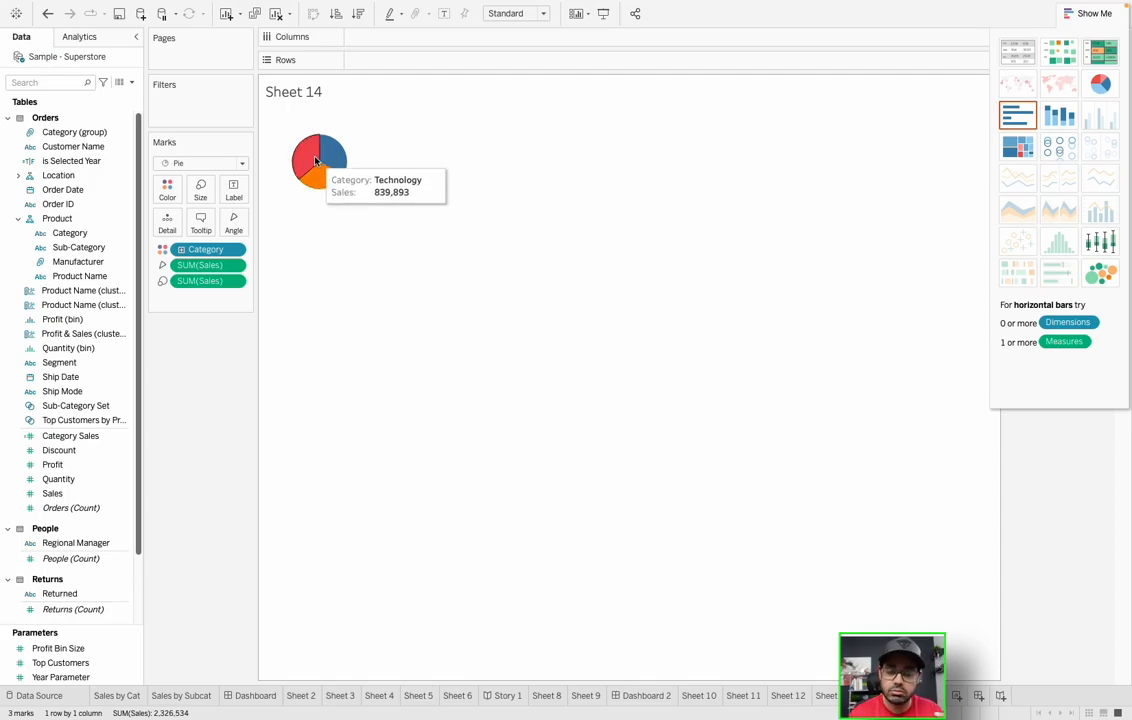
{"action": "mouse_move", "coordinate": [324, 178]}
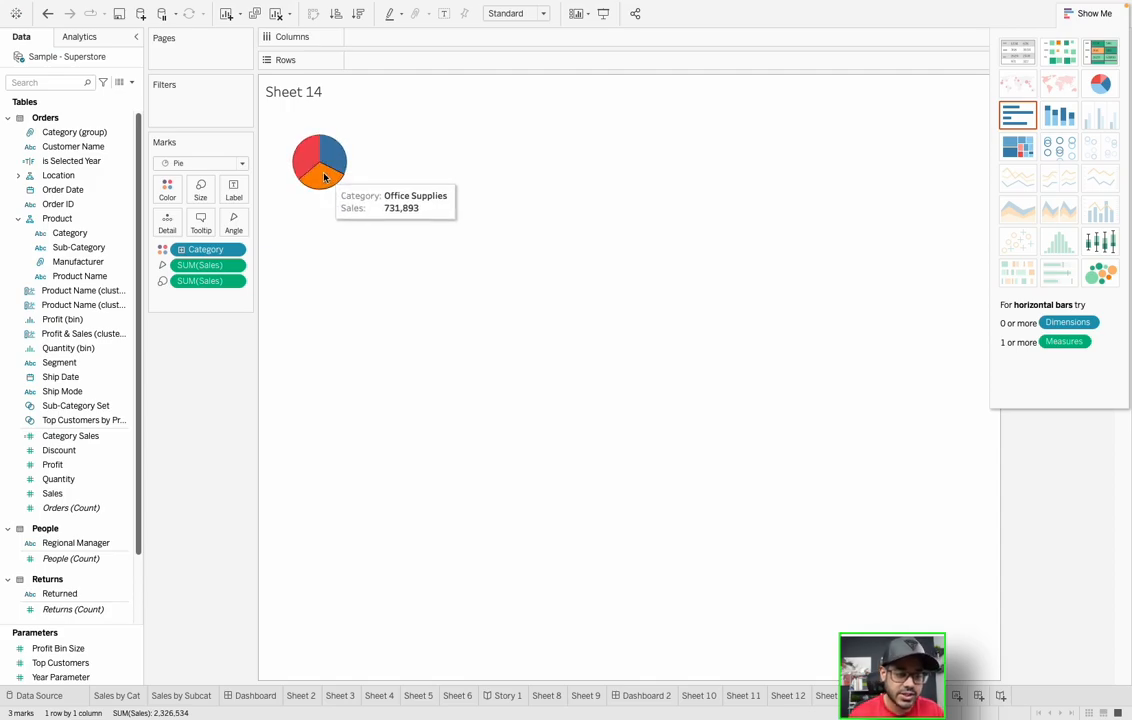
{"action": "mouse_move", "coordinate": [310, 168]}
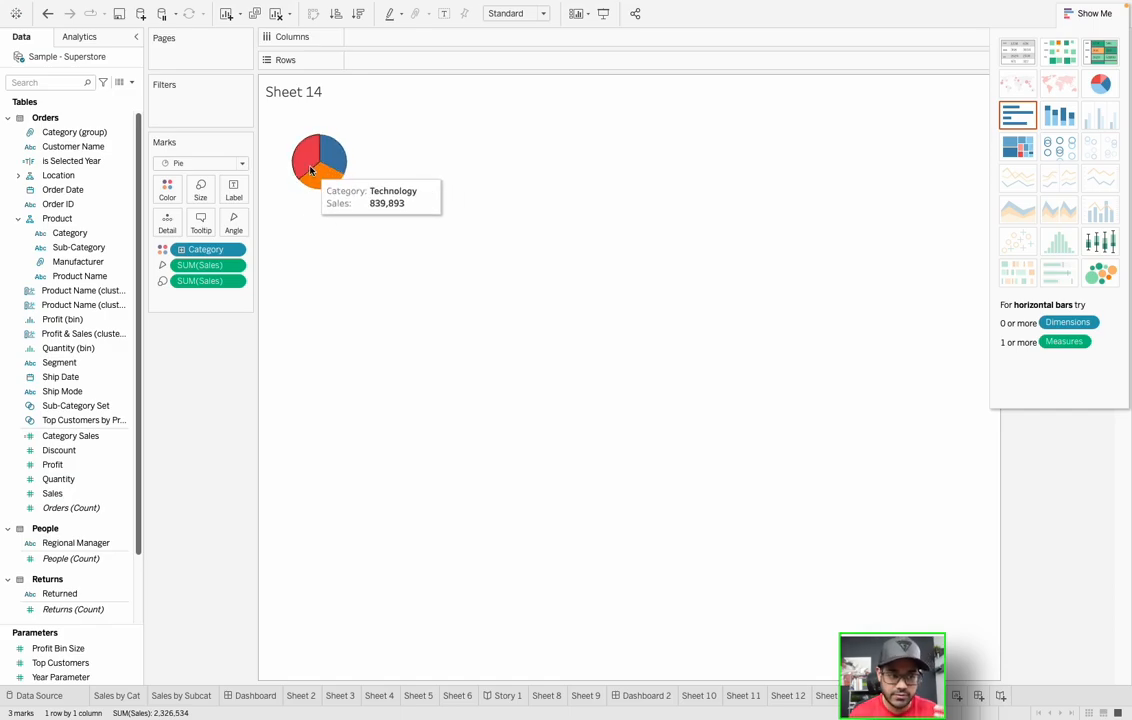
{"action": "mouse_move", "coordinate": [346, 228]}
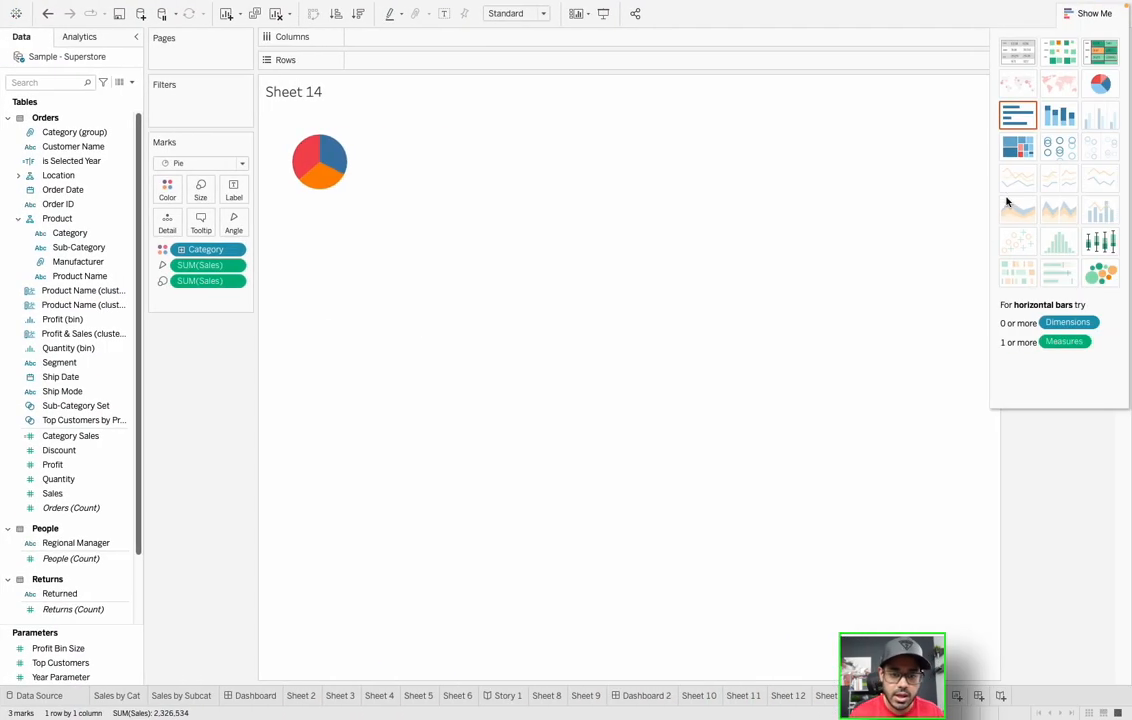
Turn the chart into a treemap with Category blocks subdivided by Sub-Category.
{"action": "left_click", "coordinate": [1018, 146]}
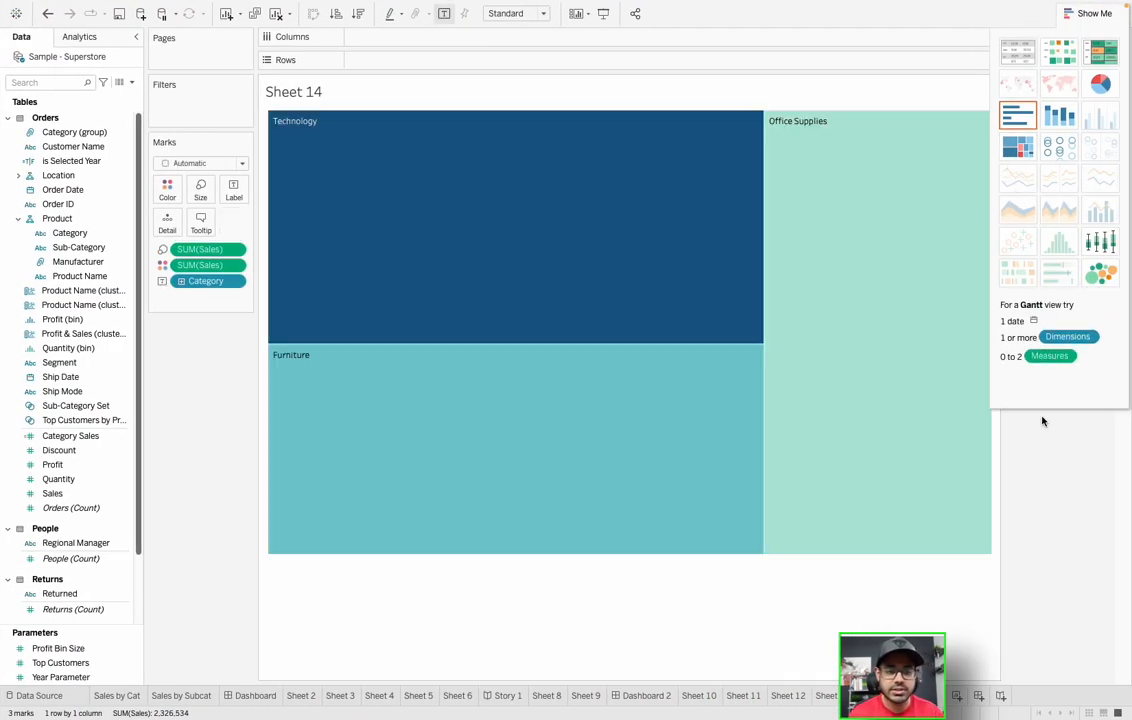
{"action": "mouse_move", "coordinate": [642, 470]}
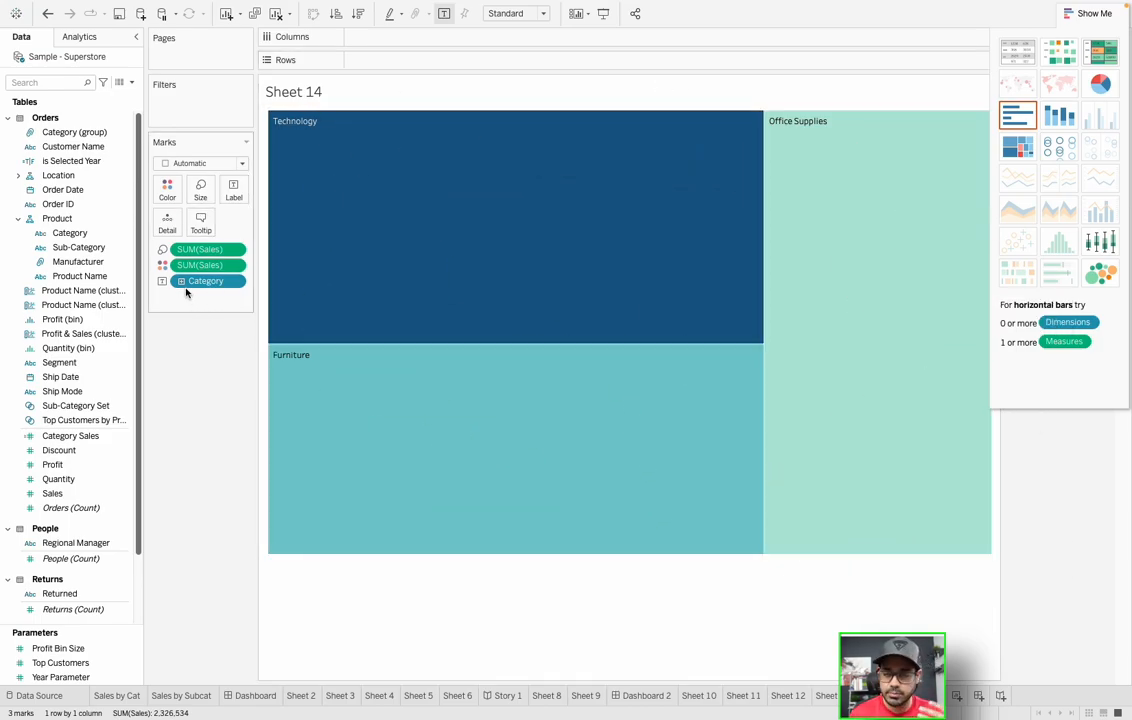
{"action": "left_click", "coordinate": [204, 280]}
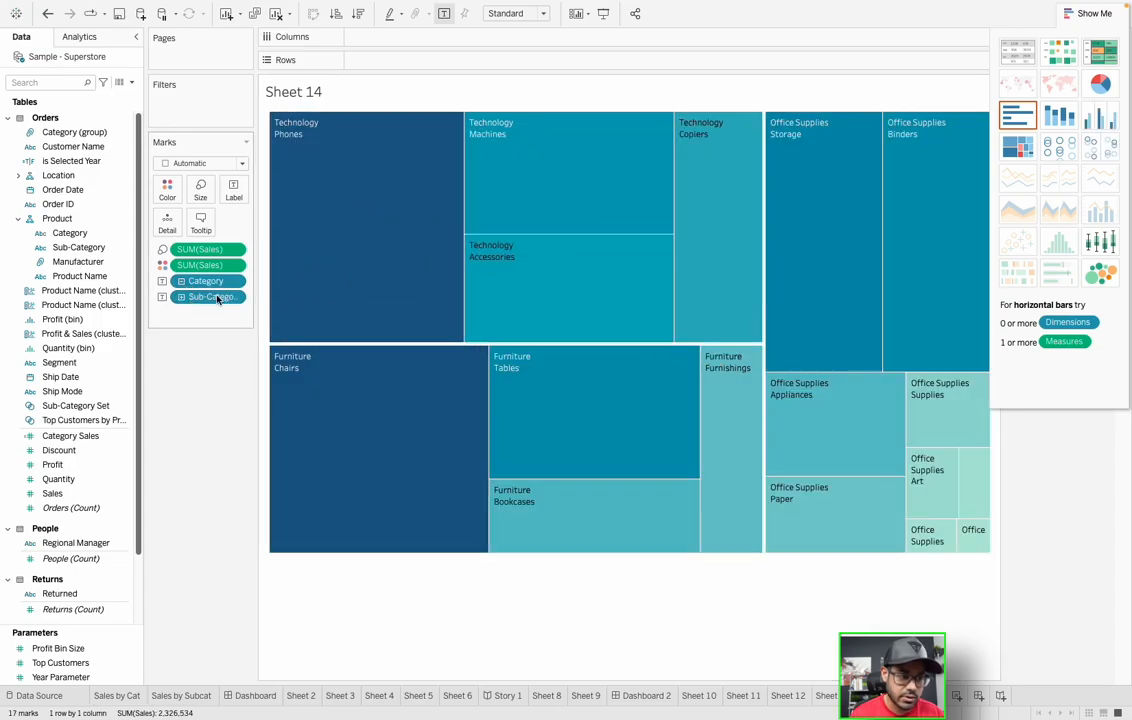
{"action": "mouse_move", "coordinate": [464, 198]}
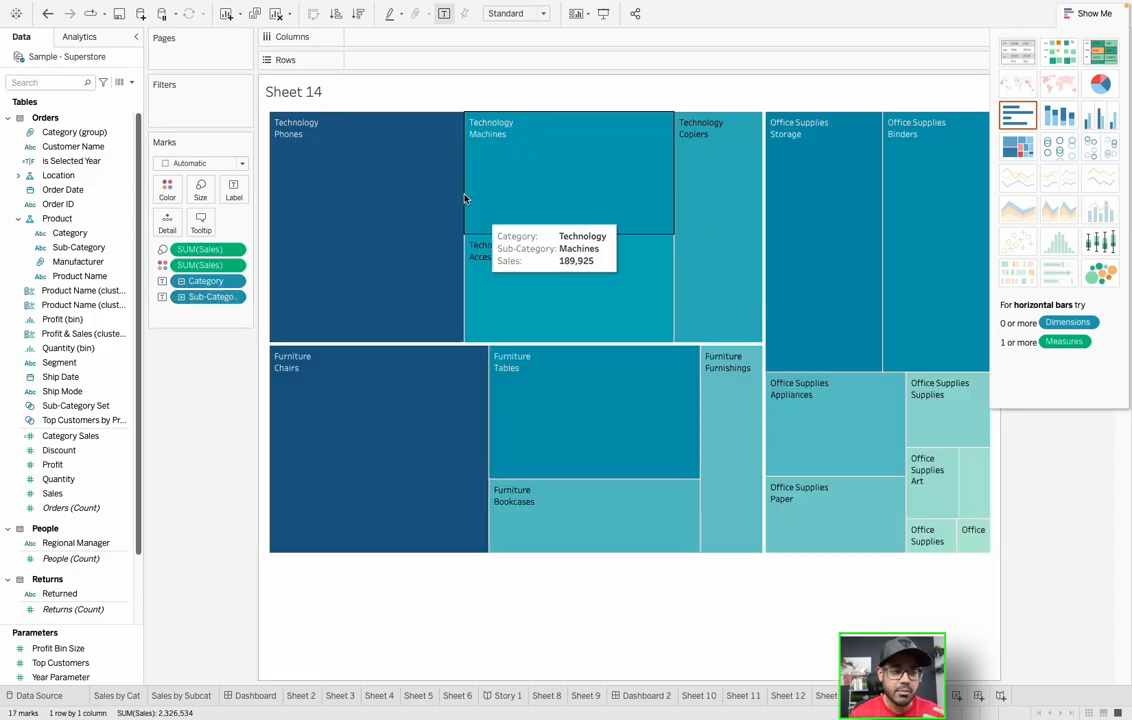
{"action": "mouse_move", "coordinate": [940, 440]}
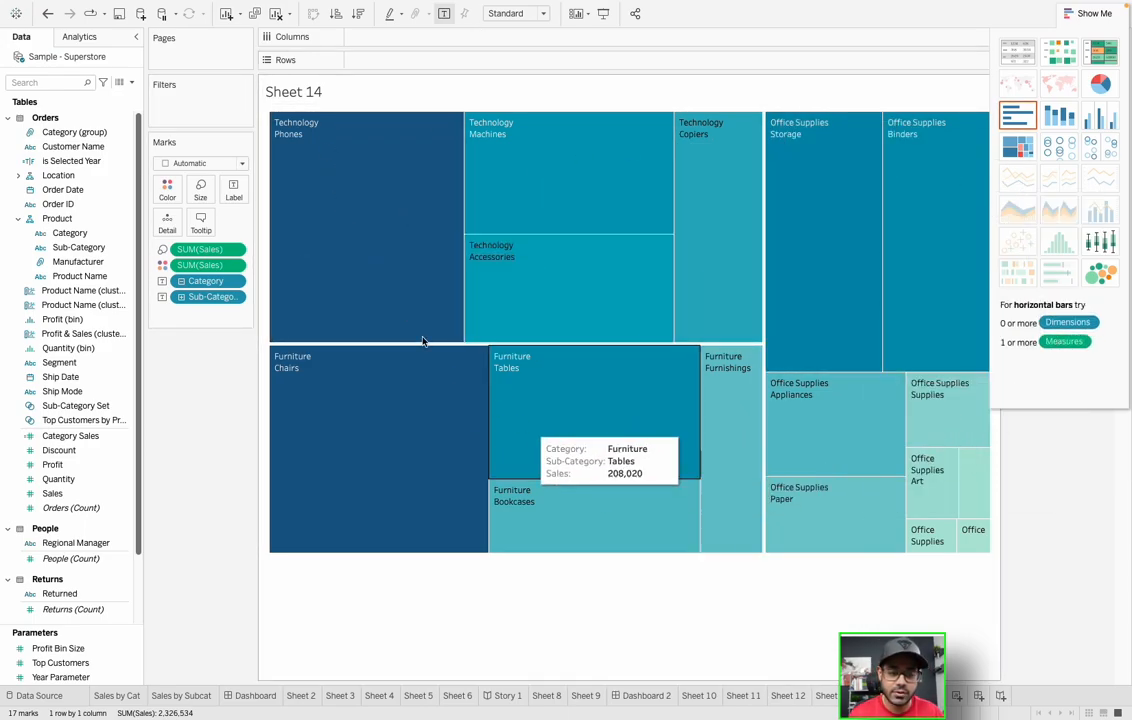
{"action": "mouse_move", "coordinate": [478, 282]}
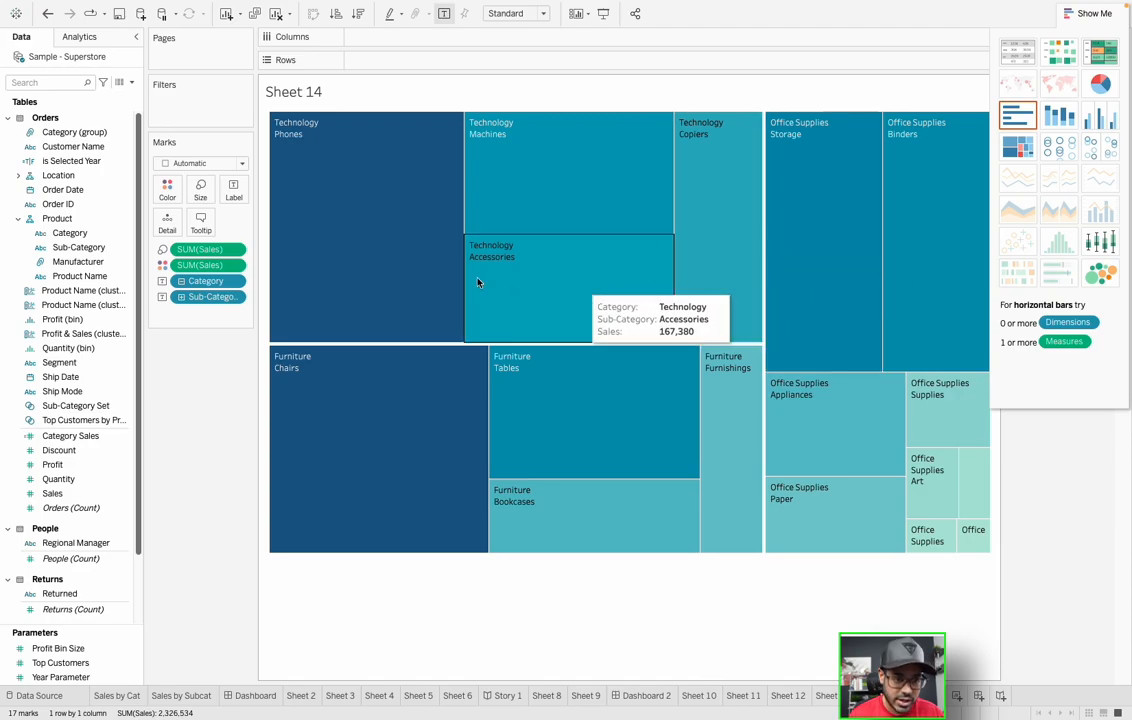
{"action": "mouse_move", "coordinate": [434, 480]}
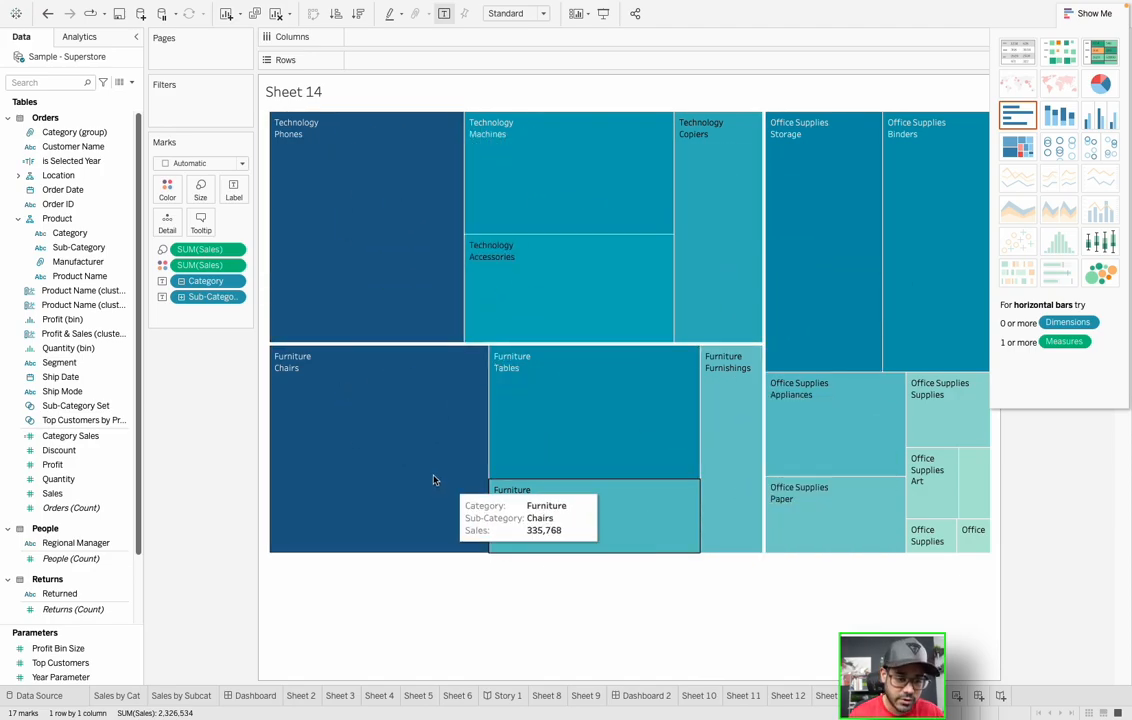
{"action": "mouse_move", "coordinate": [408, 468]}
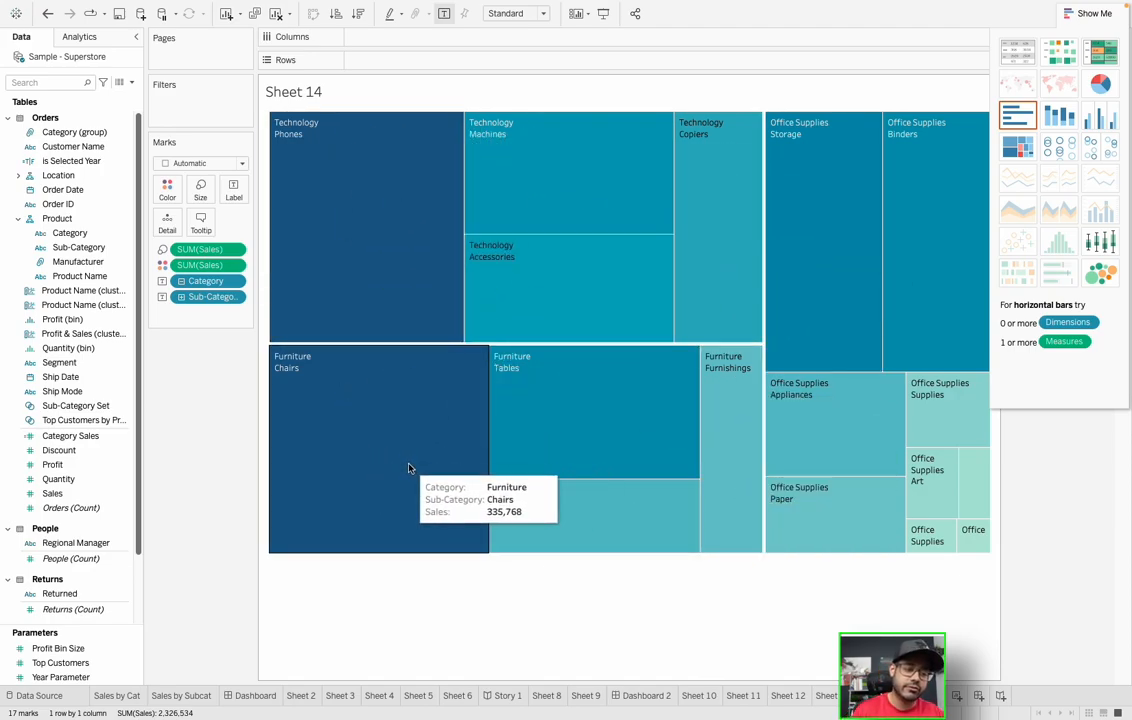
{"action": "mouse_move", "coordinate": [404, 264]}
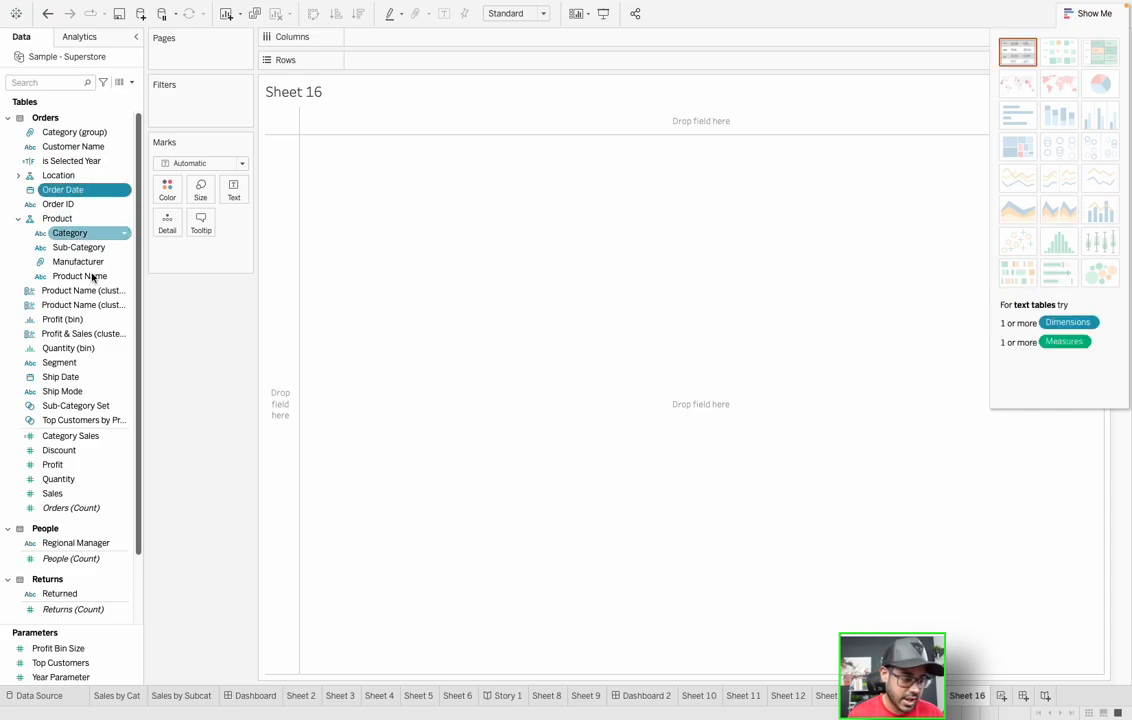
Begin a line chart of total Sales by year of Order Date on a new sheet.
{"action": "left_click", "coordinate": [52, 492]}
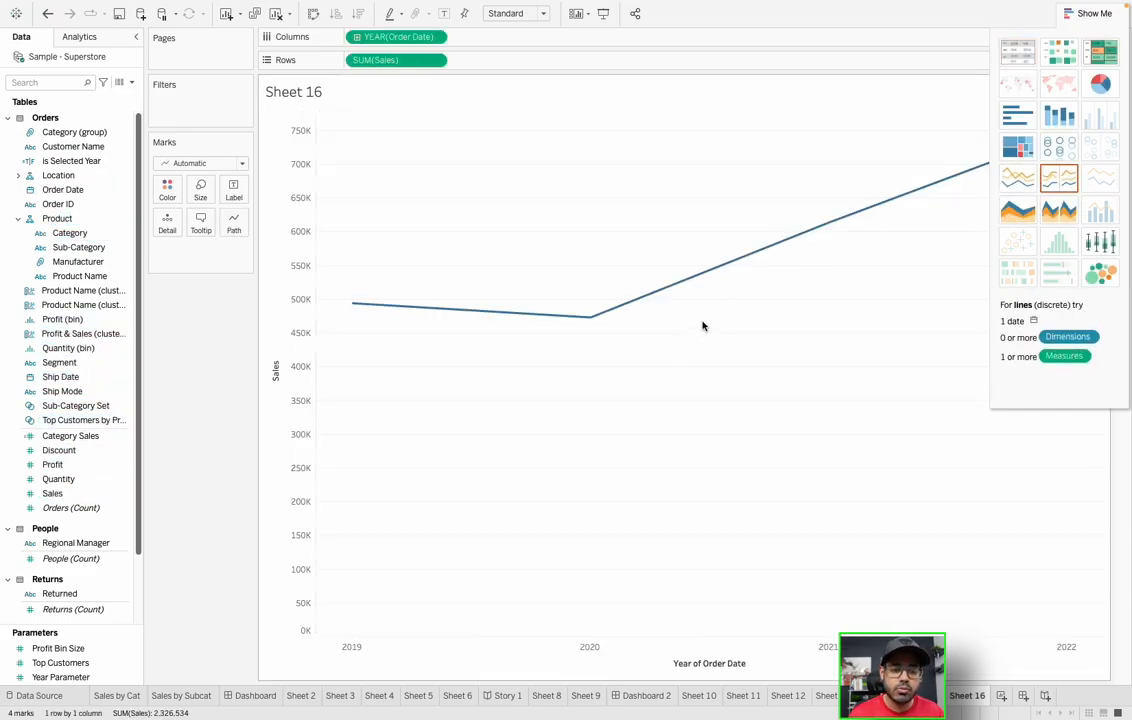
{"action": "mouse_move", "coordinate": [890, 204]}
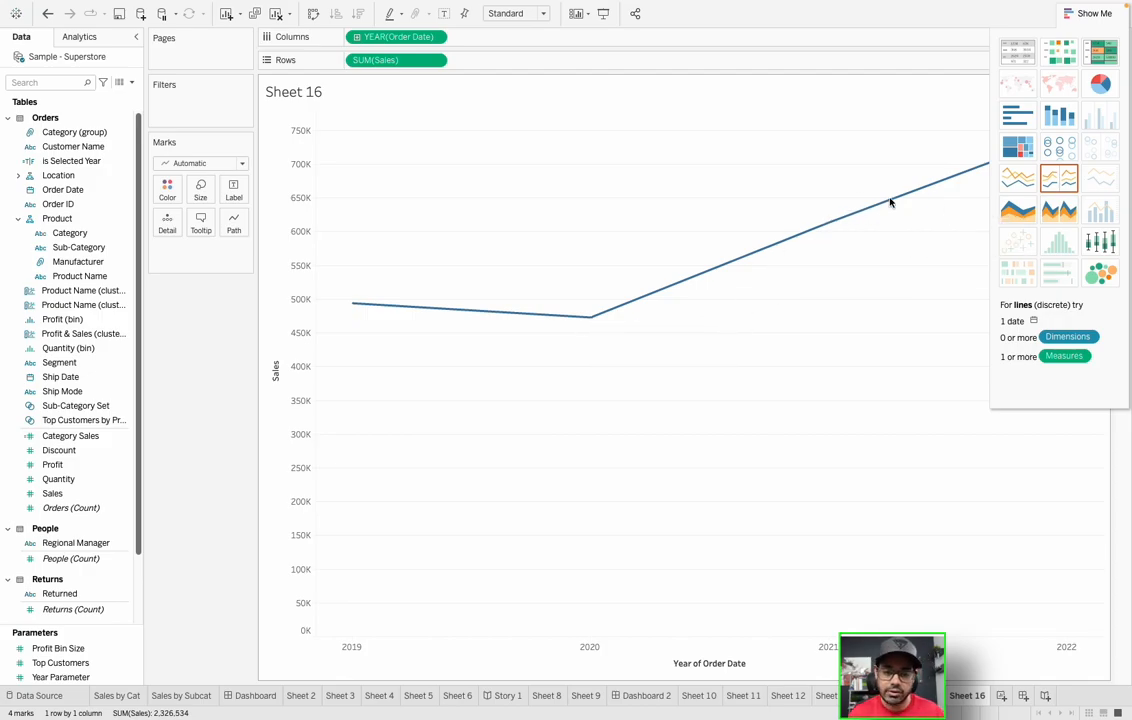
{"action": "mouse_move", "coordinate": [566, 284]}
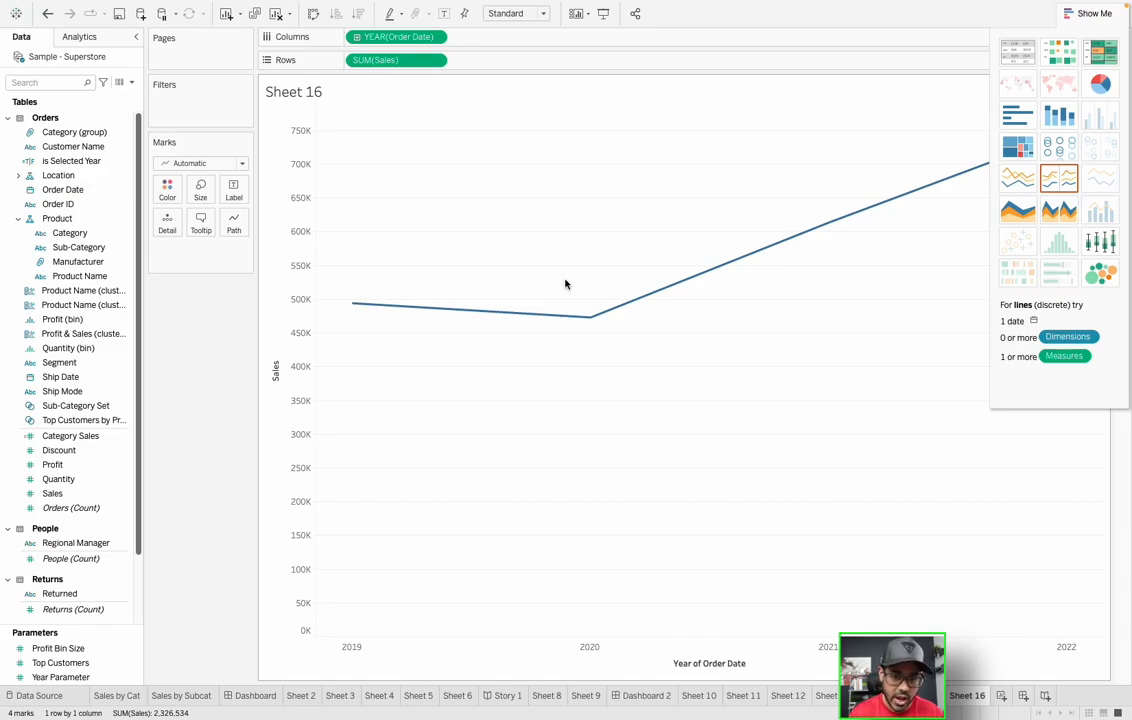
{"action": "mouse_move", "coordinate": [584, 284]}
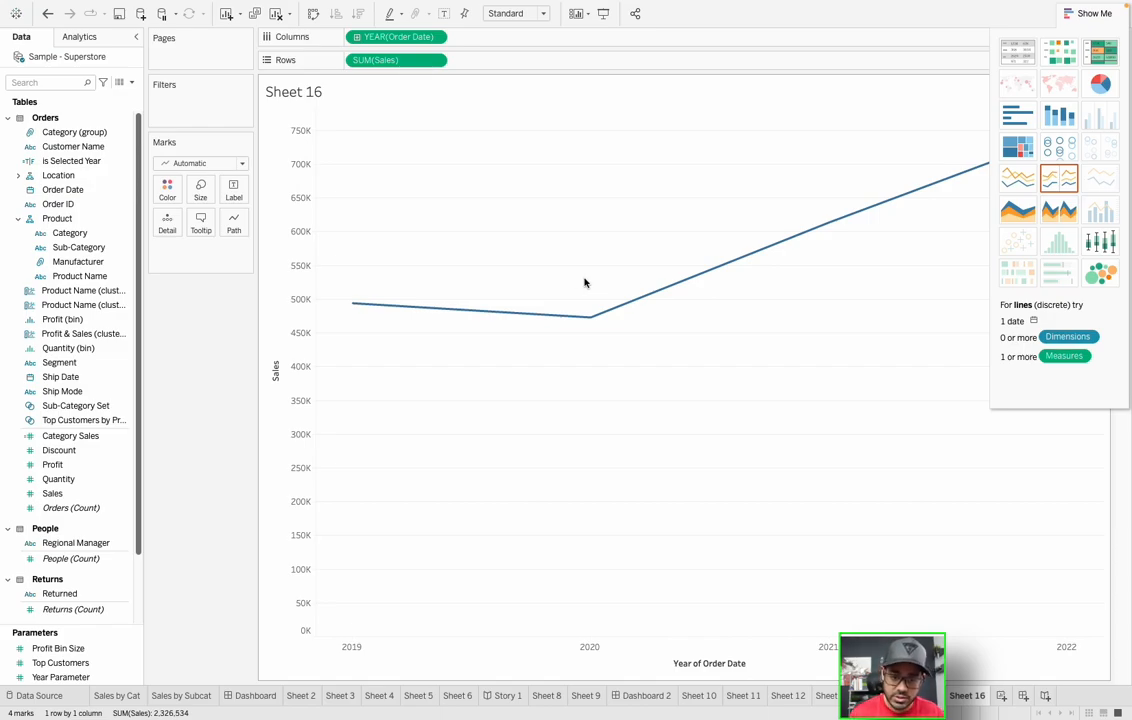
{"action": "mouse_move", "coordinate": [1018, 210]}
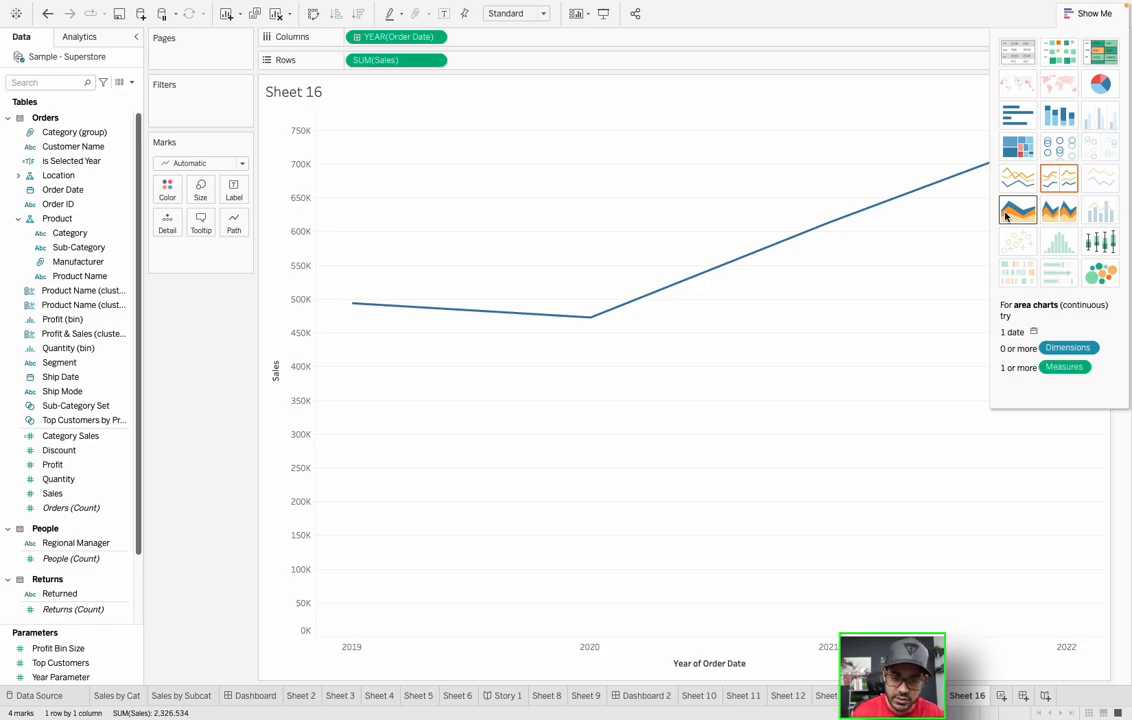
{"action": "mouse_move", "coordinate": [1018, 210]}
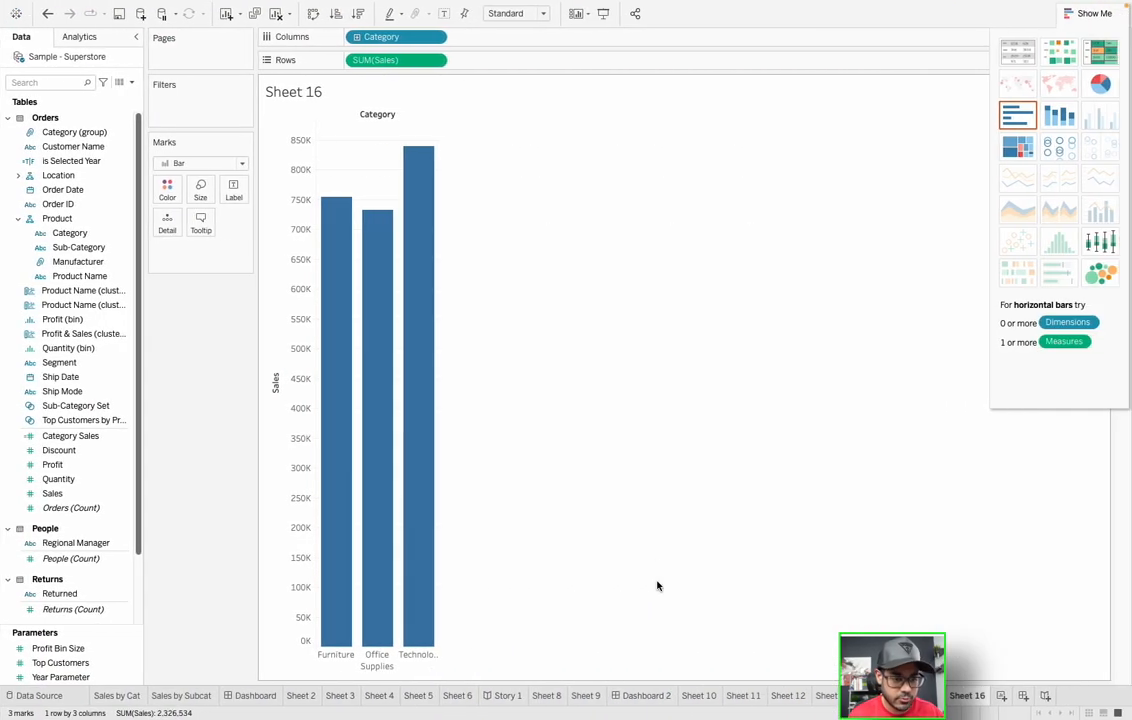
{"action": "mouse_move", "coordinate": [576, 388]}
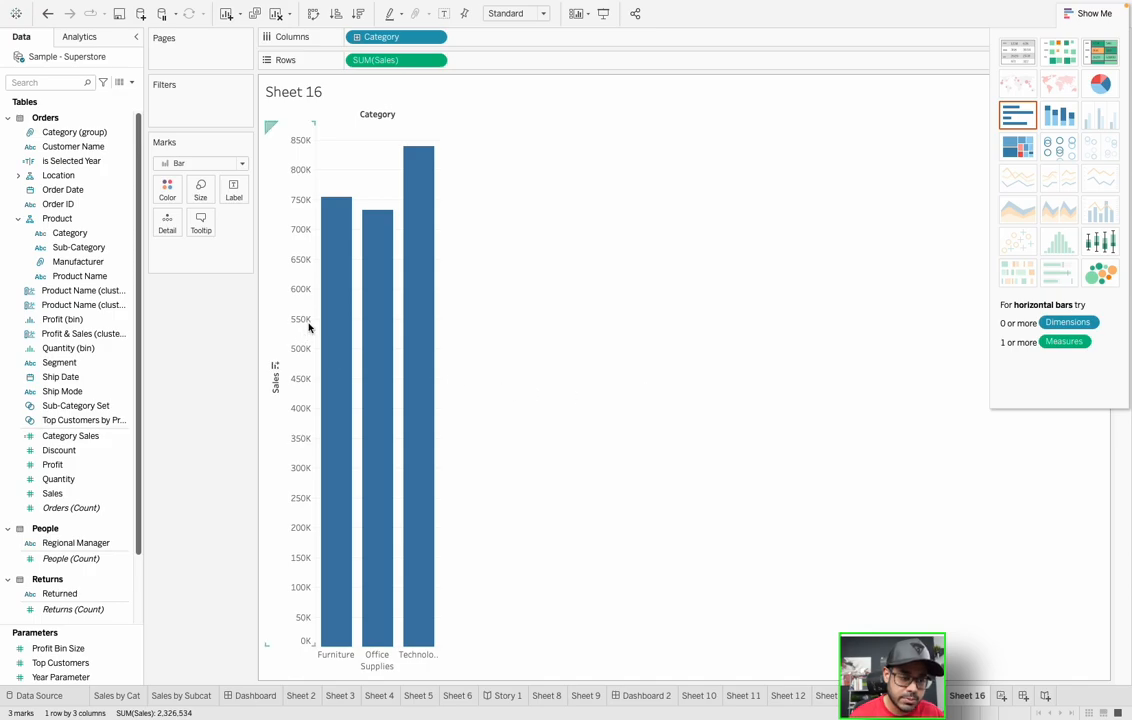
{"action": "mouse_move", "coordinate": [376, 300]}
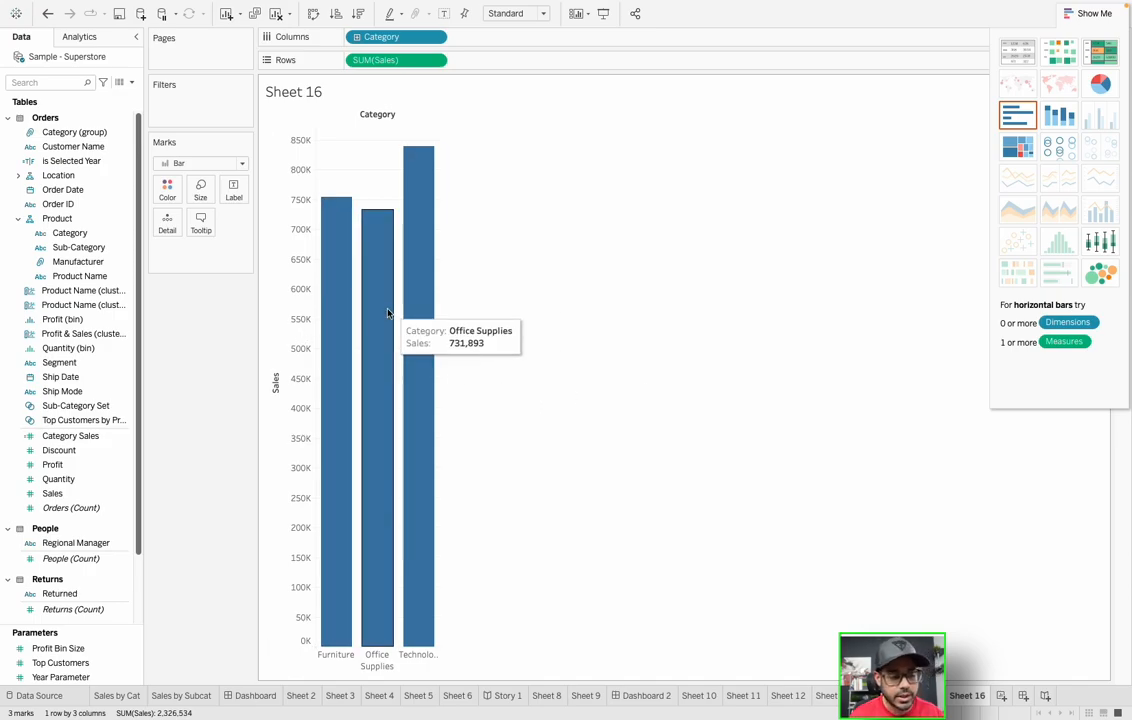
{"action": "mouse_move", "coordinate": [360, 324]}
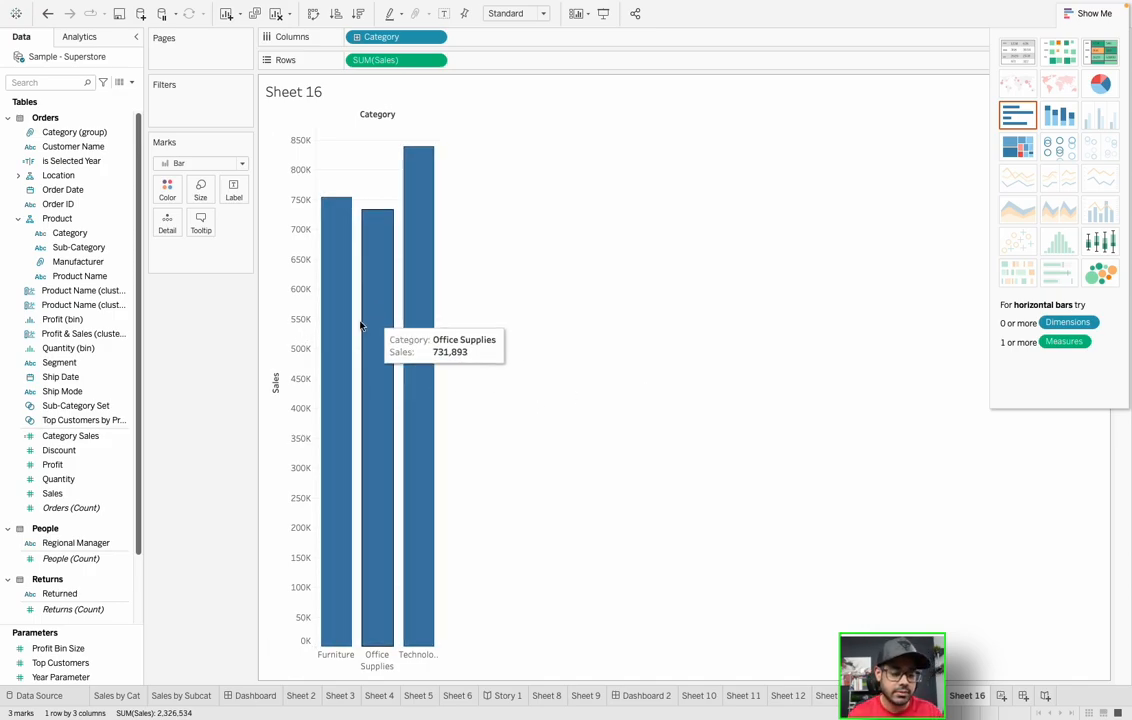
{"action": "mouse_move", "coordinate": [292, 352]}
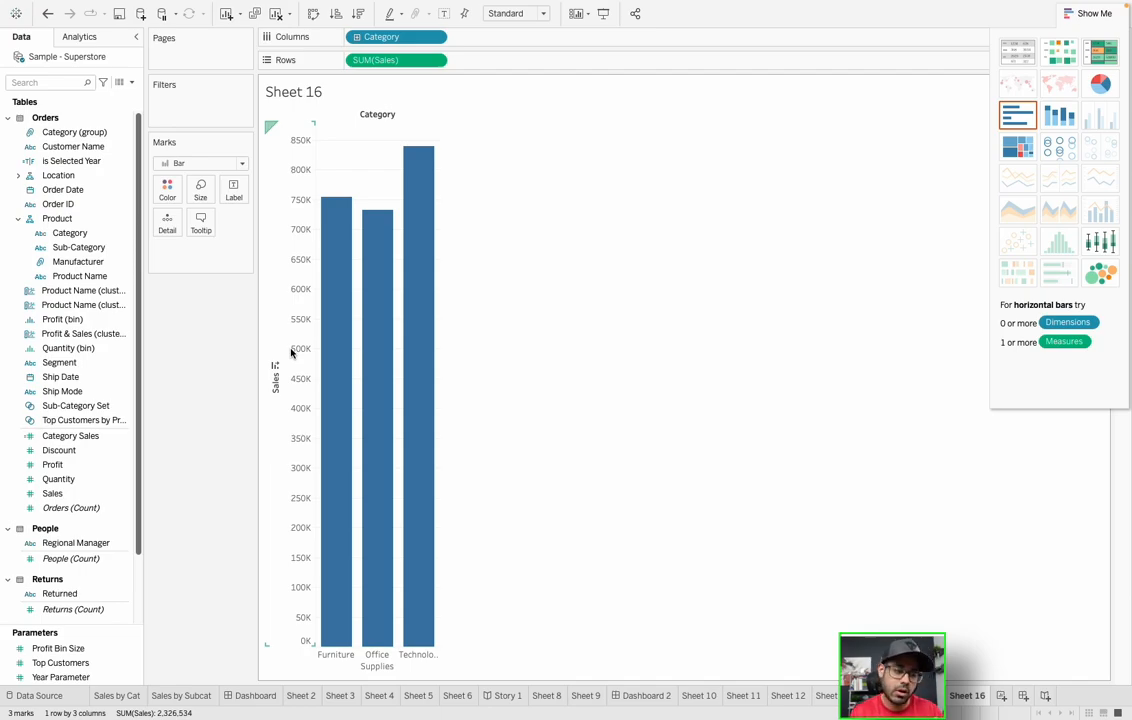
{"action": "mouse_move", "coordinate": [610, 374]}
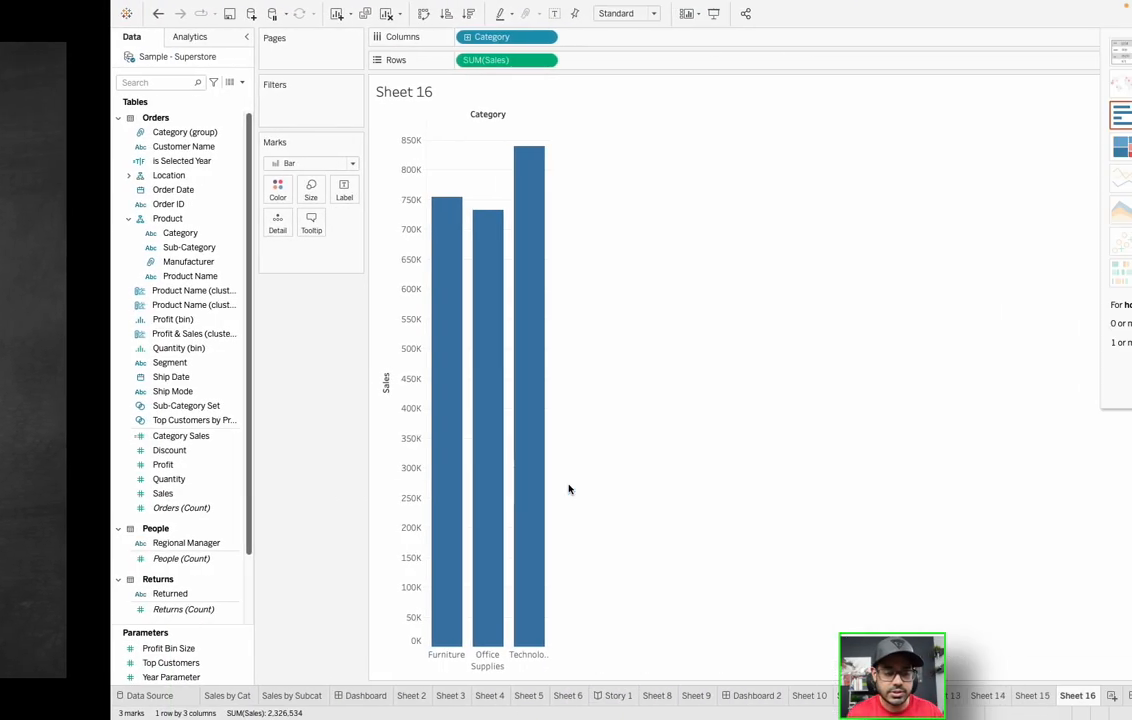
{"action": "left_click", "coordinate": [1096, 12]}
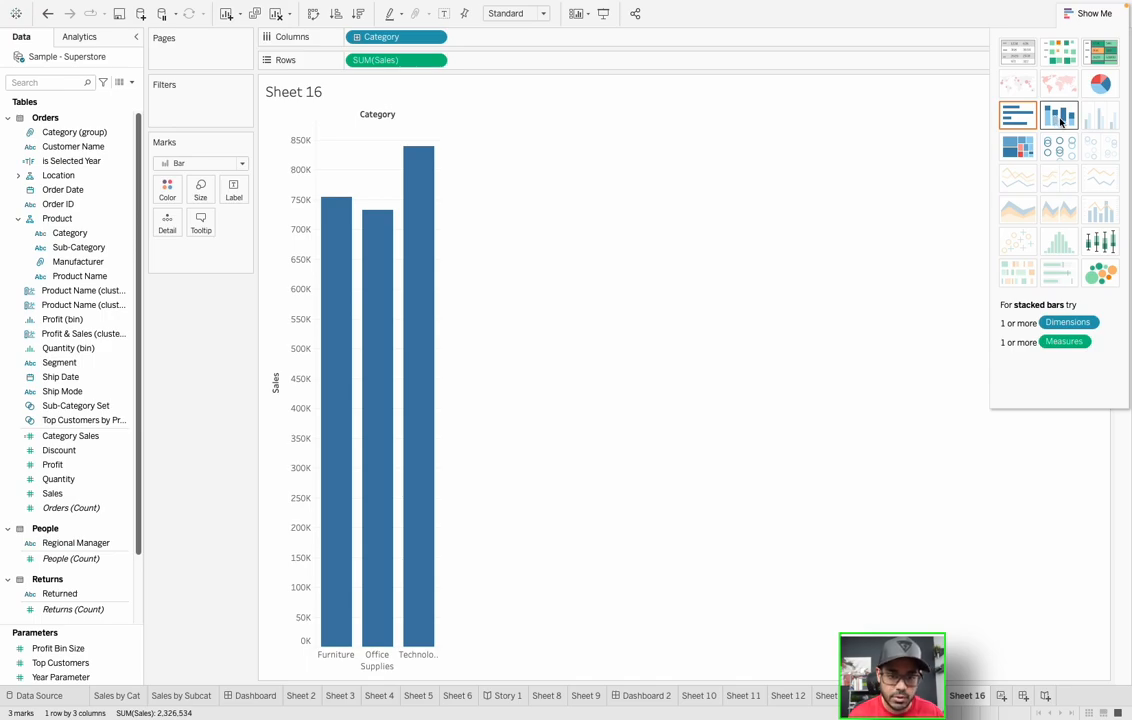
{"action": "mouse_move", "coordinate": [1050, 124]}
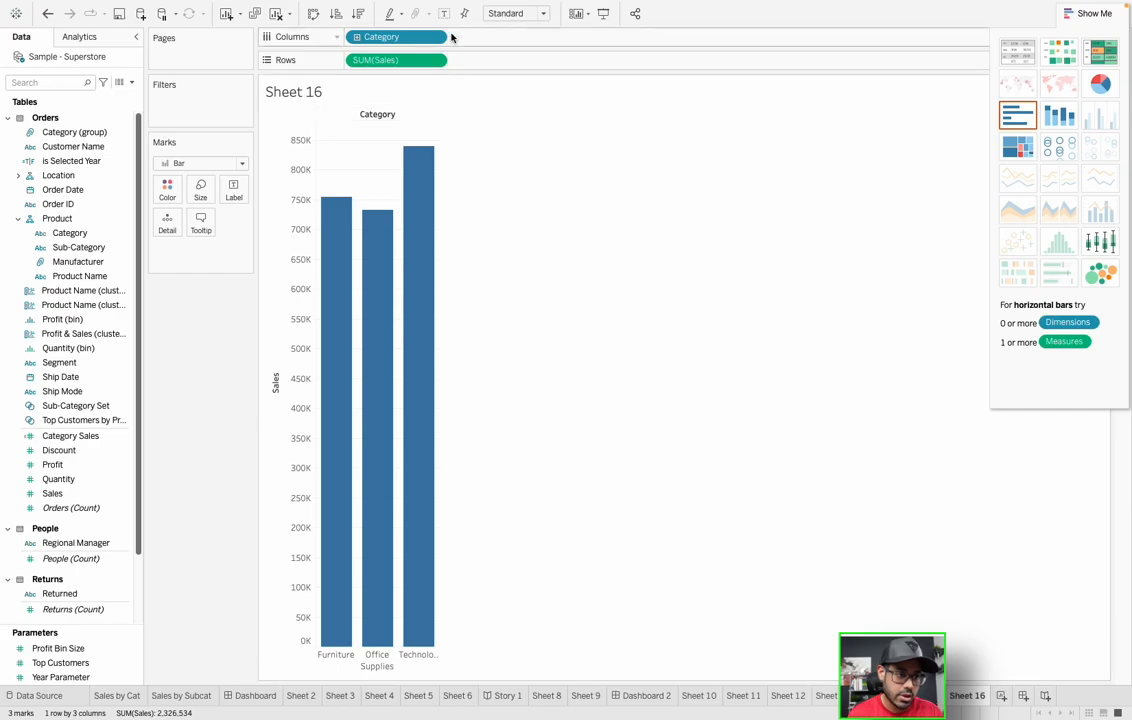
{"action": "left_click", "coordinate": [80, 290]}
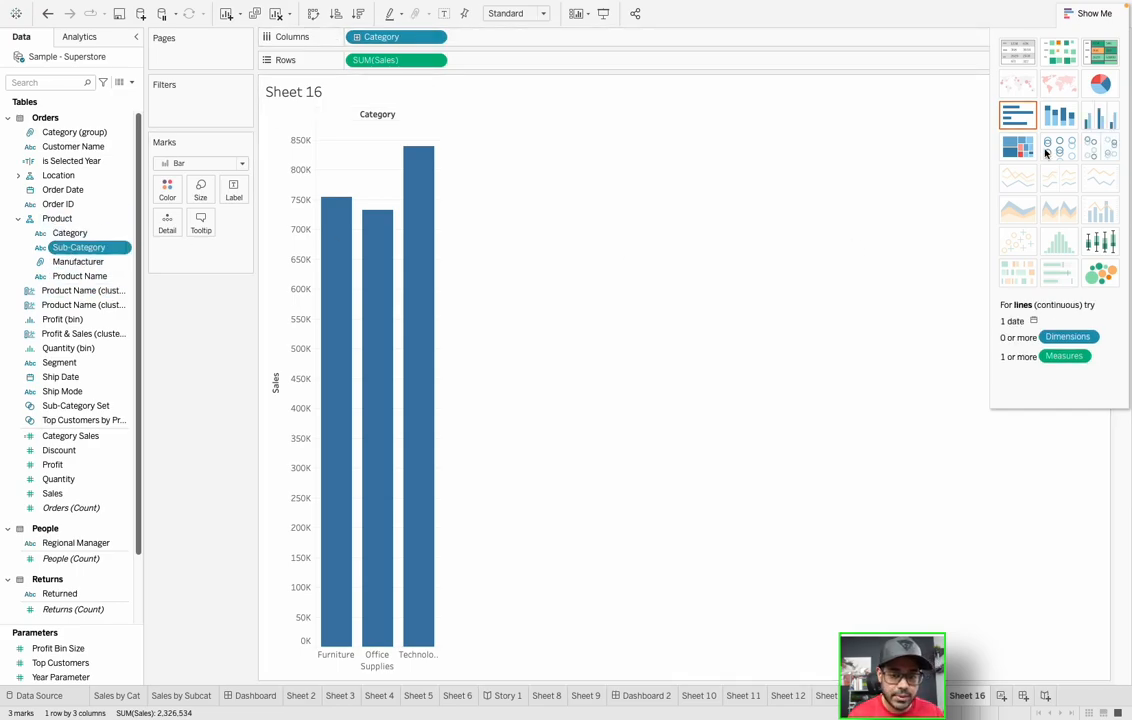
{"action": "mouse_move", "coordinate": [1060, 116]}
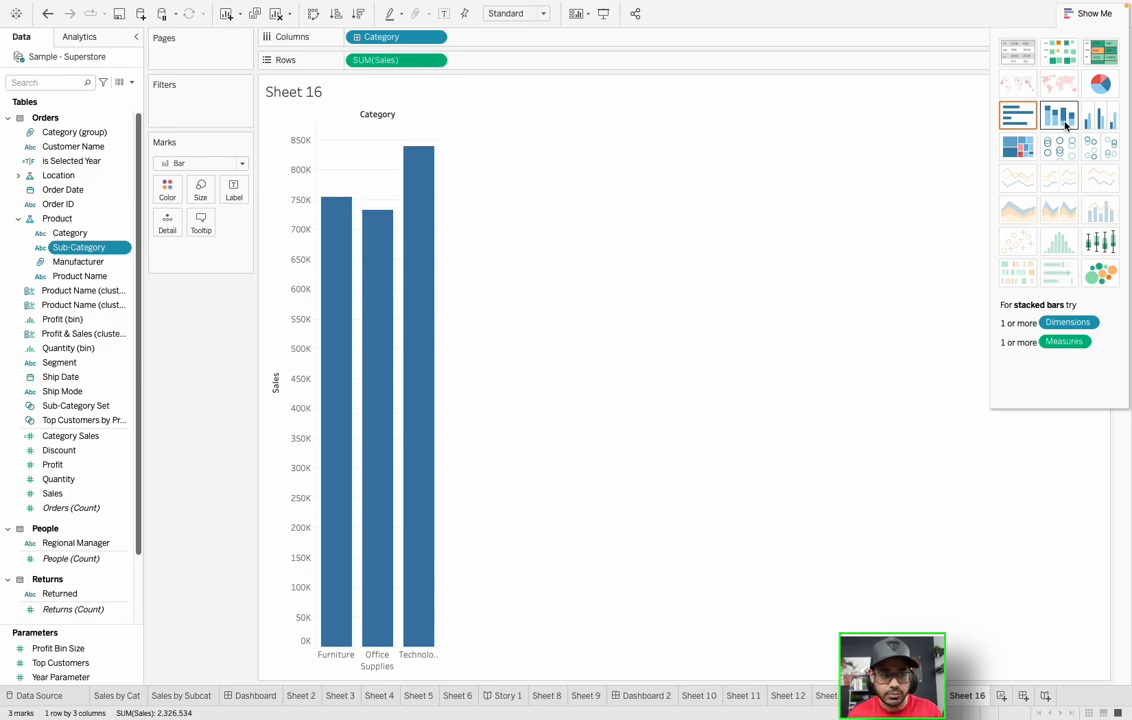
{"action": "left_click", "coordinate": [1060, 114]}
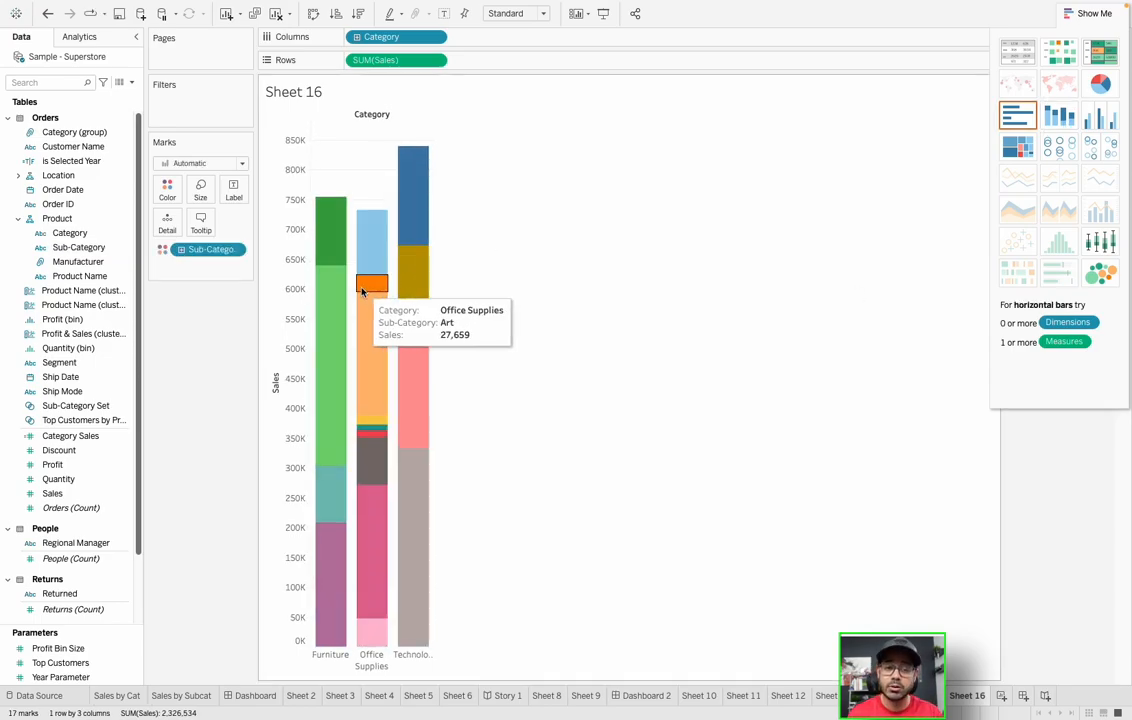
{"action": "mouse_move", "coordinate": [332, 204]}
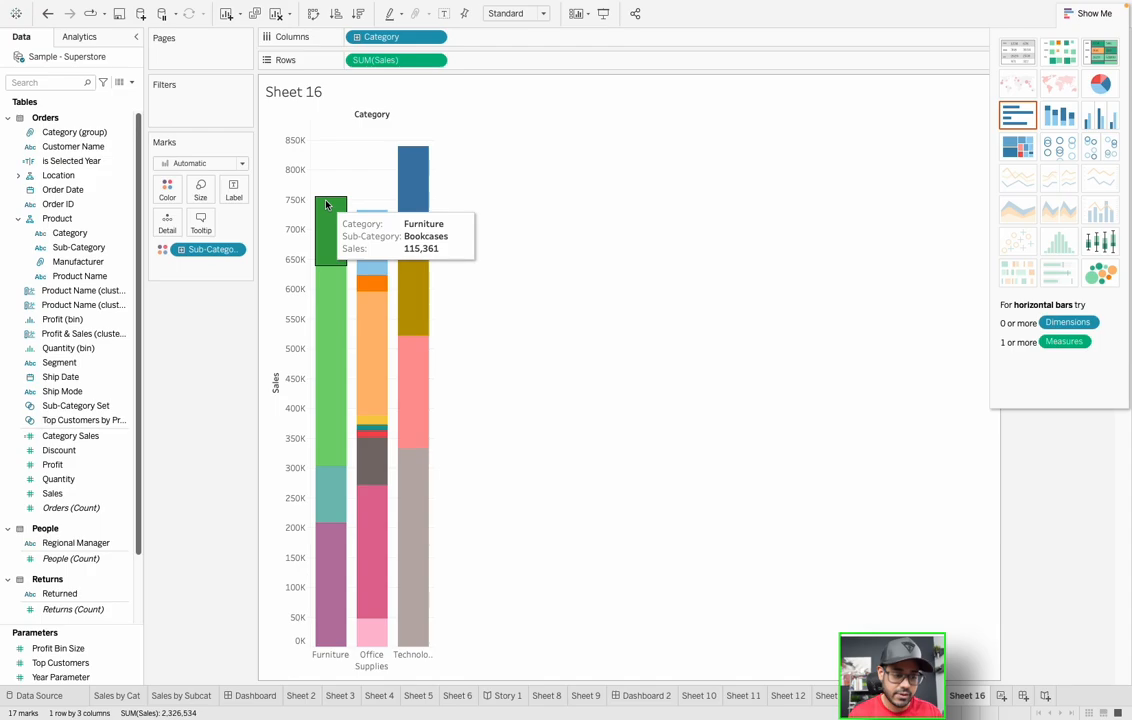
{"action": "mouse_move", "coordinate": [372, 350]}
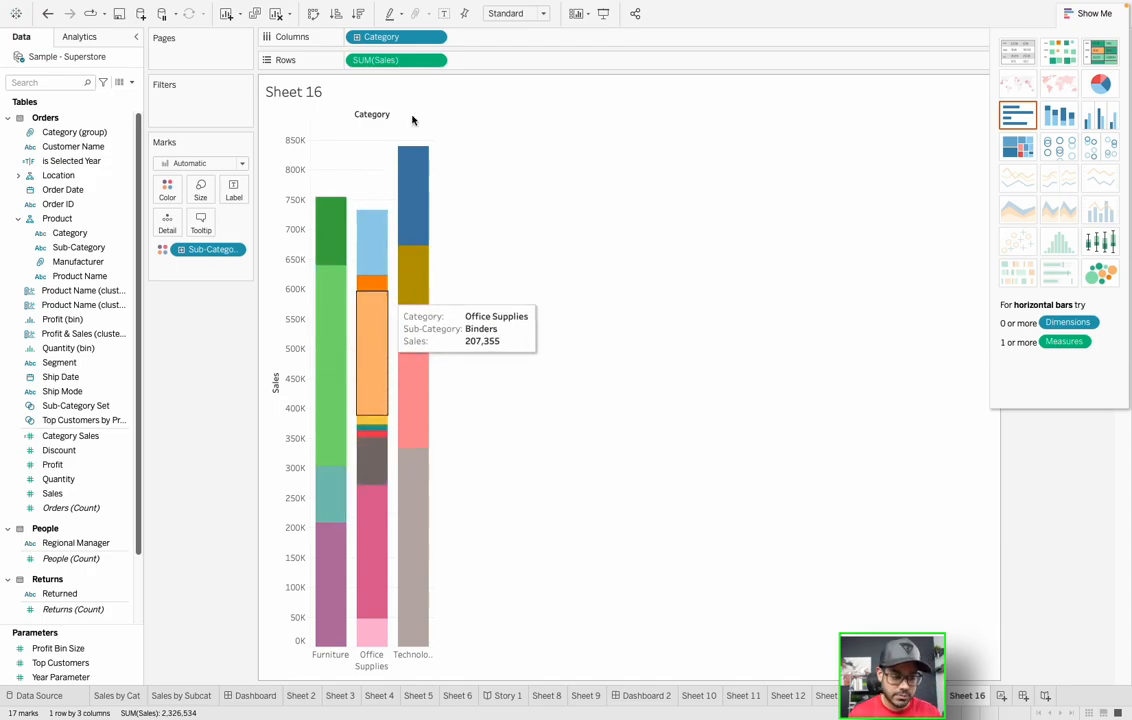
{"action": "mouse_move", "coordinate": [332, 240]}
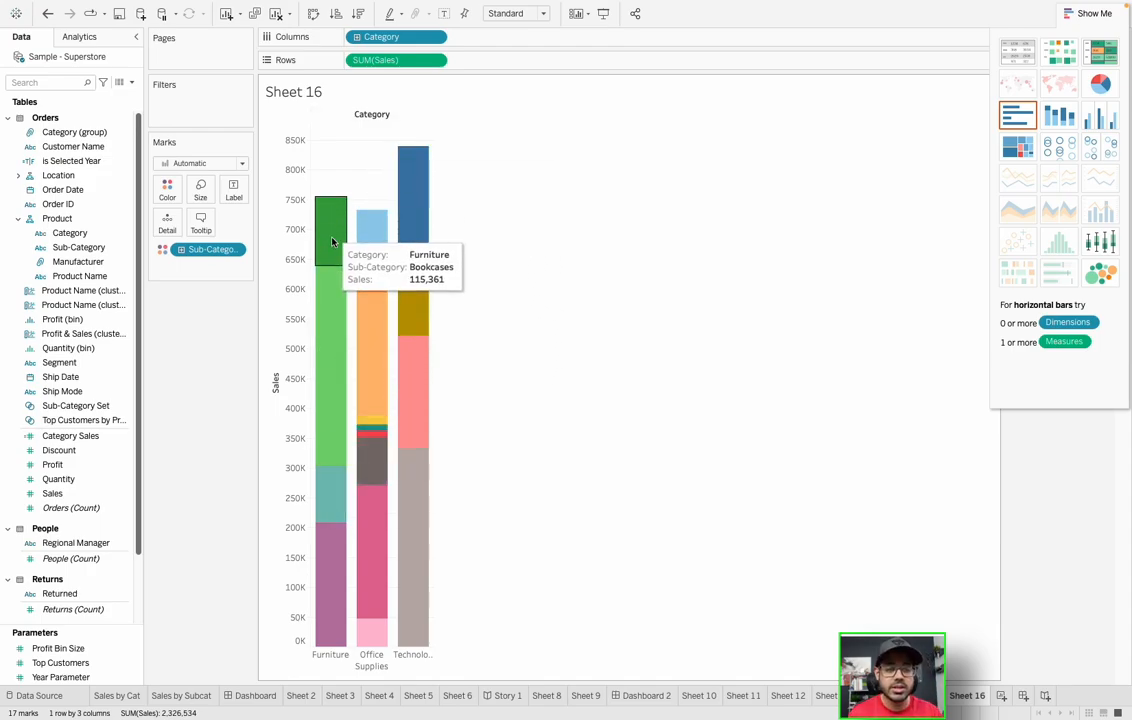
{"action": "mouse_move", "coordinate": [330, 290]}
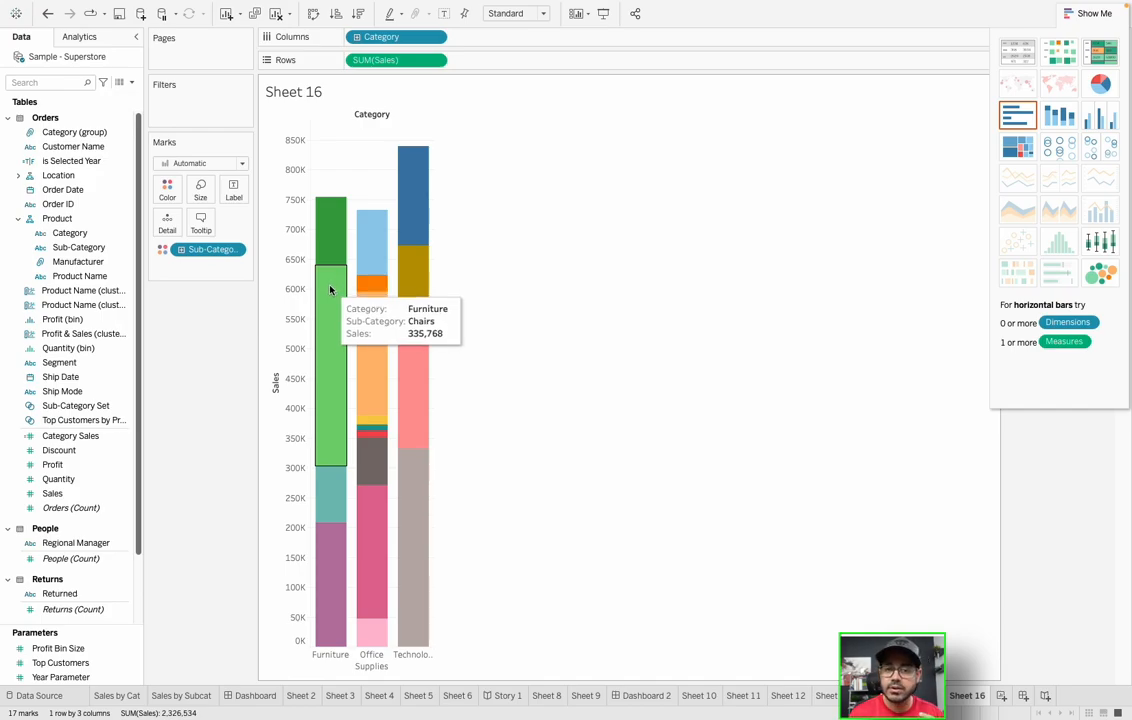
{"action": "mouse_move", "coordinate": [324, 316]}
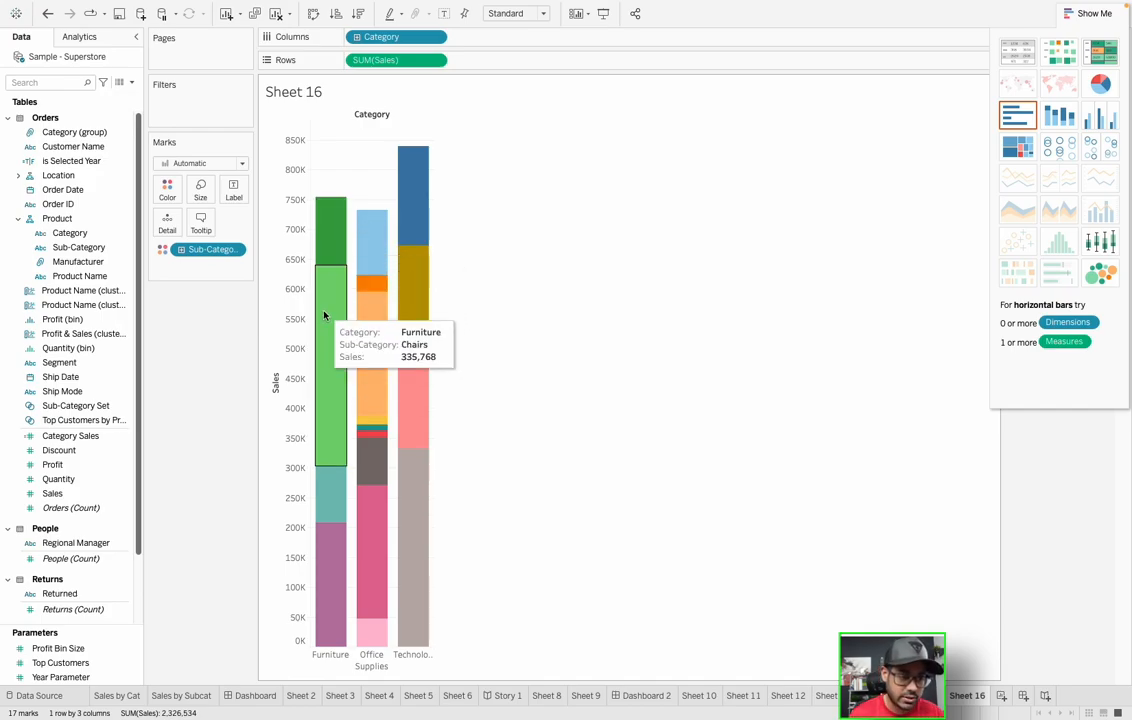
{"action": "mouse_move", "coordinate": [330, 596]}
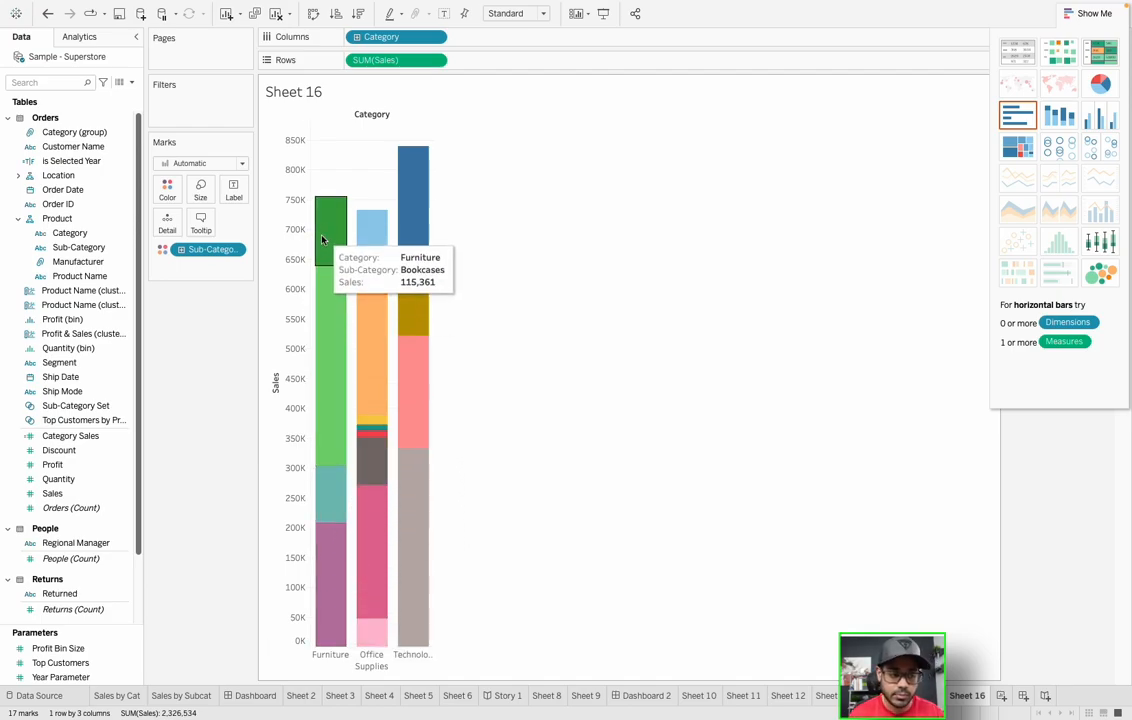
{"action": "mouse_move", "coordinate": [320, 504]}
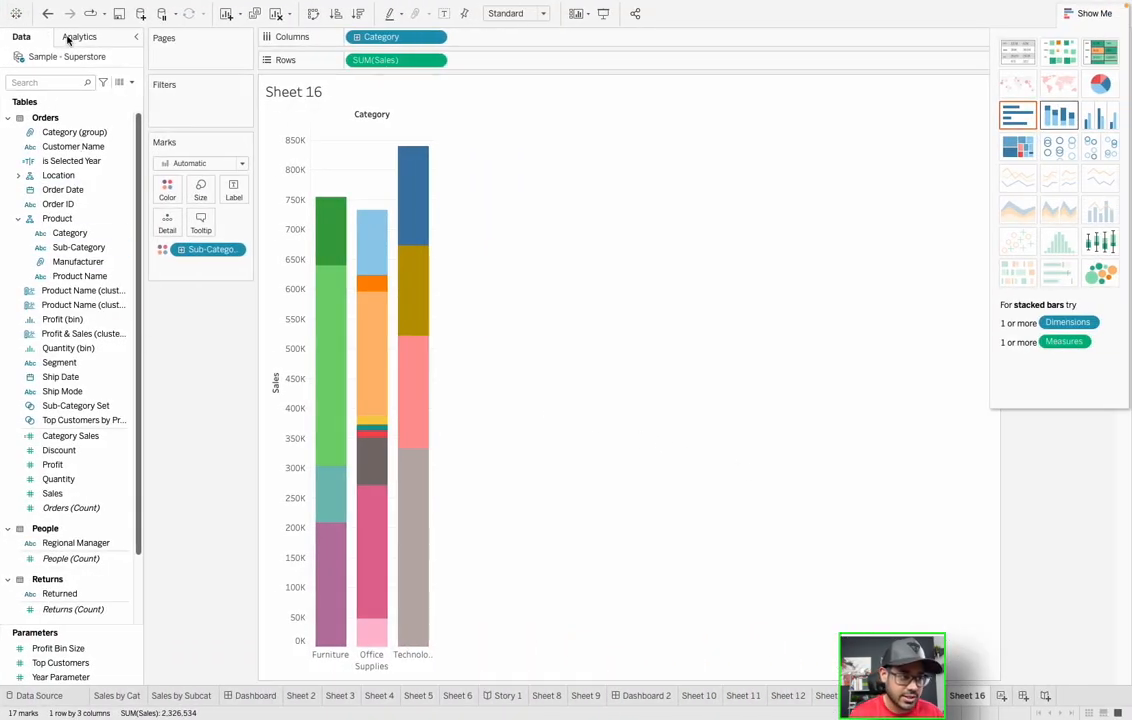
Glance at the Analytics pane, then start a new blank worksheet, Sheet 17.
{"action": "left_click", "coordinate": [80, 36]}
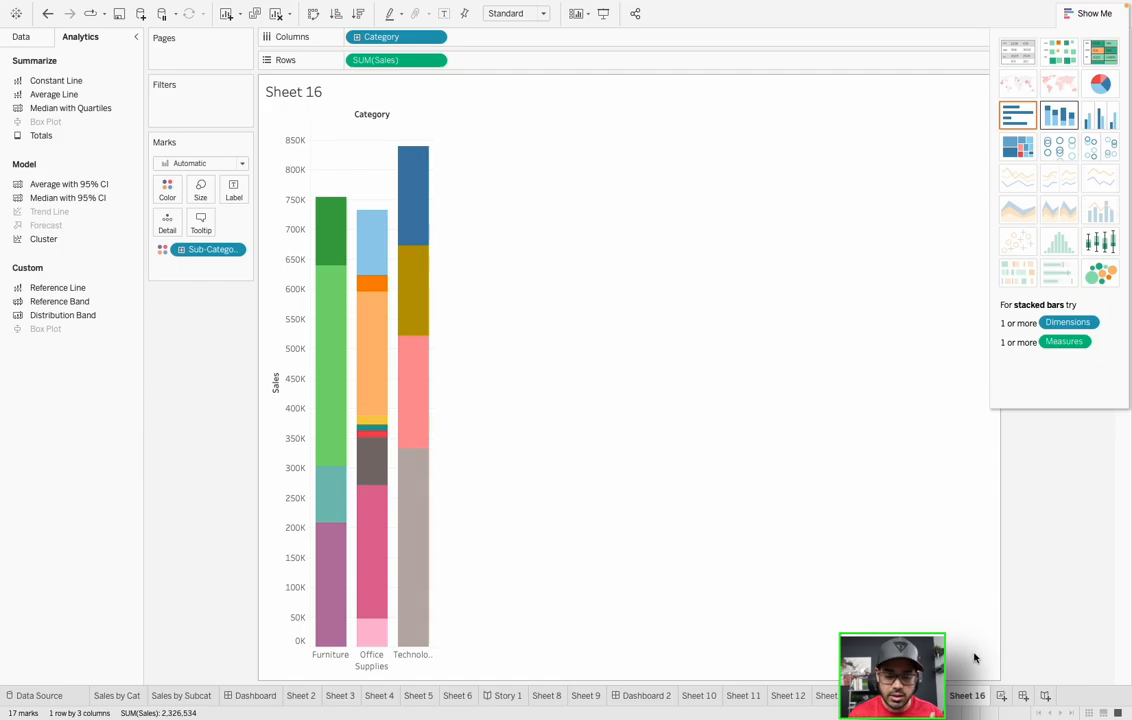
{"action": "left_click", "coordinate": [1044, 696]}
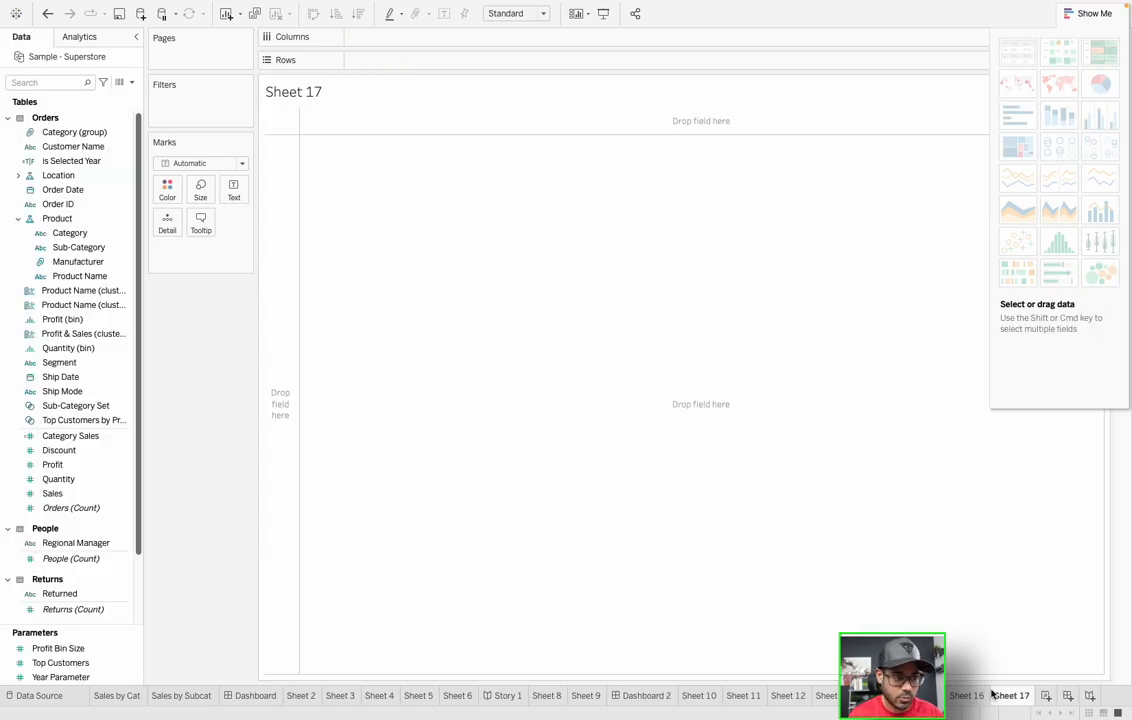
Build a text table of Sales by Order Date year, with years 2019–2022 across Columns.
{"action": "left_click", "coordinate": [72, 160]}
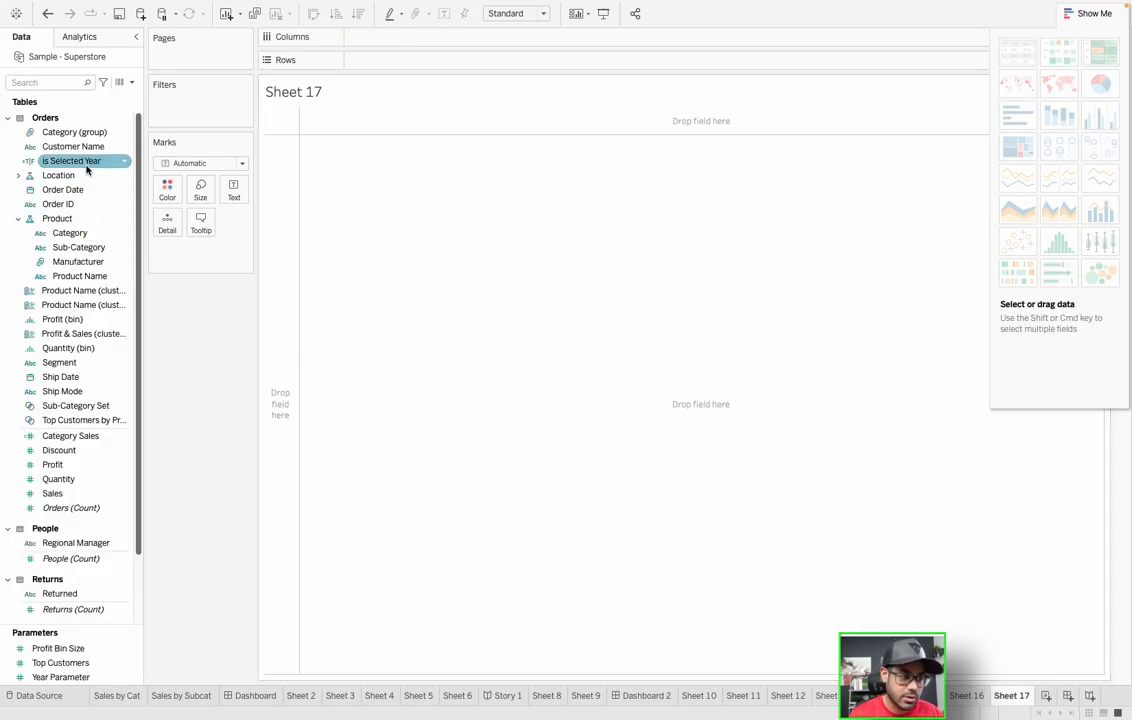
{"action": "left_click", "coordinate": [64, 188]}
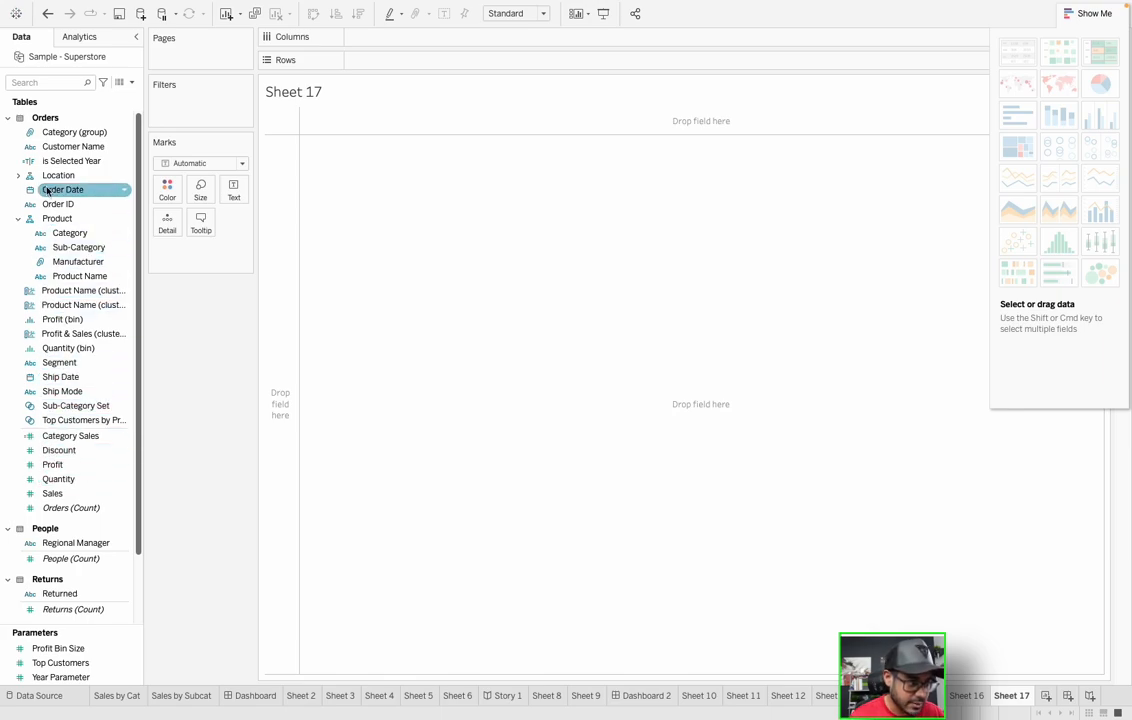
{"action": "left_click", "coordinate": [52, 492]}
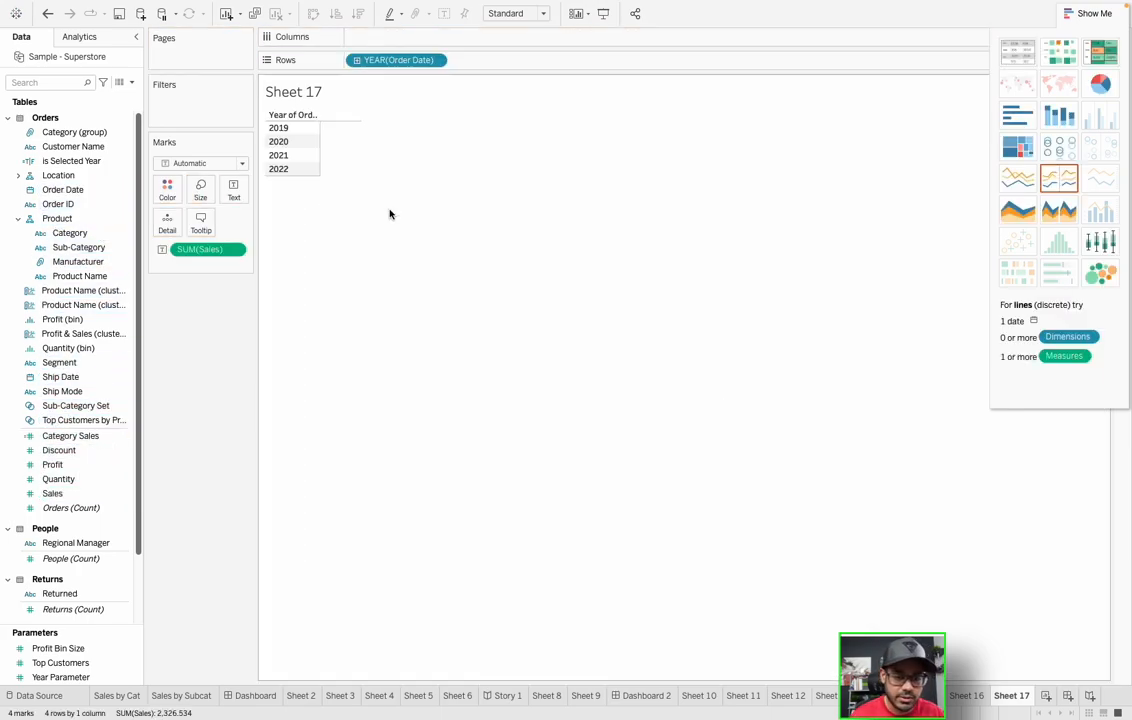
{"action": "left_click", "coordinate": [1018, 52]}
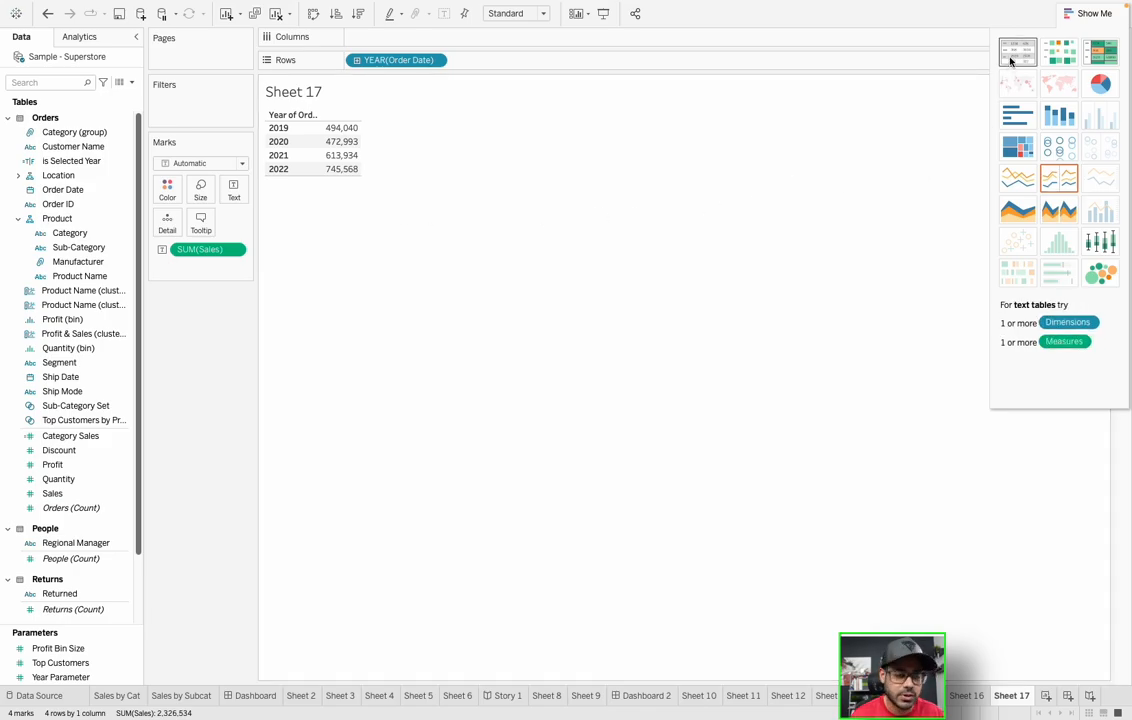
{"action": "left_click_drag", "start_coordinate": [396, 60], "coordinate": [396, 36]}
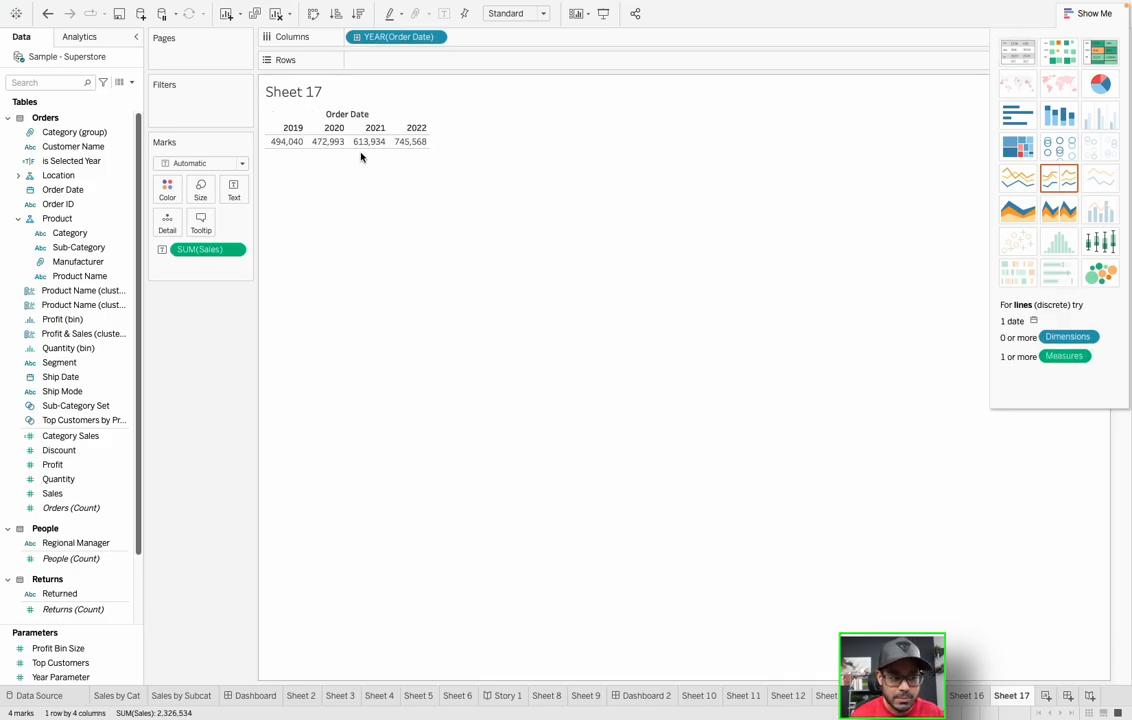
{"action": "left_click", "coordinate": [434, 36]}
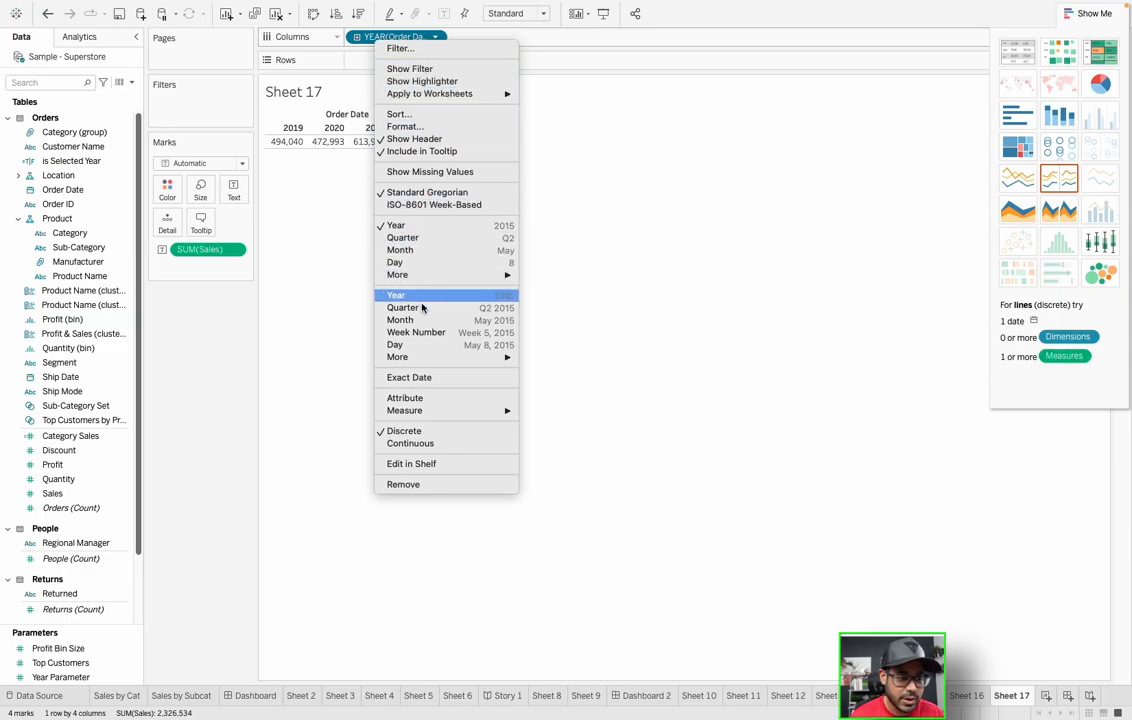
Break the dates down by month and filter Order Date to the year 2022 only.
{"action": "left_click", "coordinate": [400, 320]}
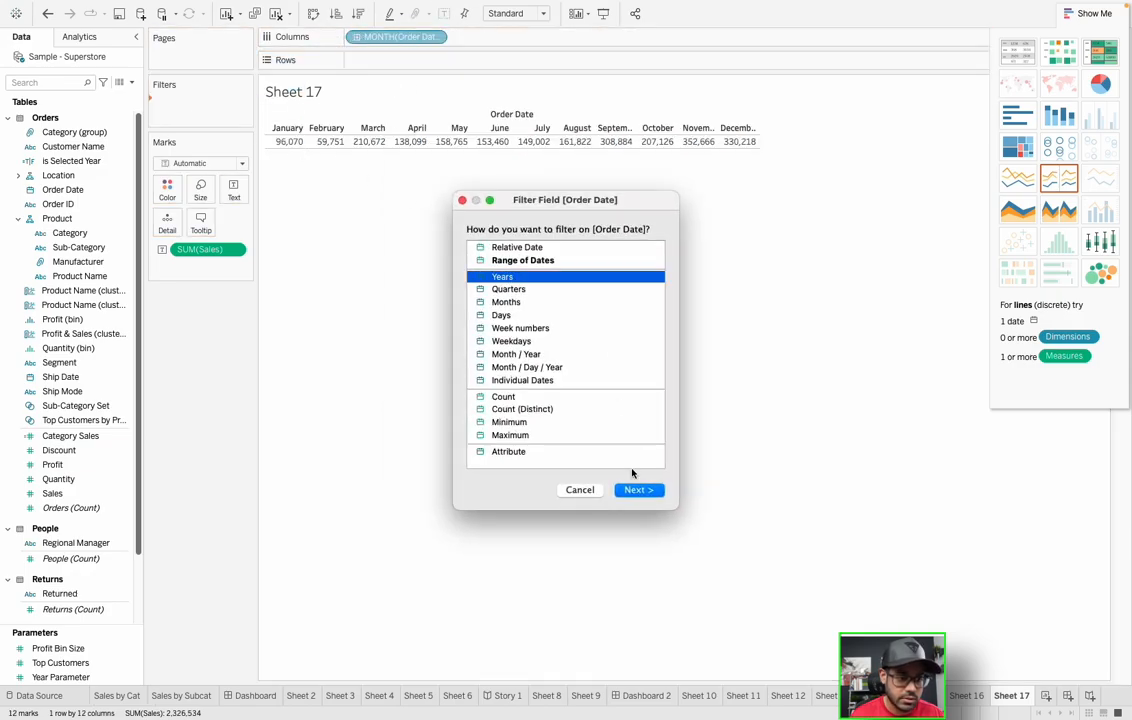
{"action": "left_click", "coordinate": [640, 488]}
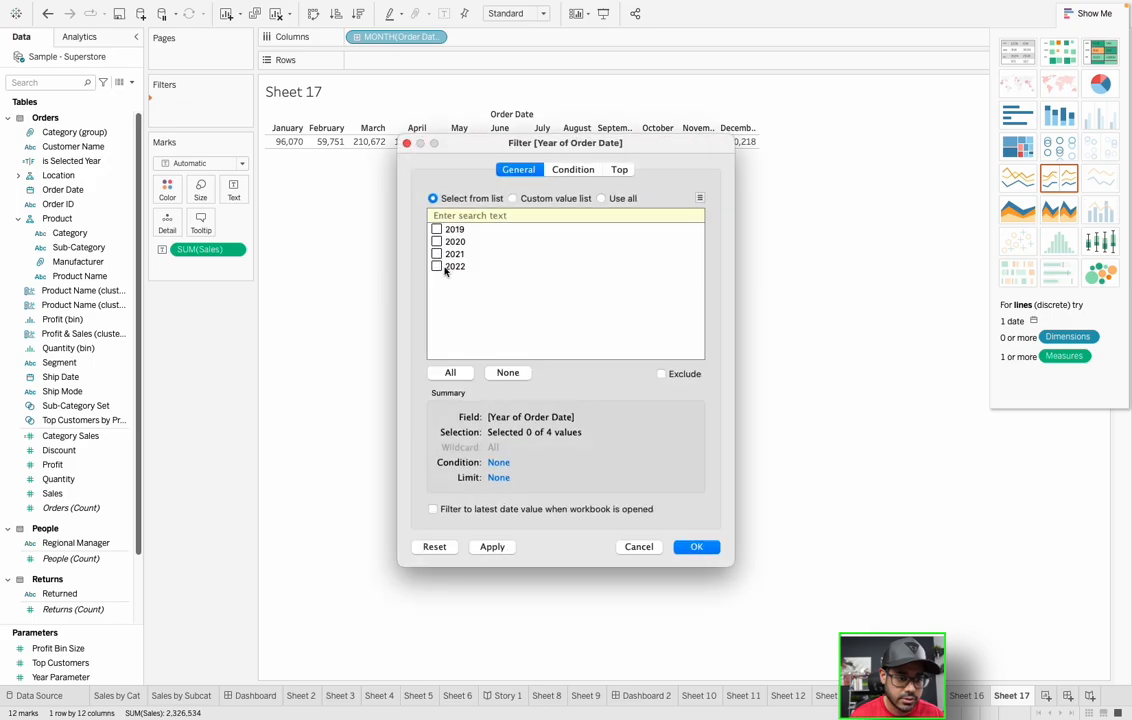
{"action": "left_click", "coordinate": [696, 546]}
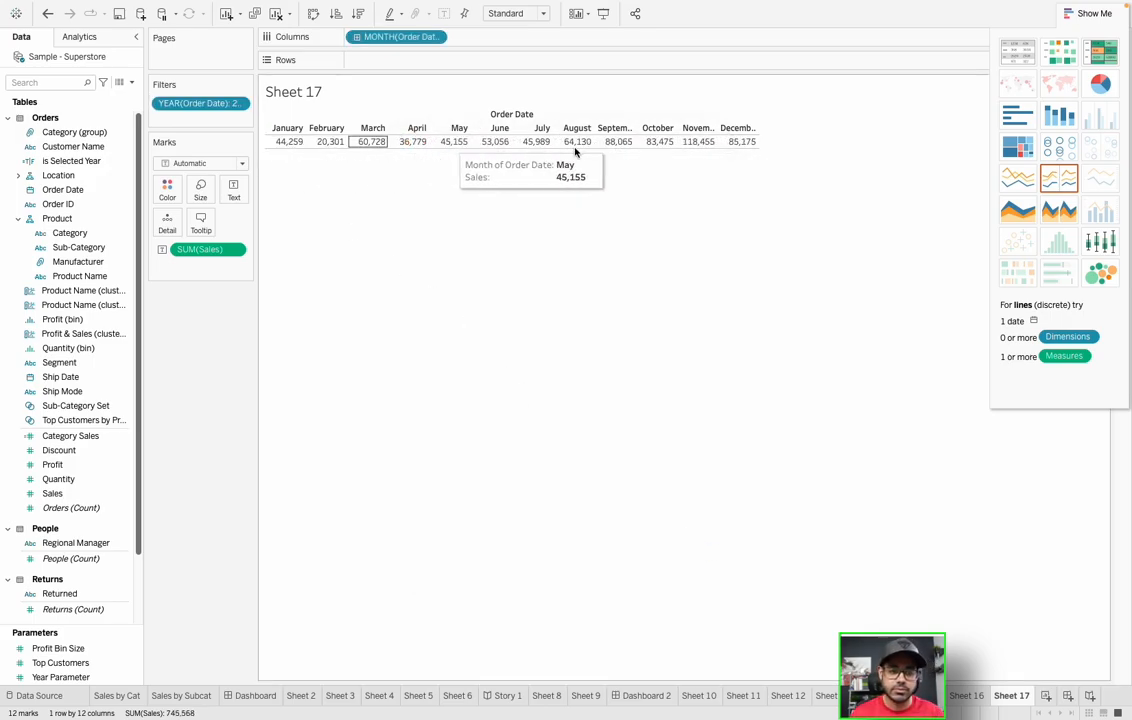
{"action": "mouse_move", "coordinate": [744, 236]}
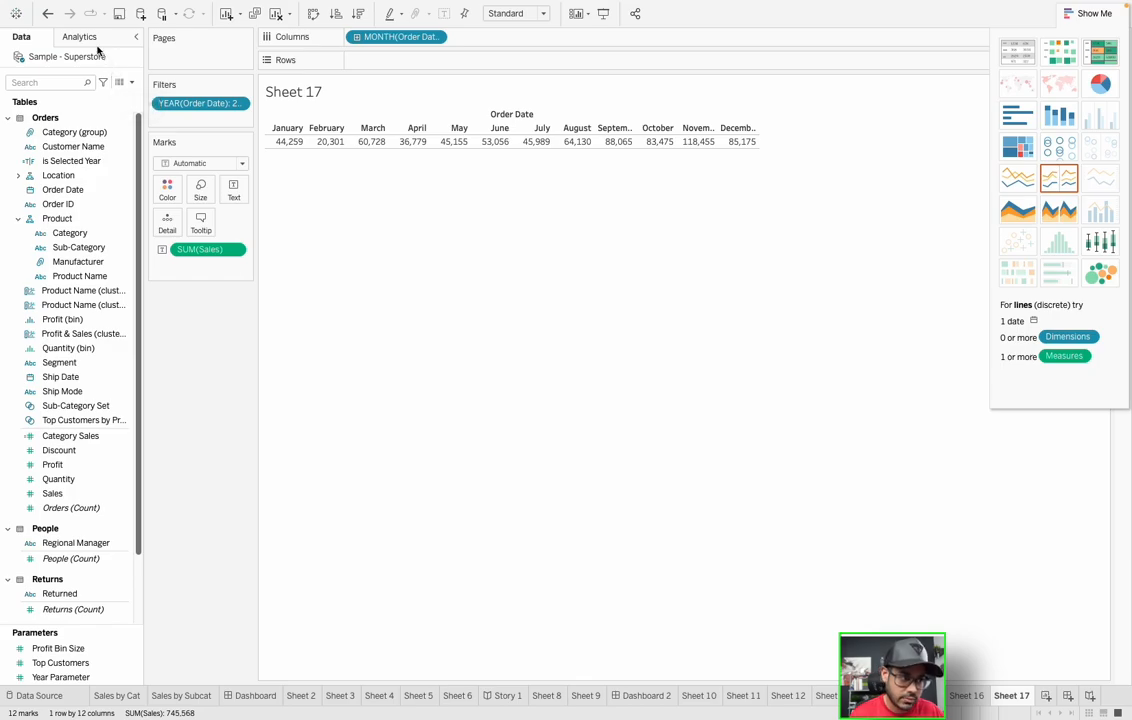
Add Row Grand Totals from the Analytics pane, giving a 745,568 total.
{"action": "left_click", "coordinate": [80, 36]}
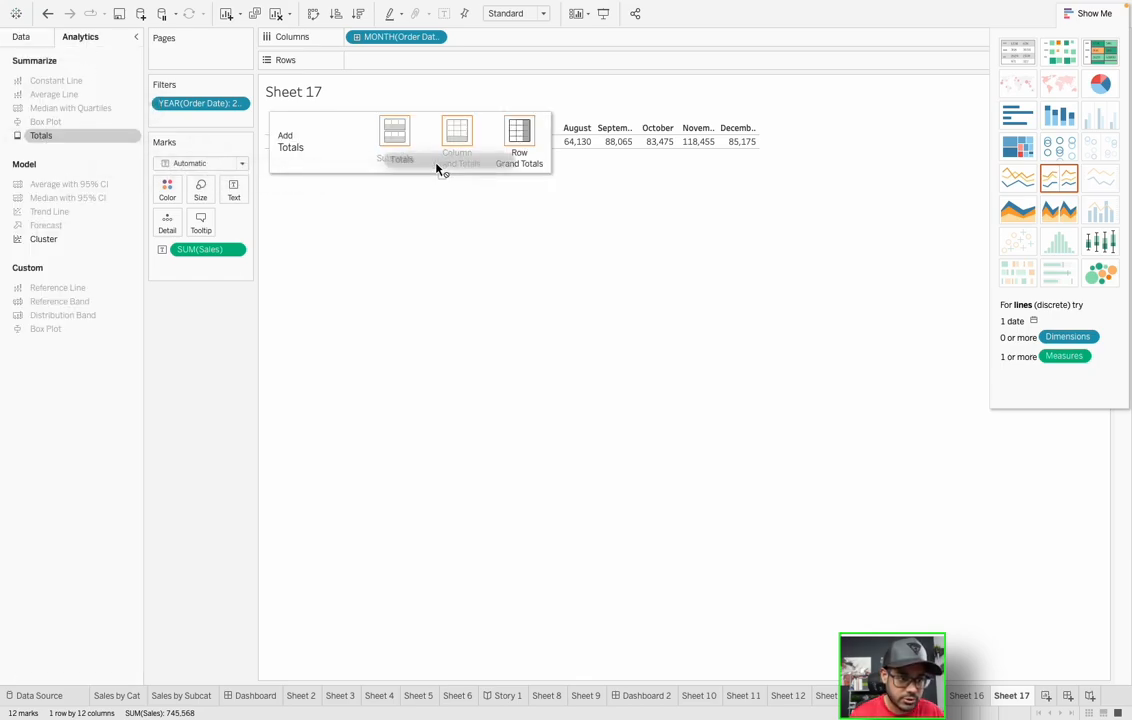
{"action": "left_click", "coordinate": [456, 140]}
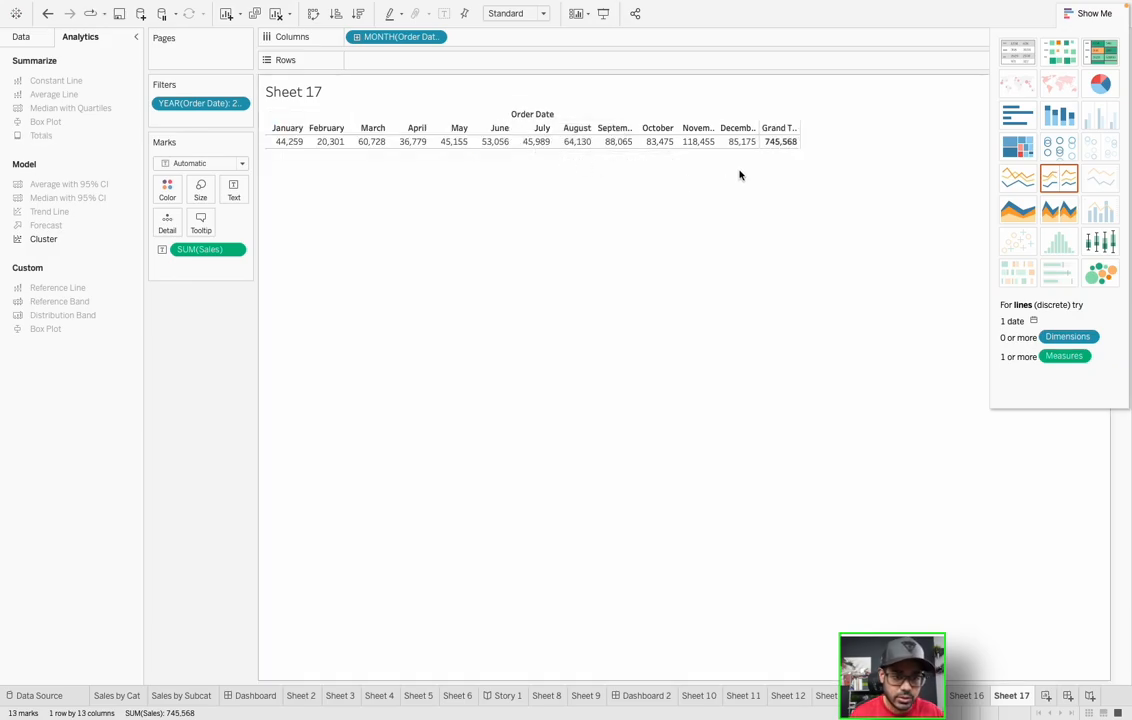
{"action": "mouse_move", "coordinate": [780, 140]}
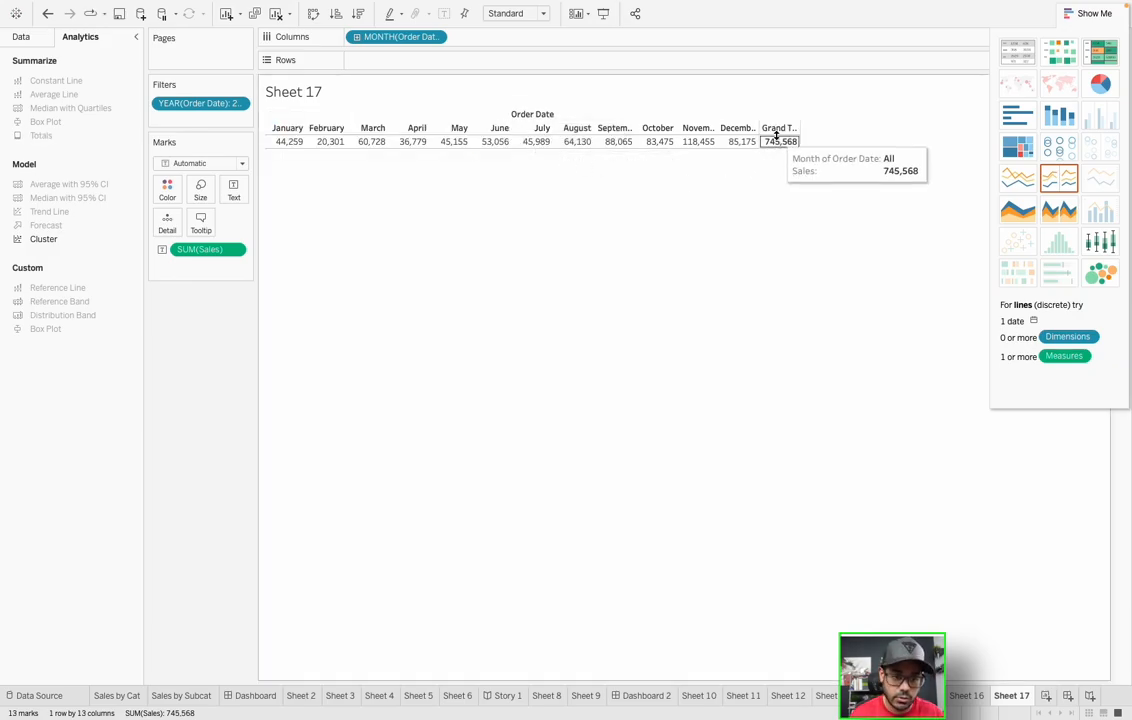
Move row totals to the left of January and relabel the Grand Total as YTD.
{"action": "right_click", "coordinate": [780, 140]}
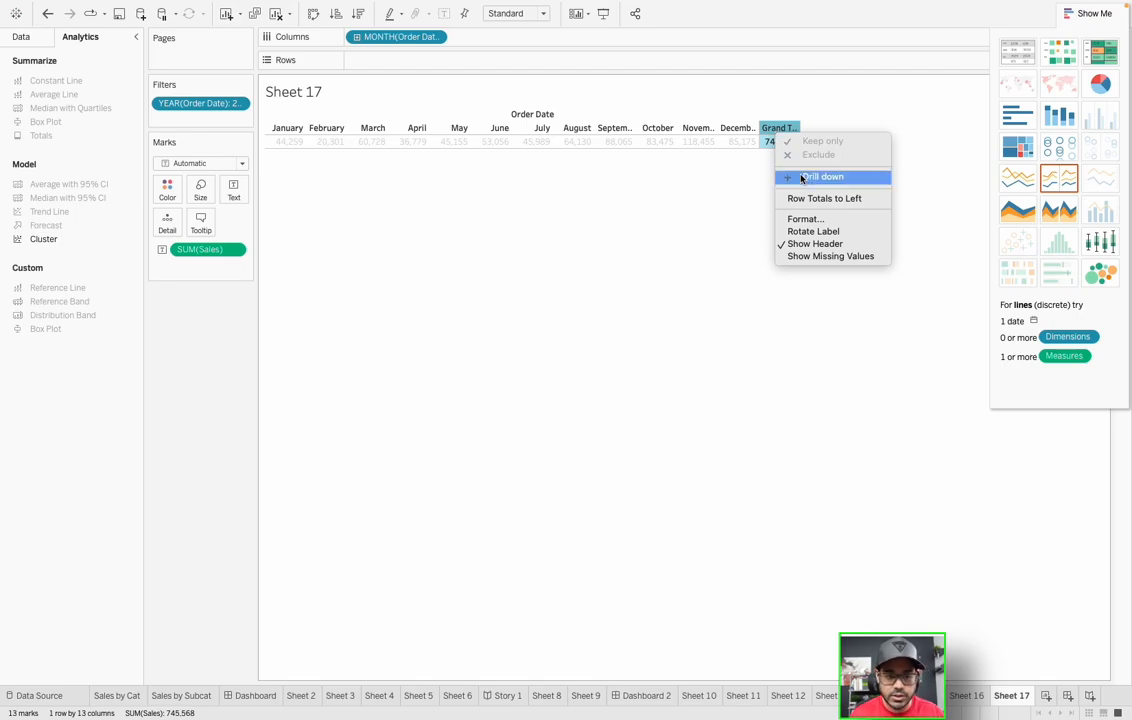
{"action": "left_click", "coordinate": [824, 198]}
{"action": "type", "text": "Y"}
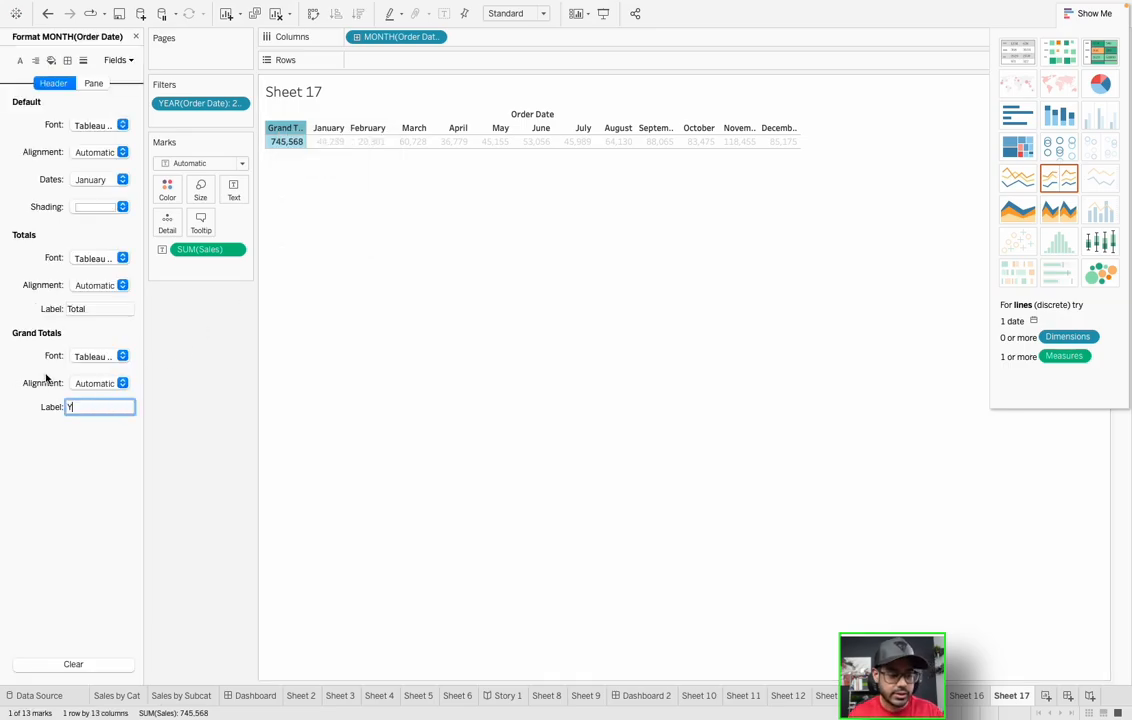
{"action": "type", "text": "TD"}
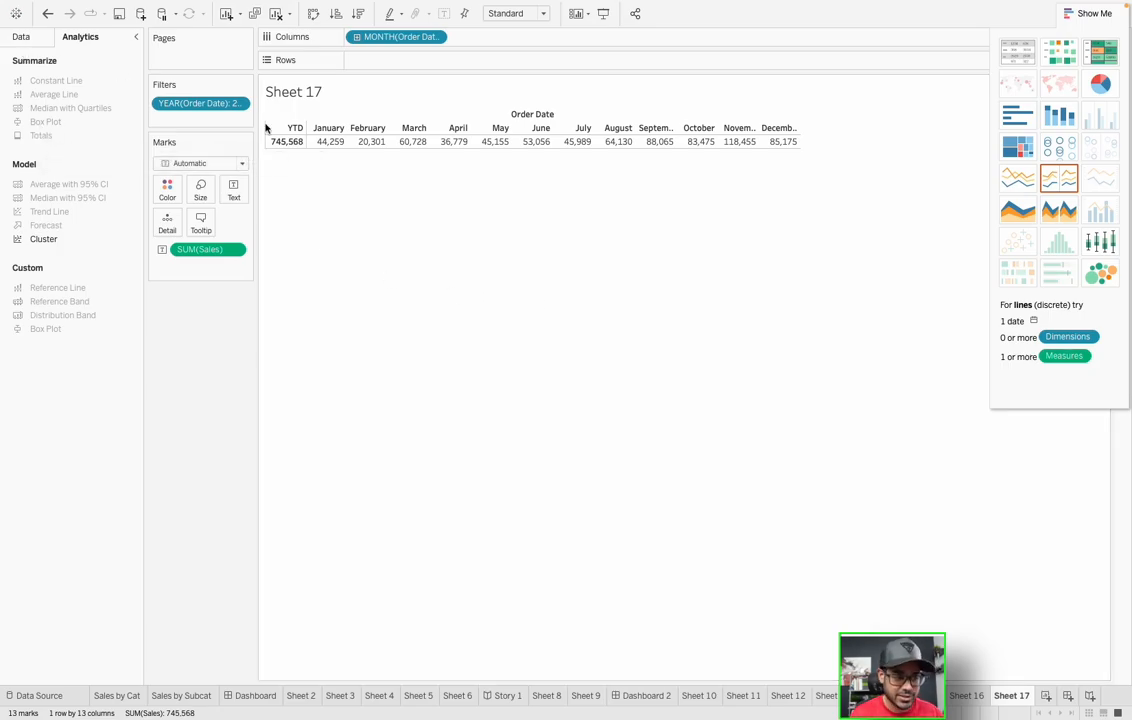
{"action": "mouse_move", "coordinate": [552, 348]}
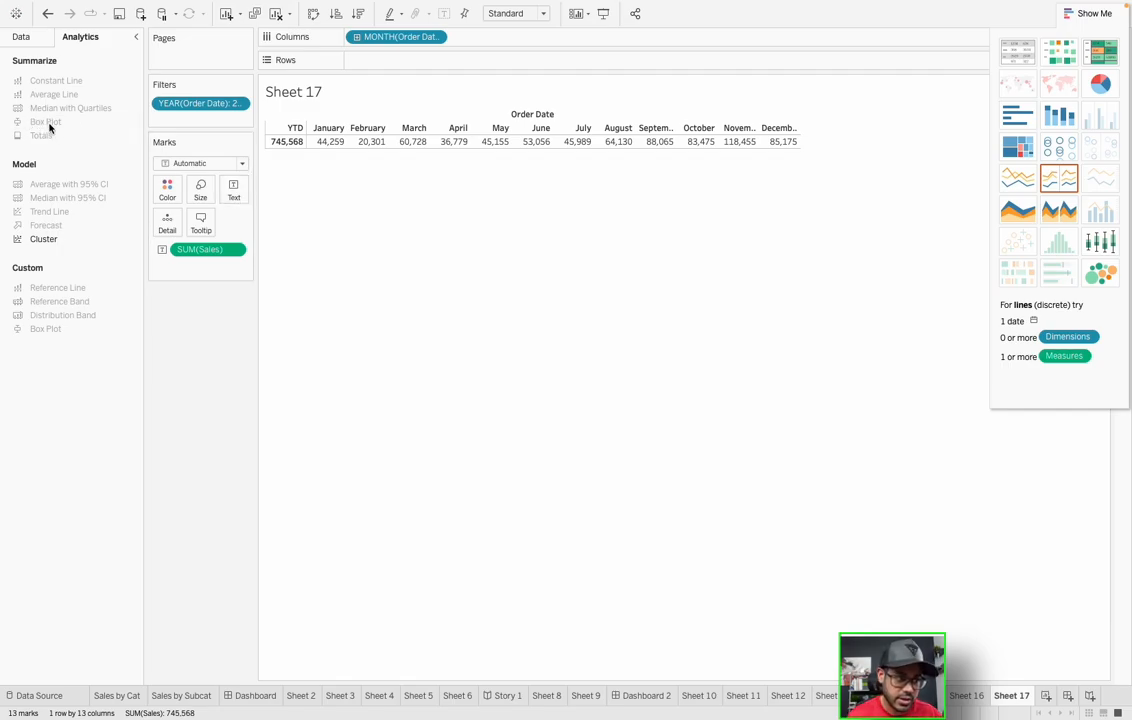
{"action": "mouse_move", "coordinate": [44, 122]}
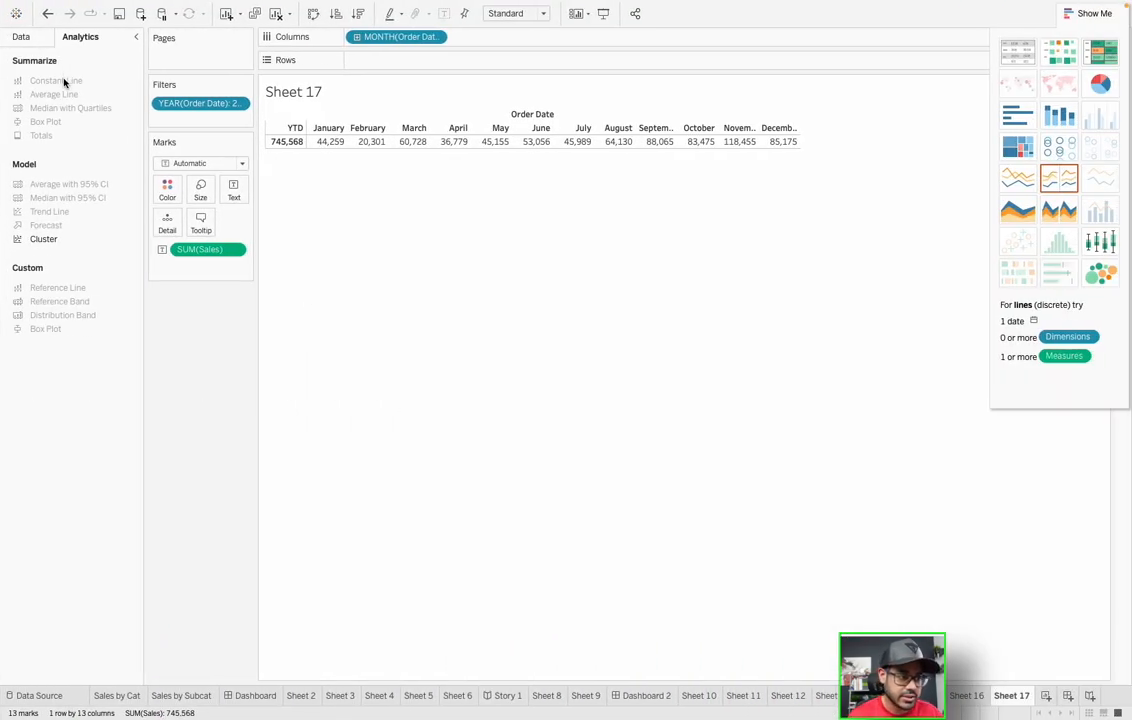
{"action": "mouse_move", "coordinate": [64, 94]}
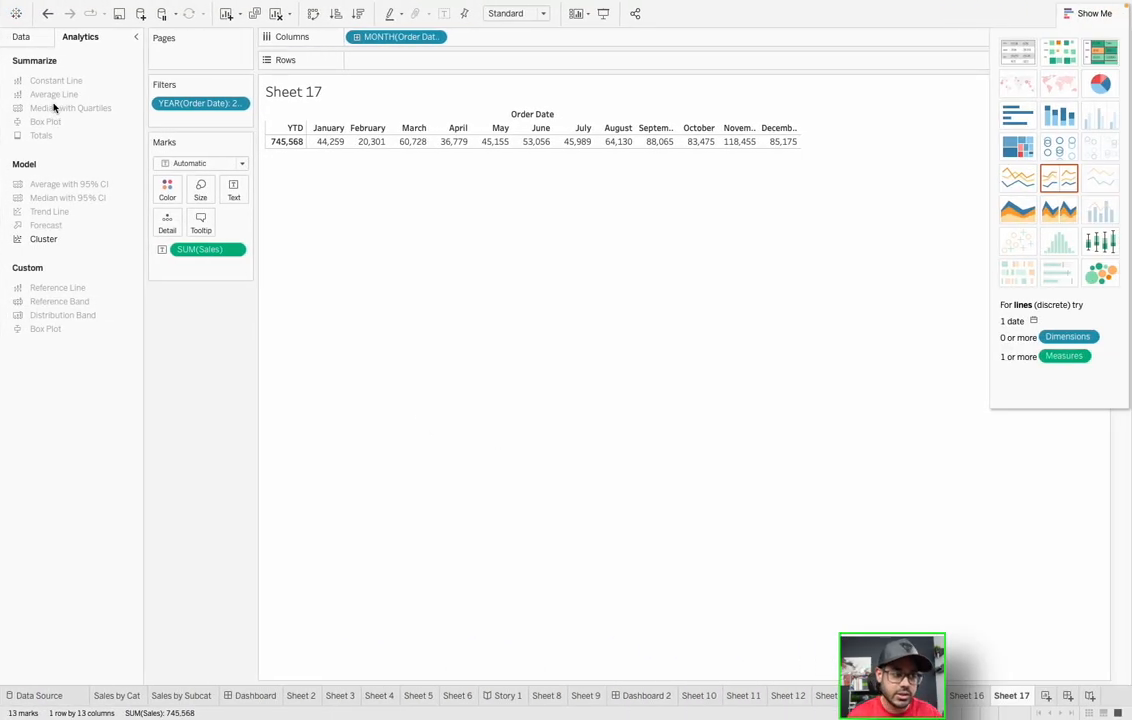
{"action": "mouse_move", "coordinate": [302, 204]}
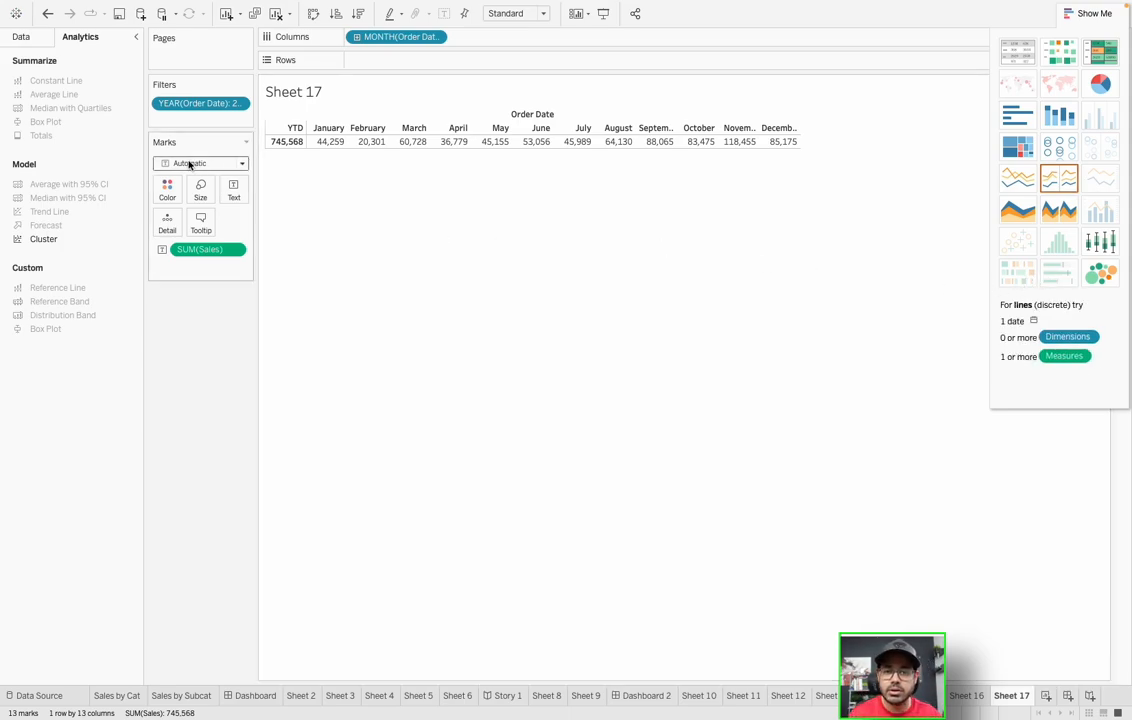
Set the Marks card mark type to Gantt Bar.
{"action": "left_click", "coordinate": [196, 164]}
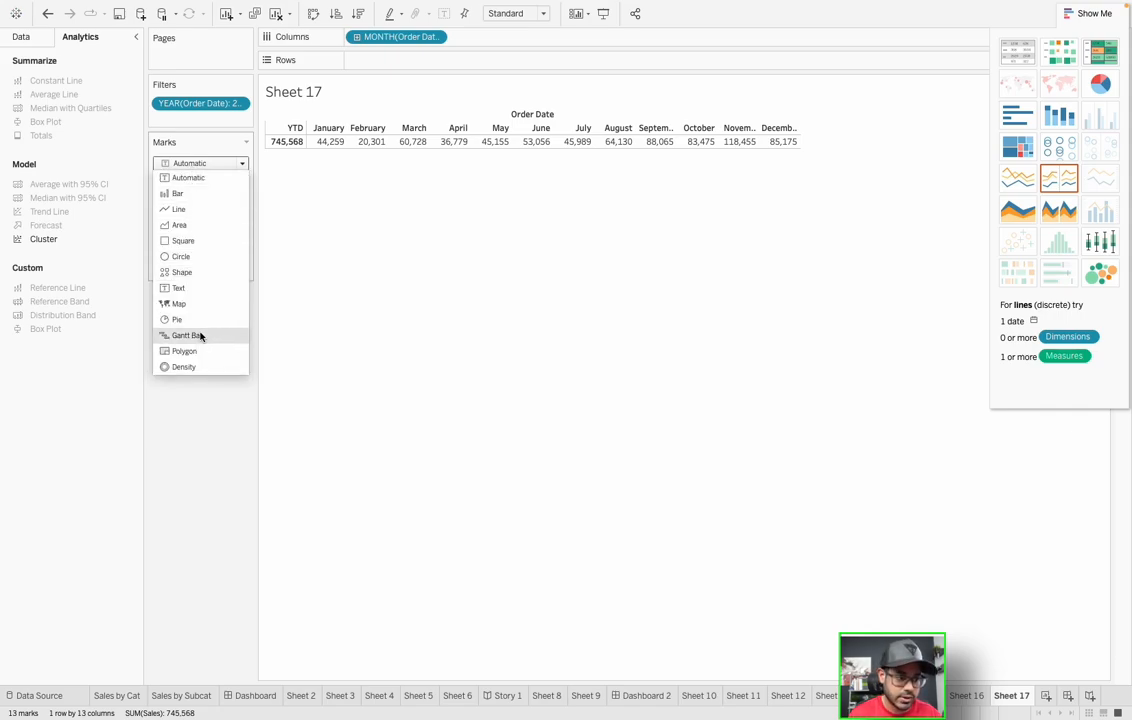
{"action": "left_click", "coordinate": [188, 336]}
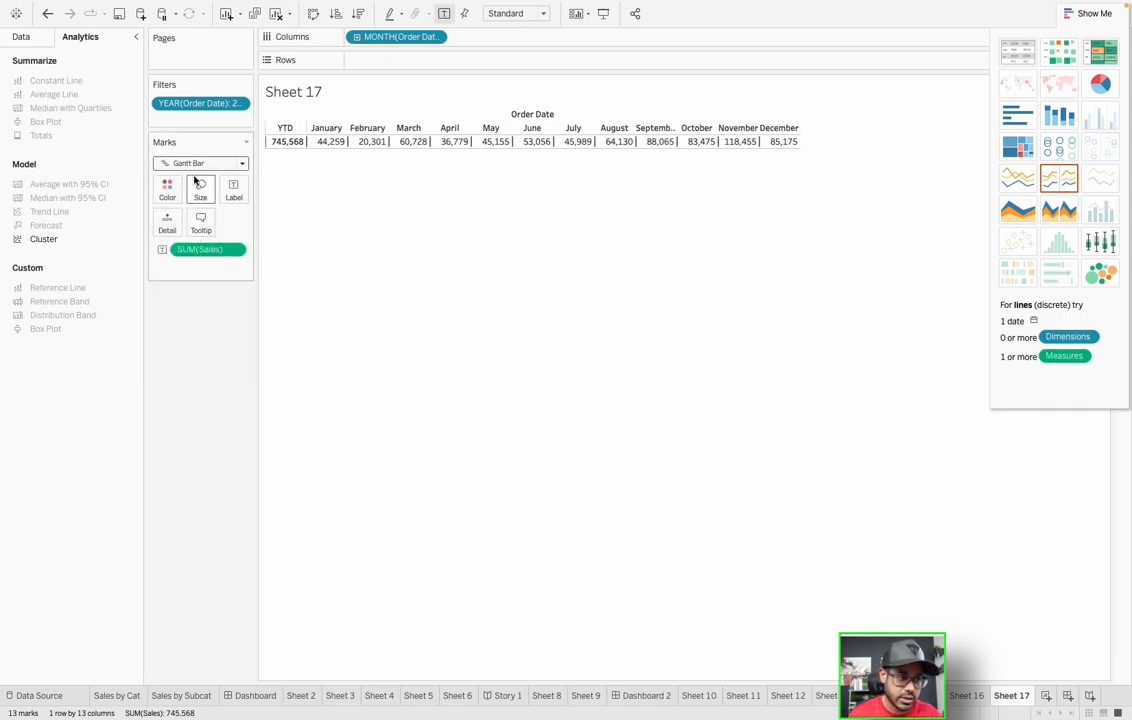
{"action": "mouse_move", "coordinate": [444, 312]}
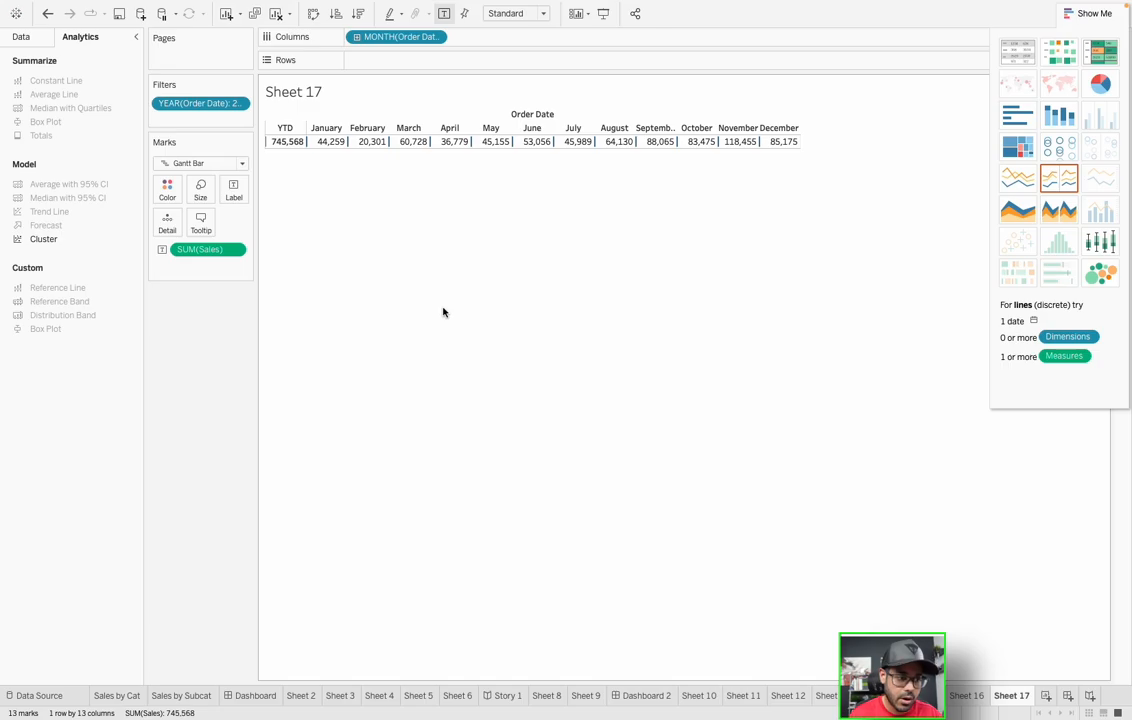
{"action": "mouse_move", "coordinate": [244, 210]}
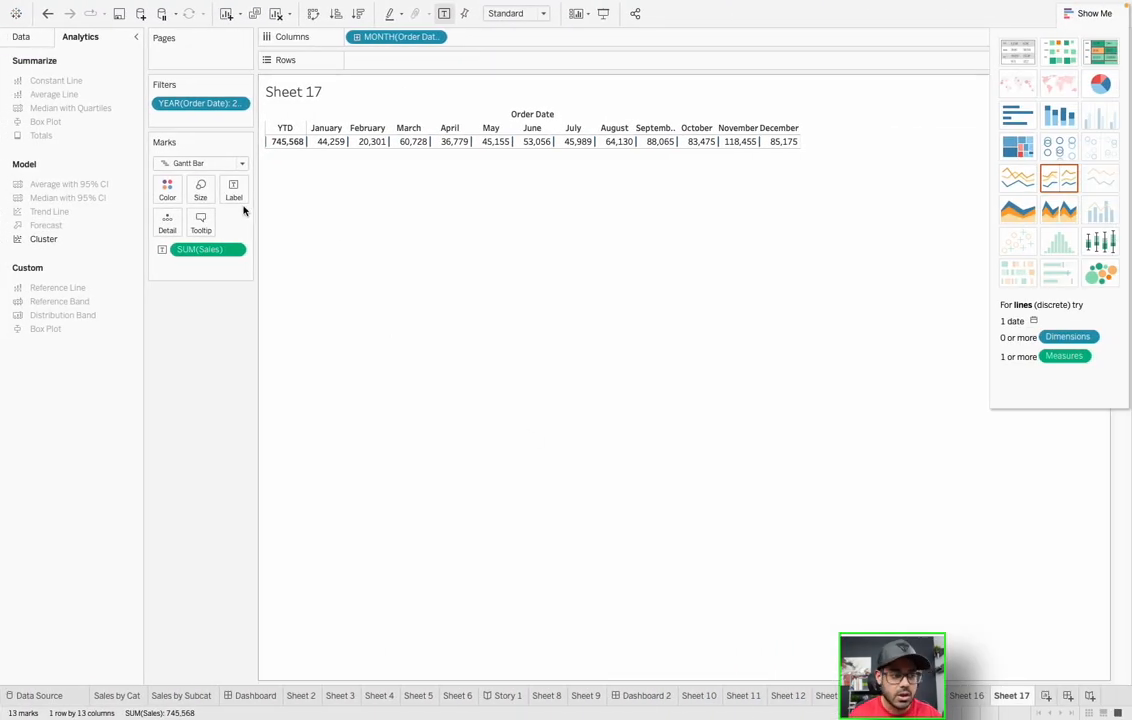
{"action": "mouse_move", "coordinate": [40, 116]}
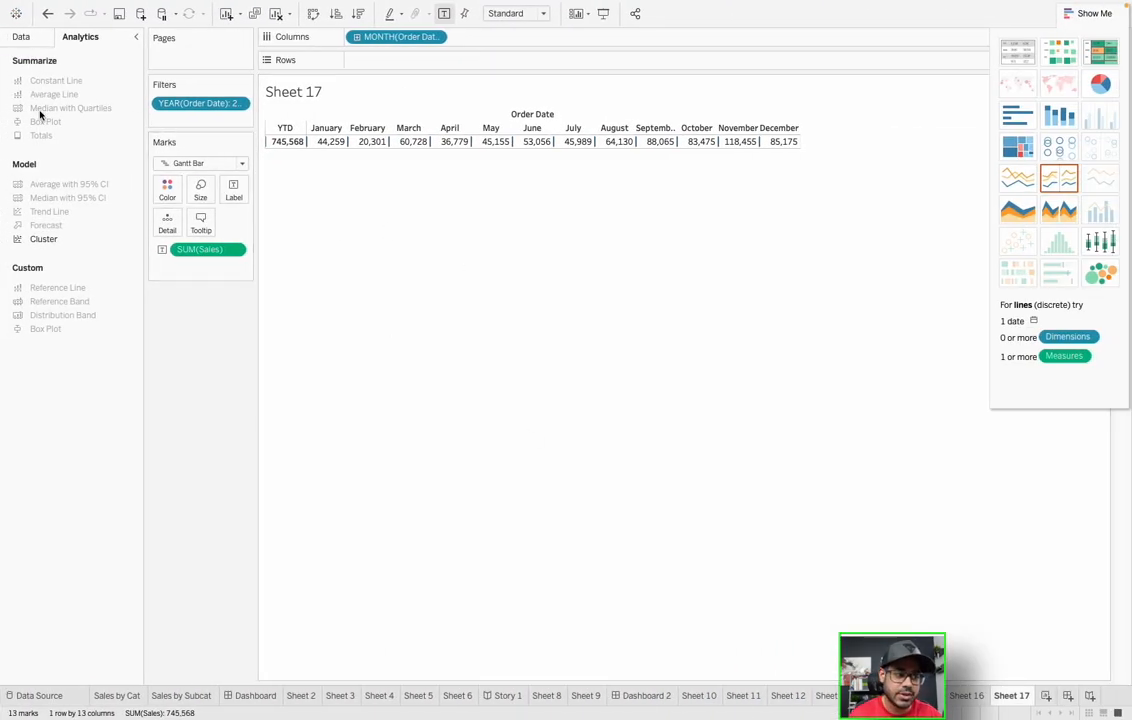
{"action": "mouse_move", "coordinate": [1058, 244]}
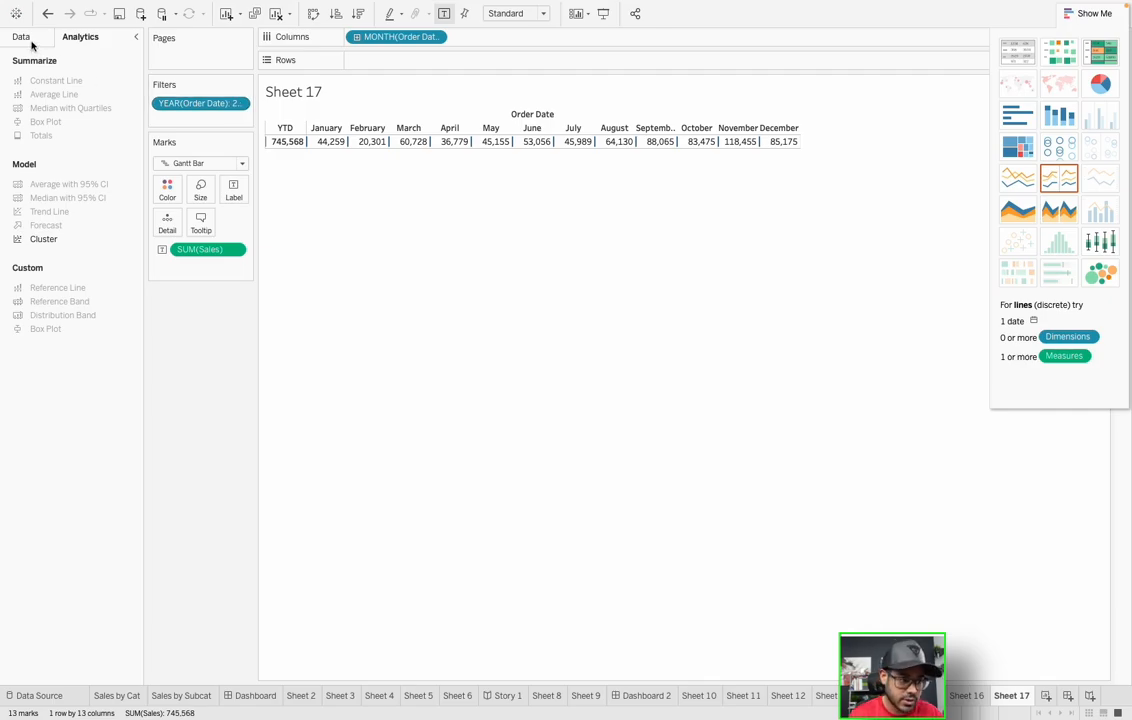
{"action": "left_click", "coordinate": [20, 36]}
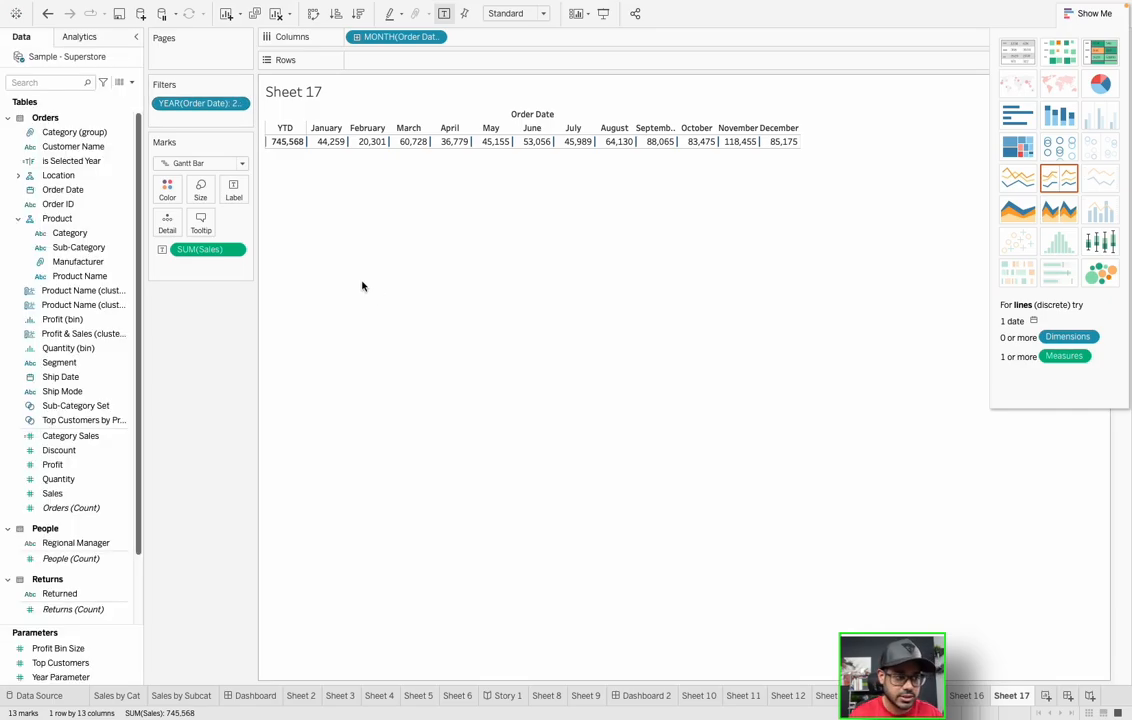
{"action": "mouse_move", "coordinate": [756, 500]}
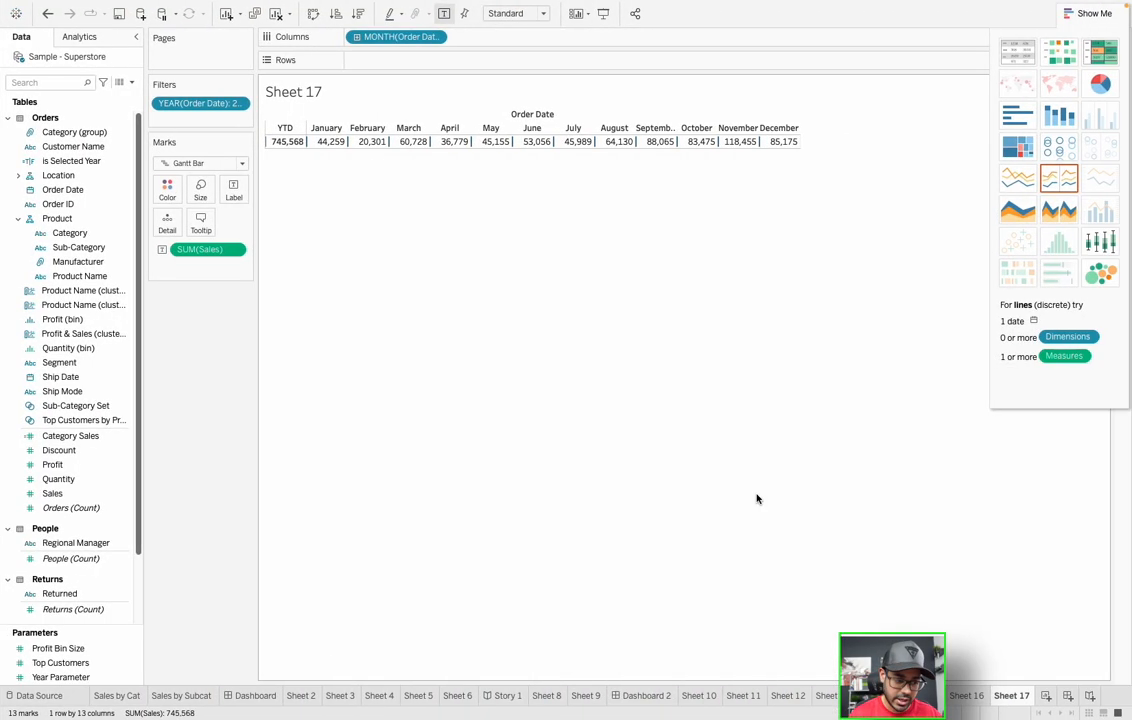
{"action": "mouse_move", "coordinate": [50, 60]}
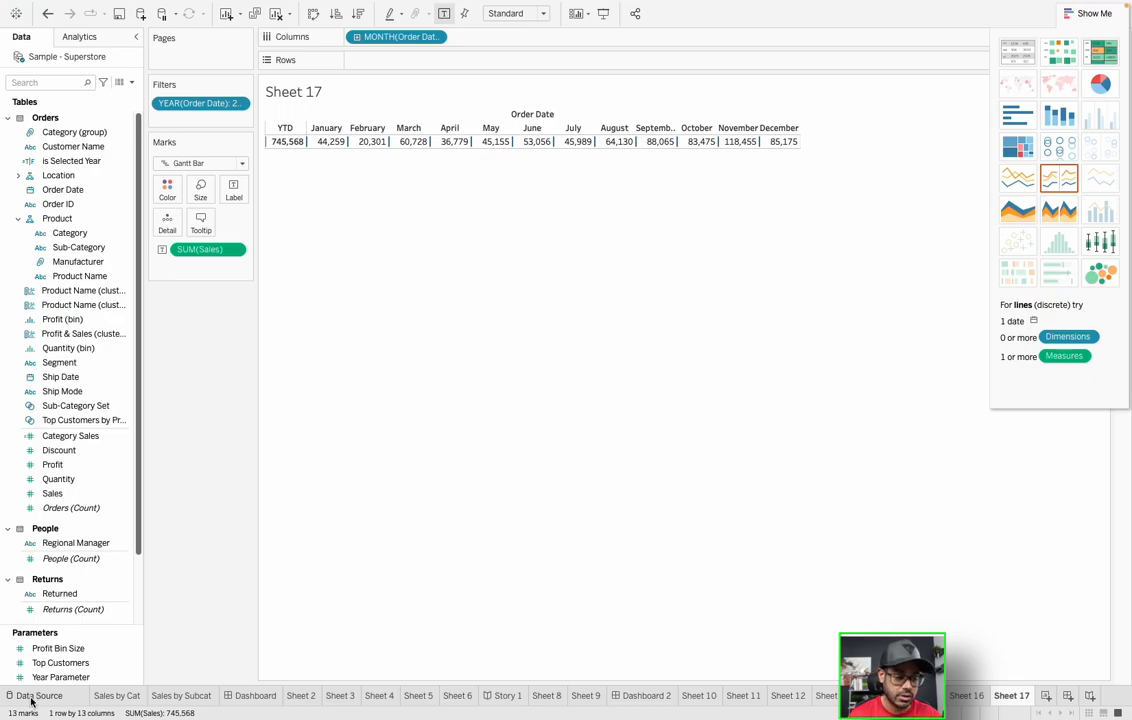
{"action": "mouse_move", "coordinate": [172, 300]}
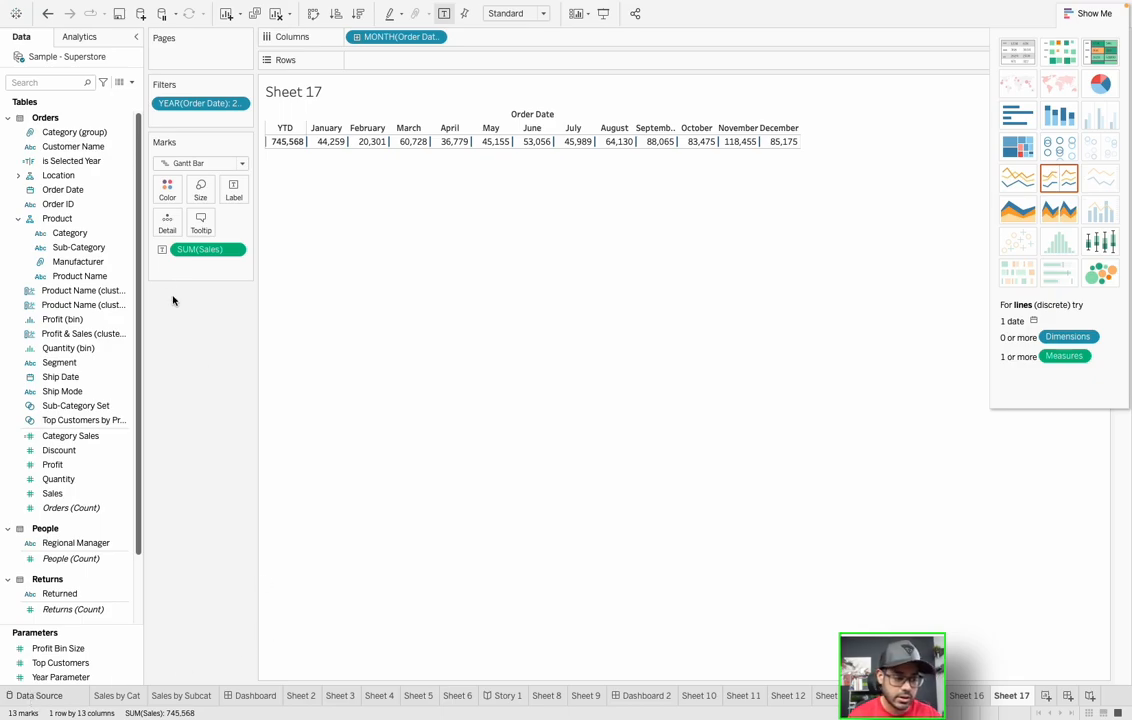
{"action": "mouse_move", "coordinate": [268, 88]}
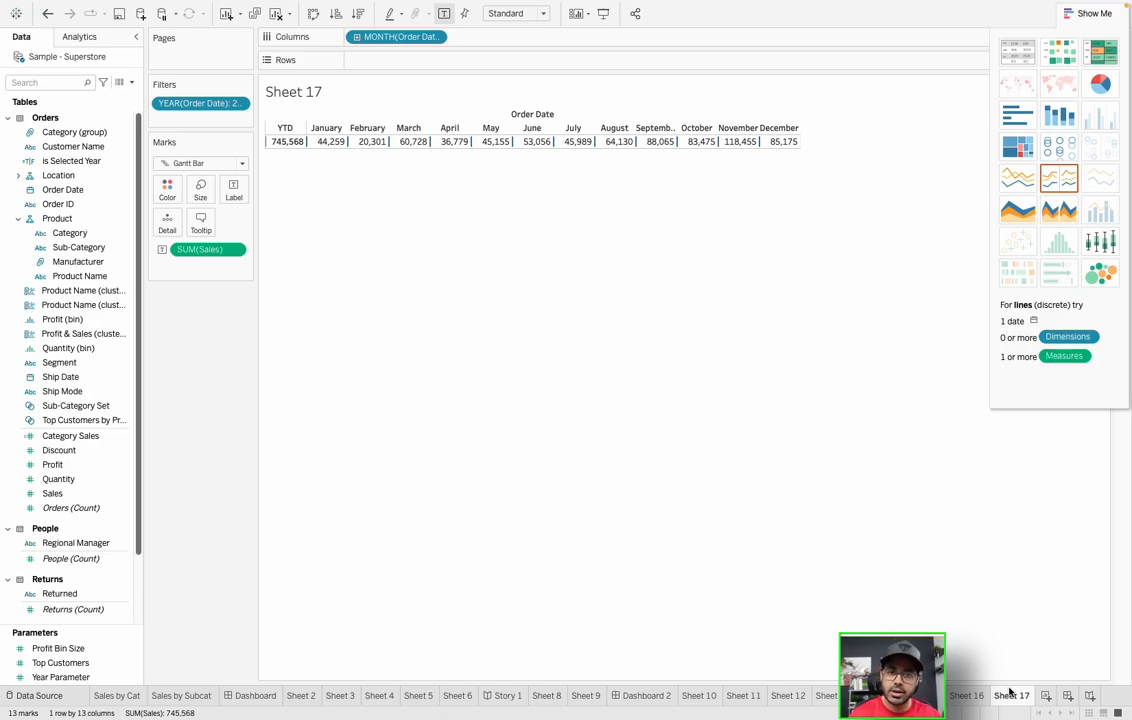
From the Data Source page, begin adding a new data source via Data > New Data Source.
{"action": "left_click", "coordinate": [40, 696]}
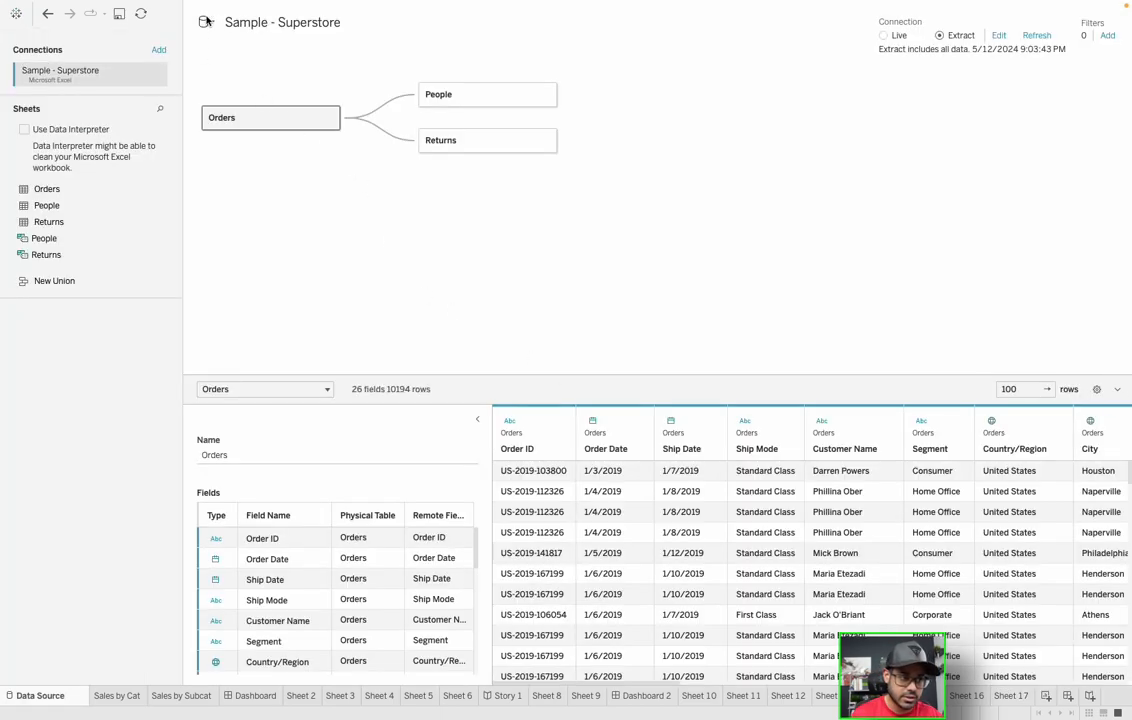
{"action": "left_click", "coordinate": [204, 22]}
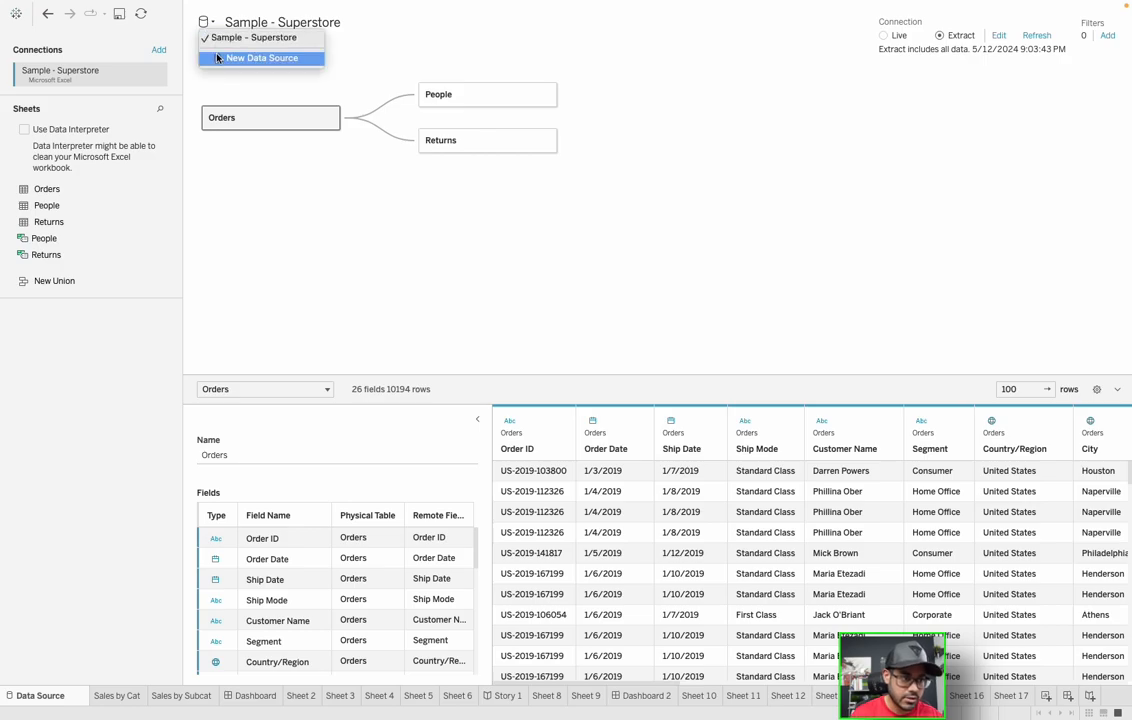
{"action": "left_click", "coordinate": [260, 58]}
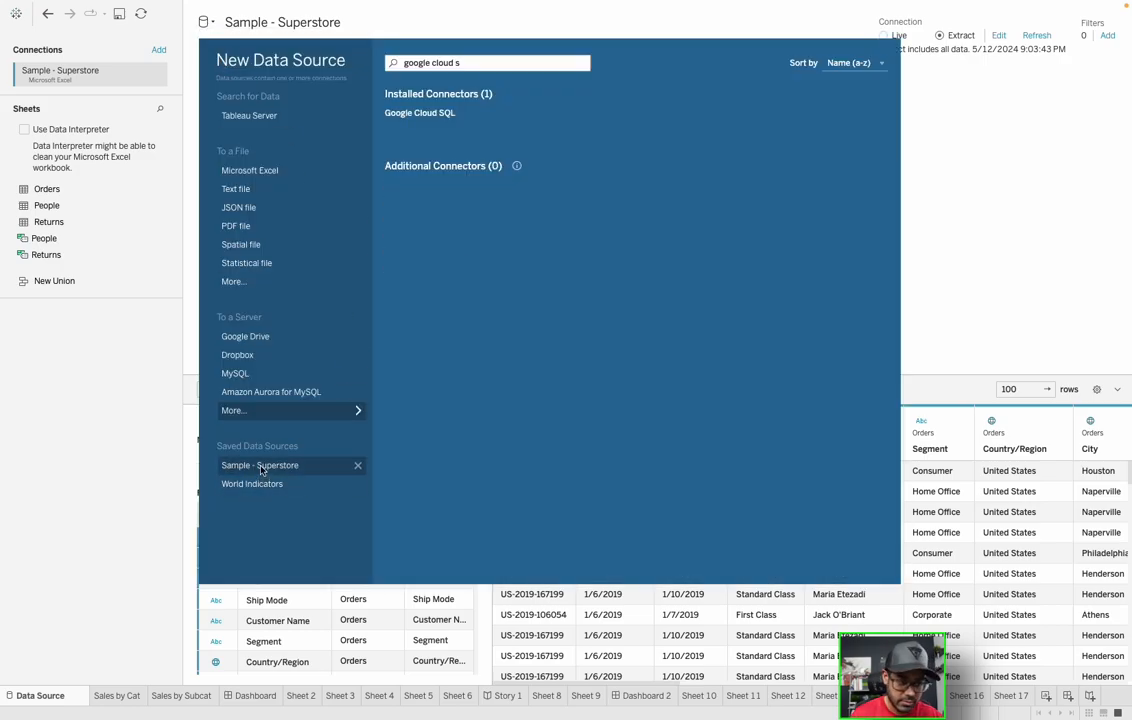
{"action": "mouse_move", "coordinate": [304, 488]}
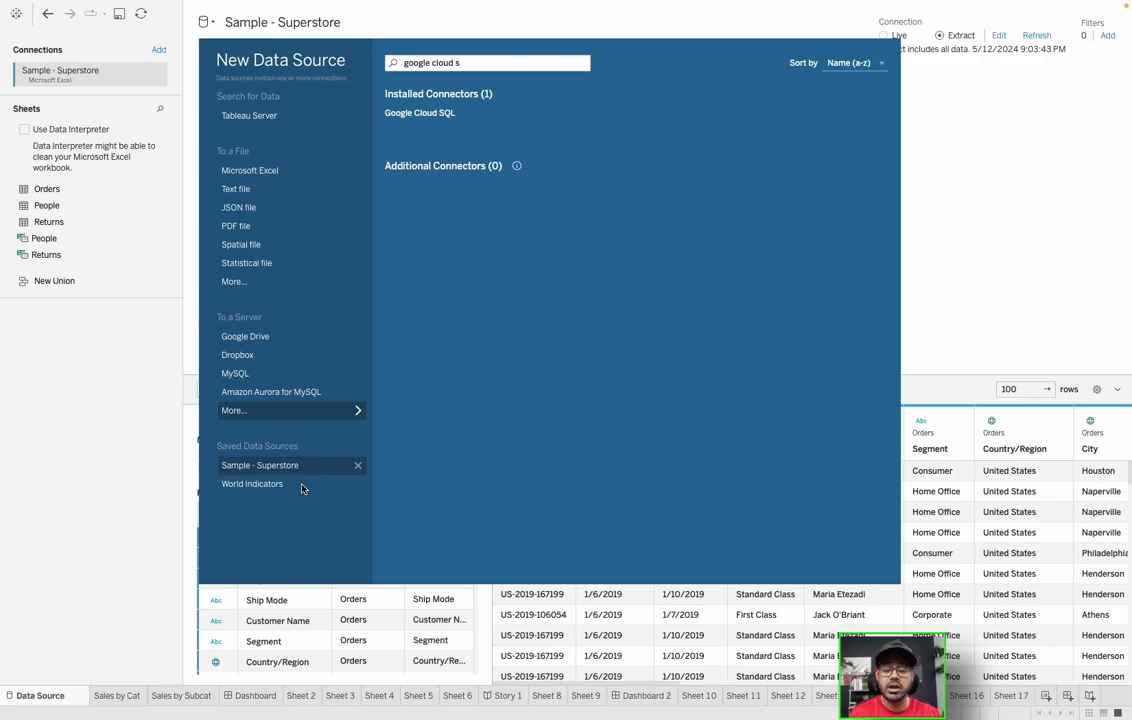
{"action": "mouse_move", "coordinate": [978, 250]}
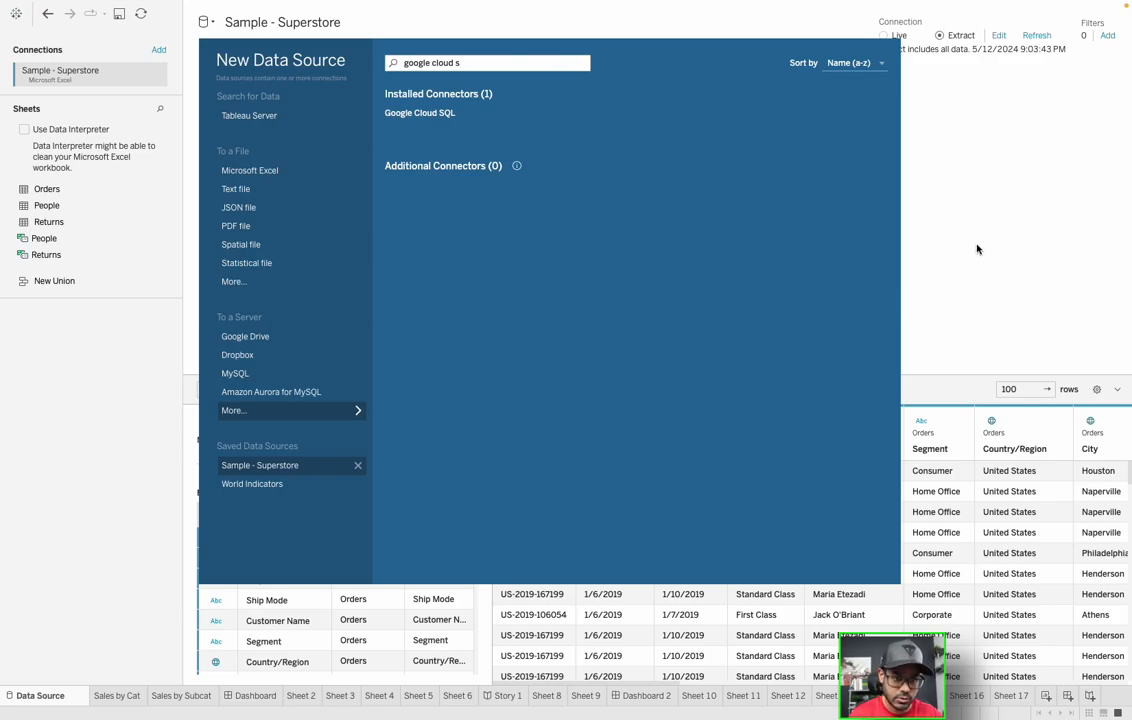
{"action": "mouse_move", "coordinate": [1044, 256]}
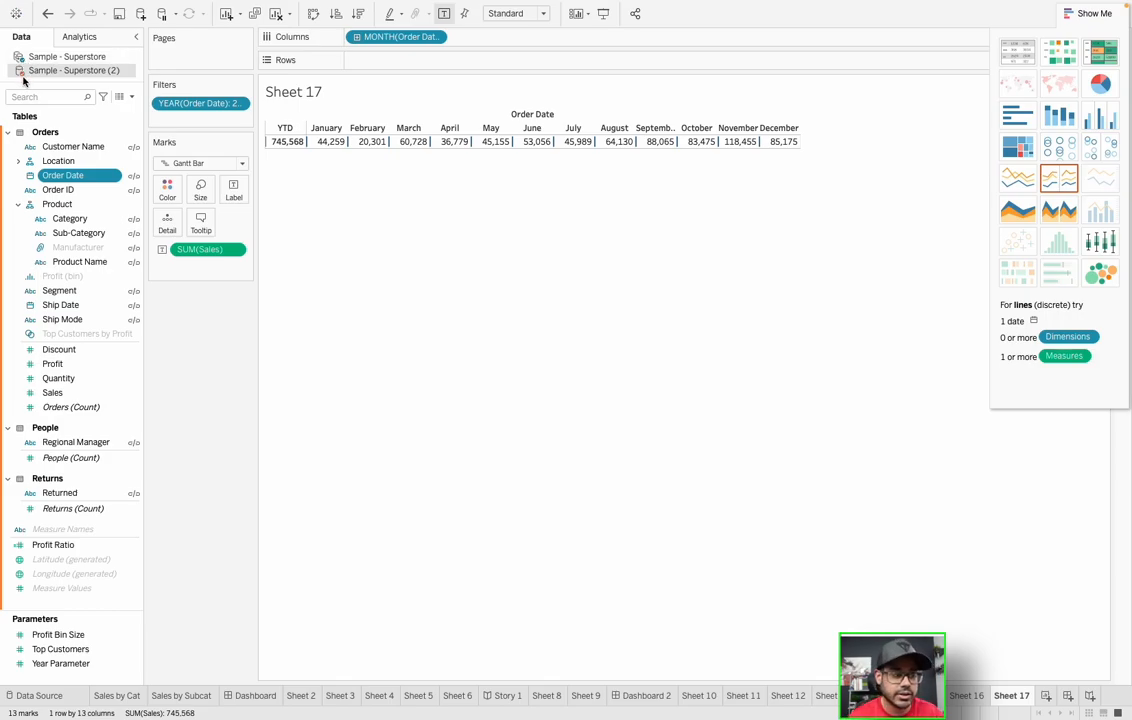
{"action": "mouse_move", "coordinate": [72, 110]}
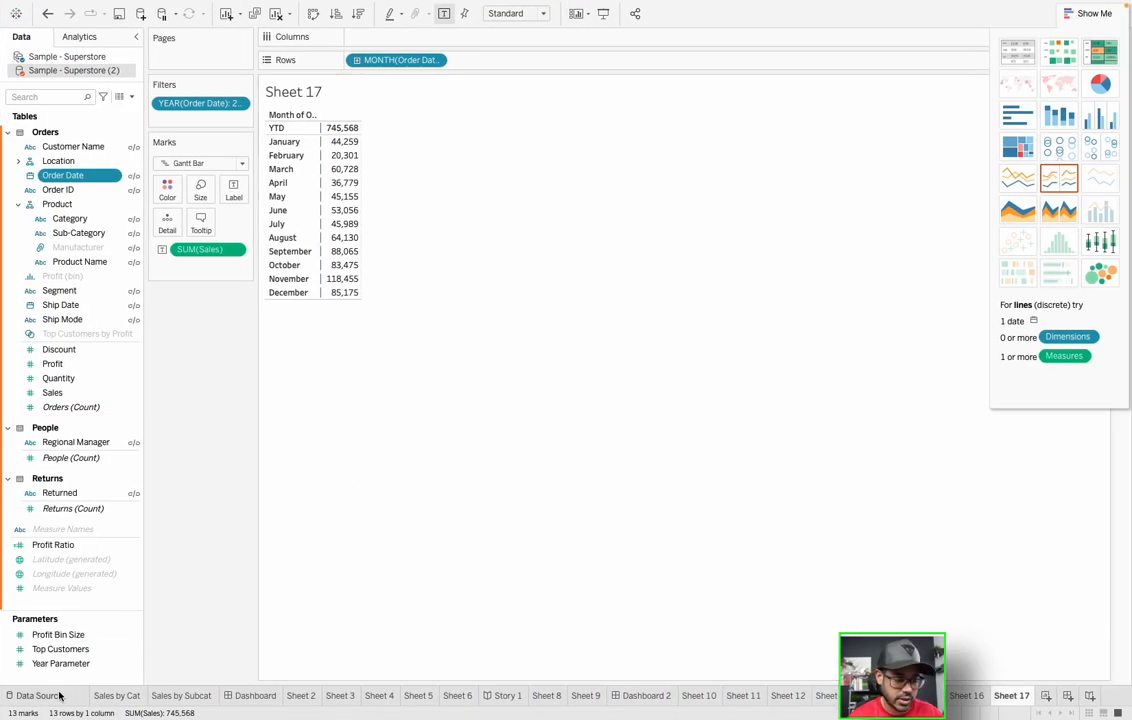
Open Sample - Superstore (2)'s data source page and edit the Orders–Orders1 join.
{"action": "left_click", "coordinate": [40, 696]}
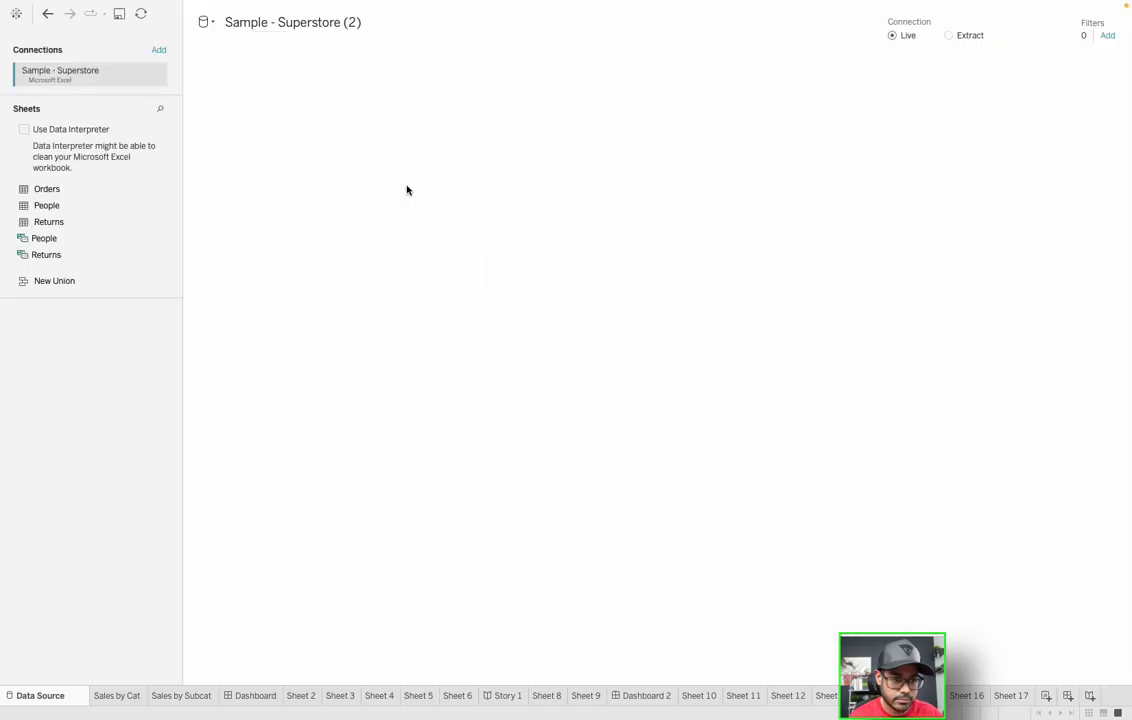
{"action": "mouse_move", "coordinate": [244, 96]}
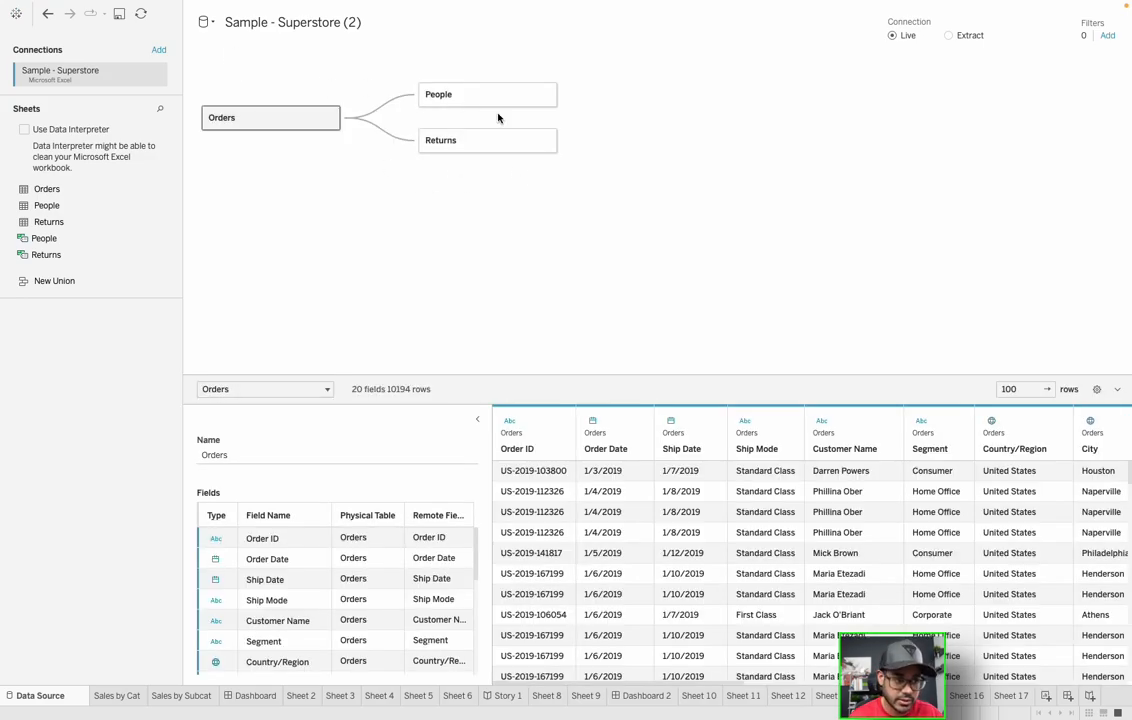
{"action": "mouse_move", "coordinate": [416, 100]}
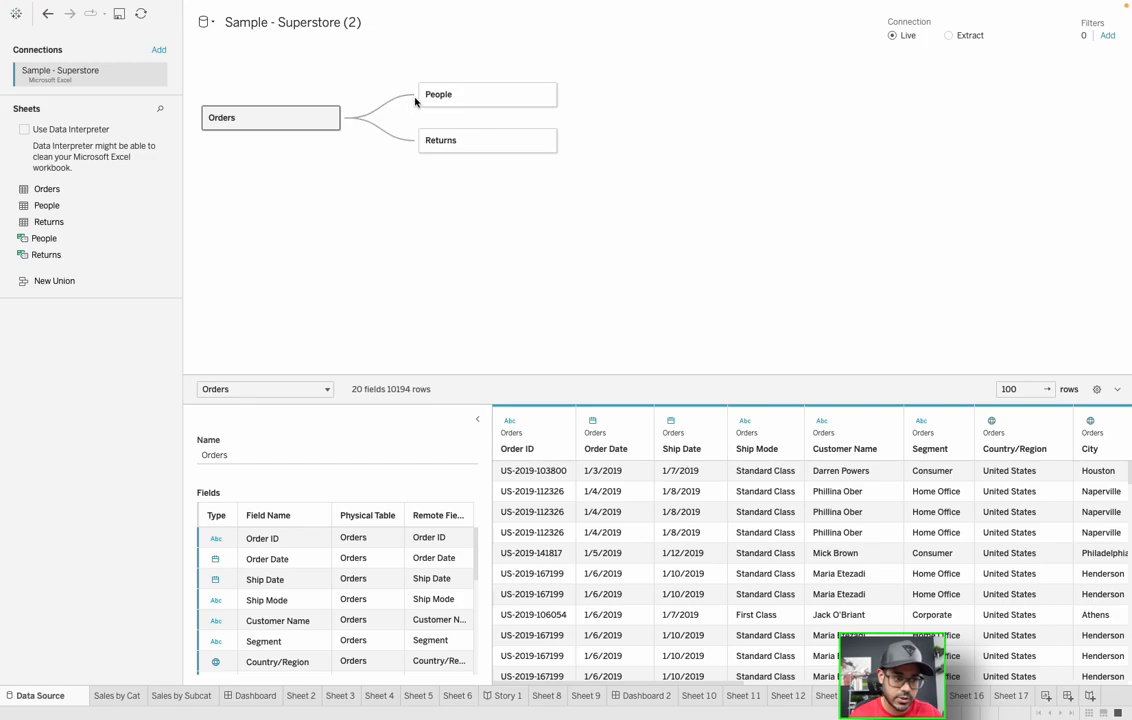
{"action": "mouse_move", "coordinate": [396, 104]}
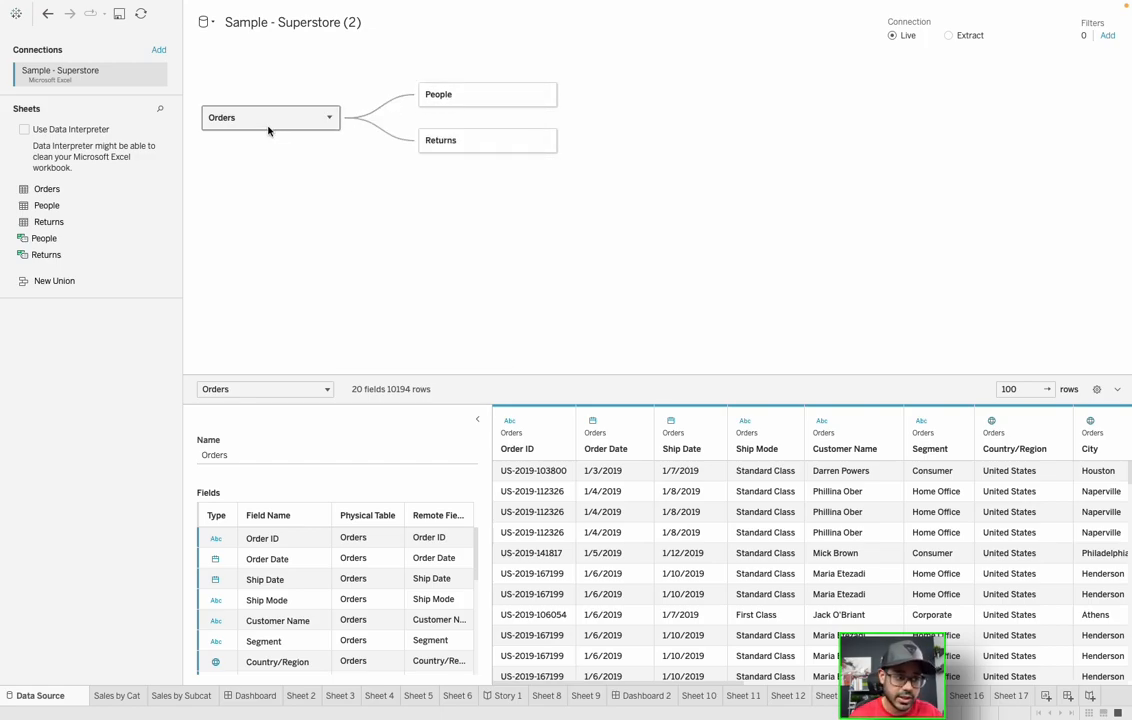
{"action": "left_click", "coordinate": [270, 116]}
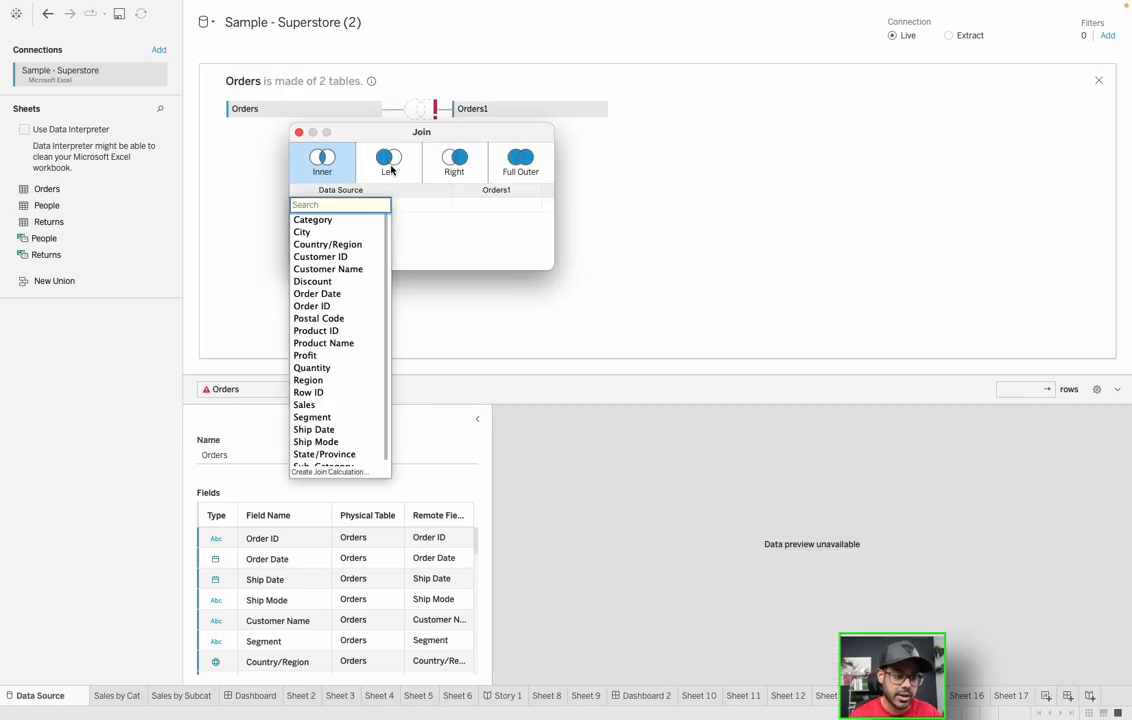
{"action": "mouse_move", "coordinate": [512, 170]}
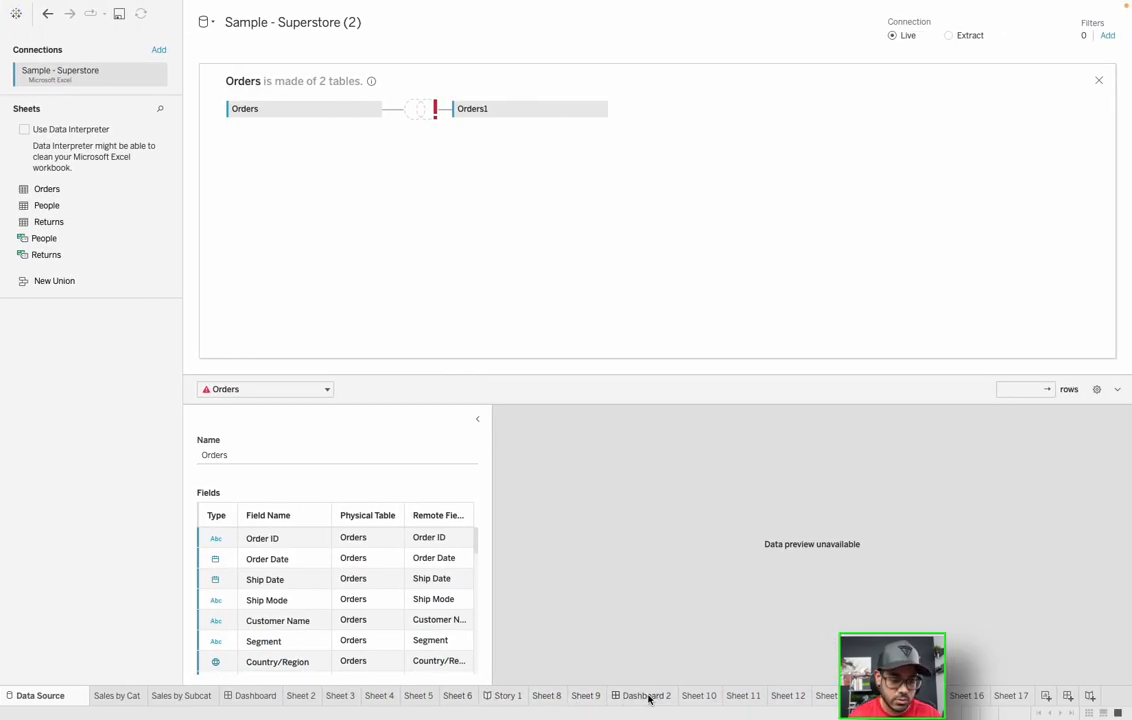
Switch to the blank Dashboard 2 sheet.
{"action": "left_click", "coordinate": [648, 696]}
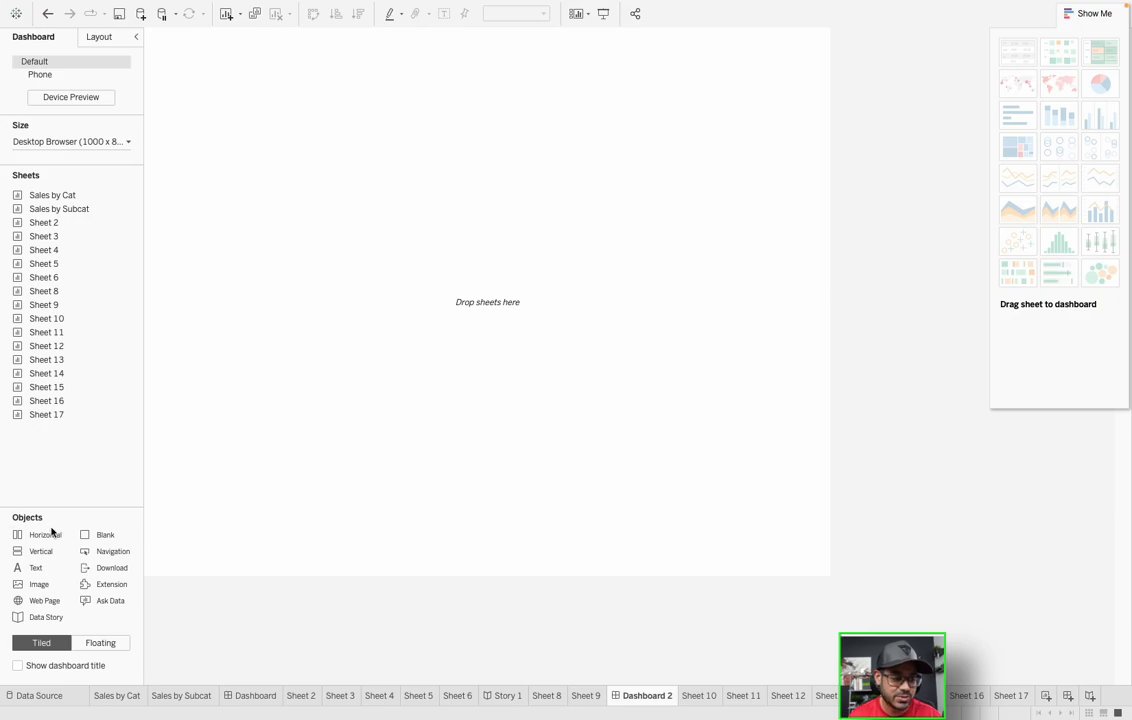
{"action": "mouse_move", "coordinate": [314, 636]}
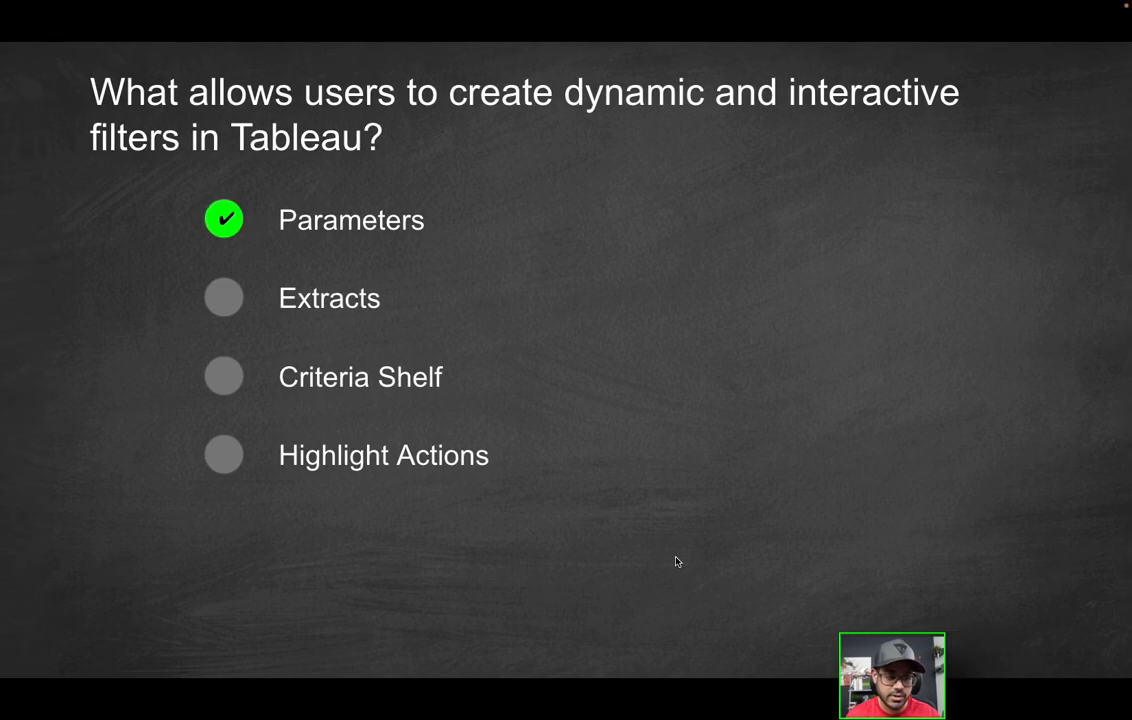
{"action": "mouse_move", "coordinate": [432, 504]}
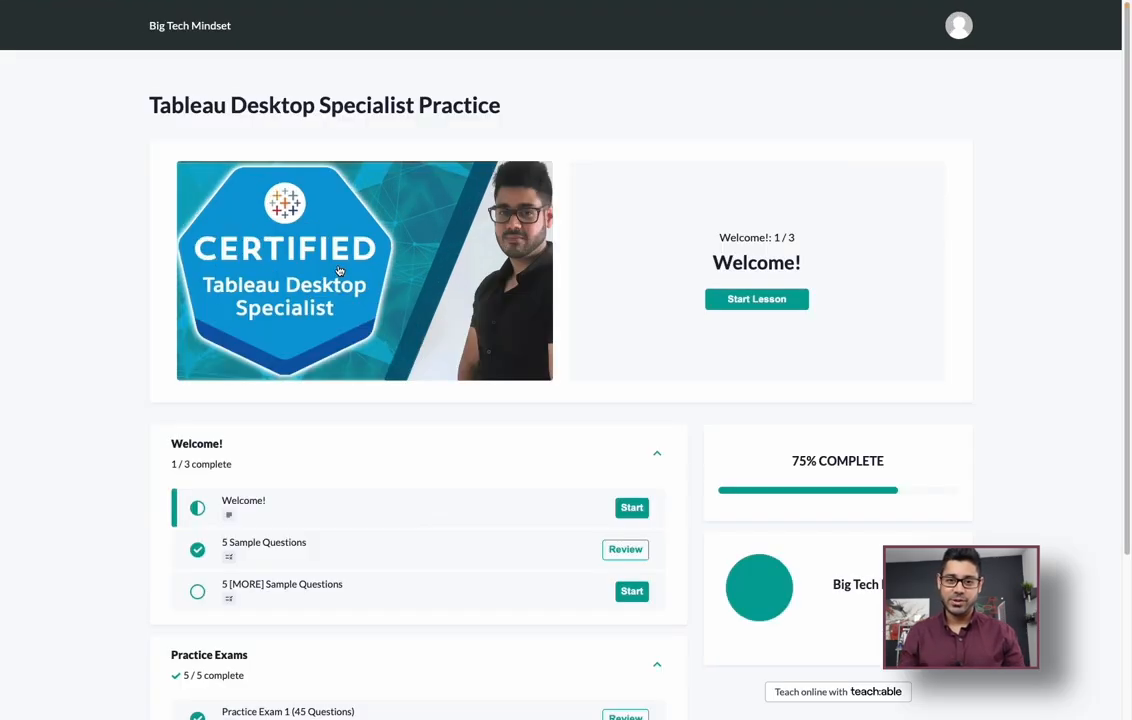
Open Practice Exam 1, answer and check the first question, then continue to the next.
{"action": "scroll", "scroll_direction": "down", "scroll_amount": 3}
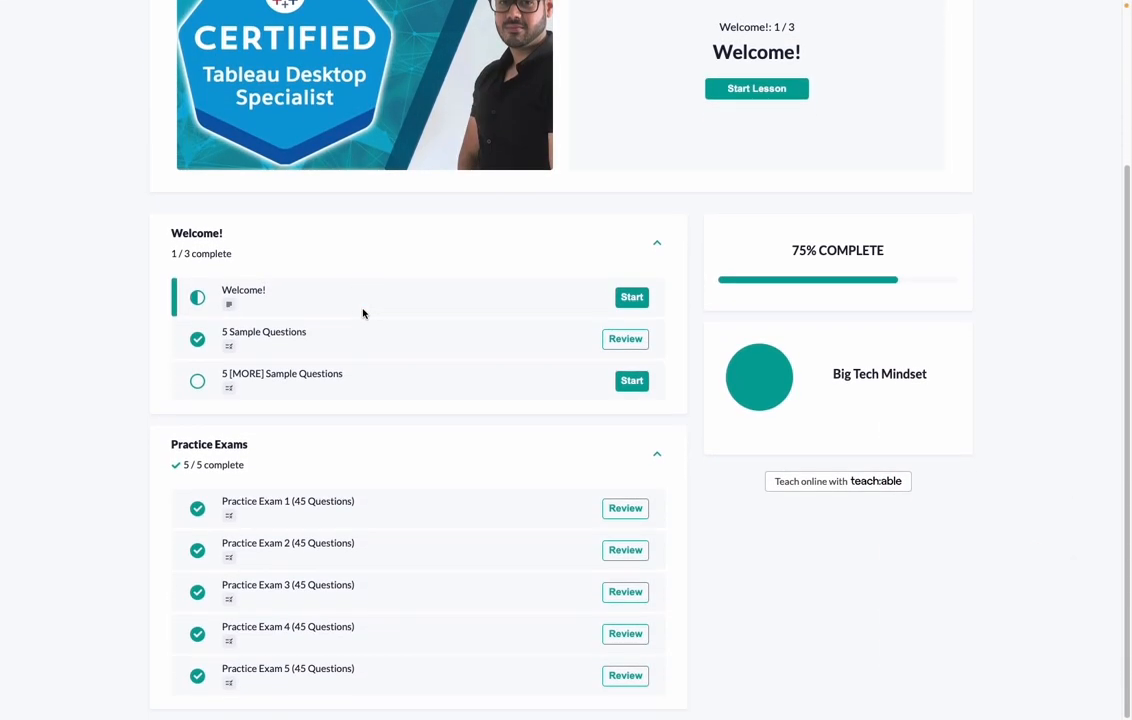
{"action": "mouse_move", "coordinate": [338, 510]}
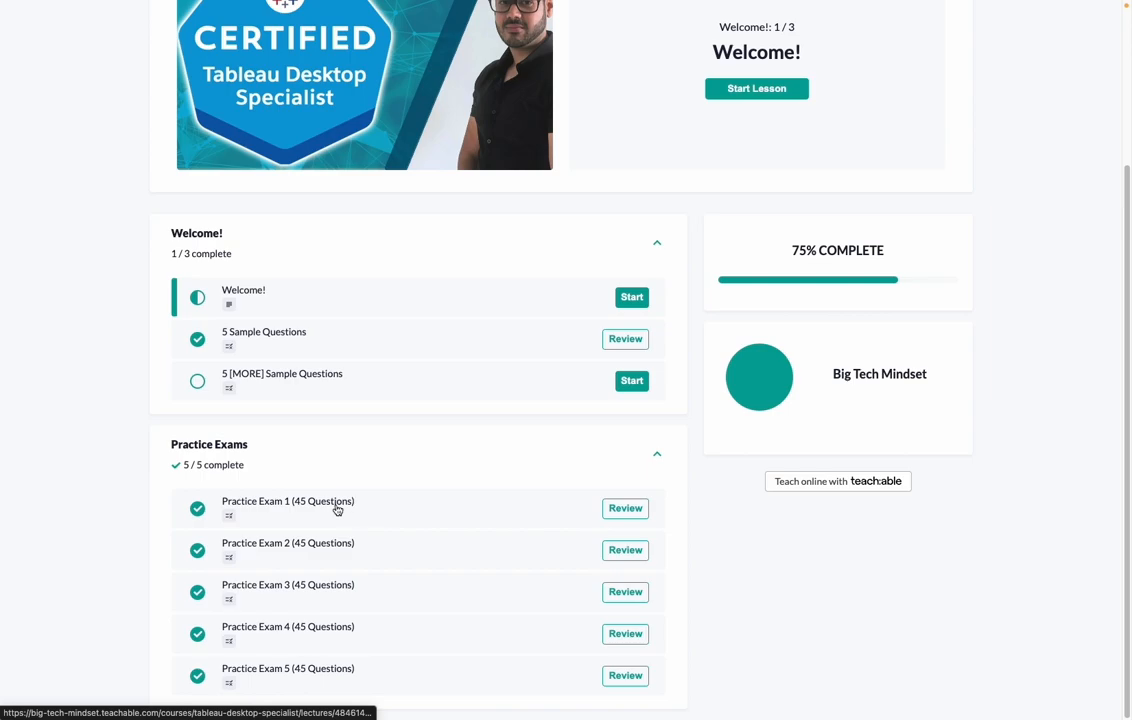
{"action": "left_click", "coordinate": [624, 508]}
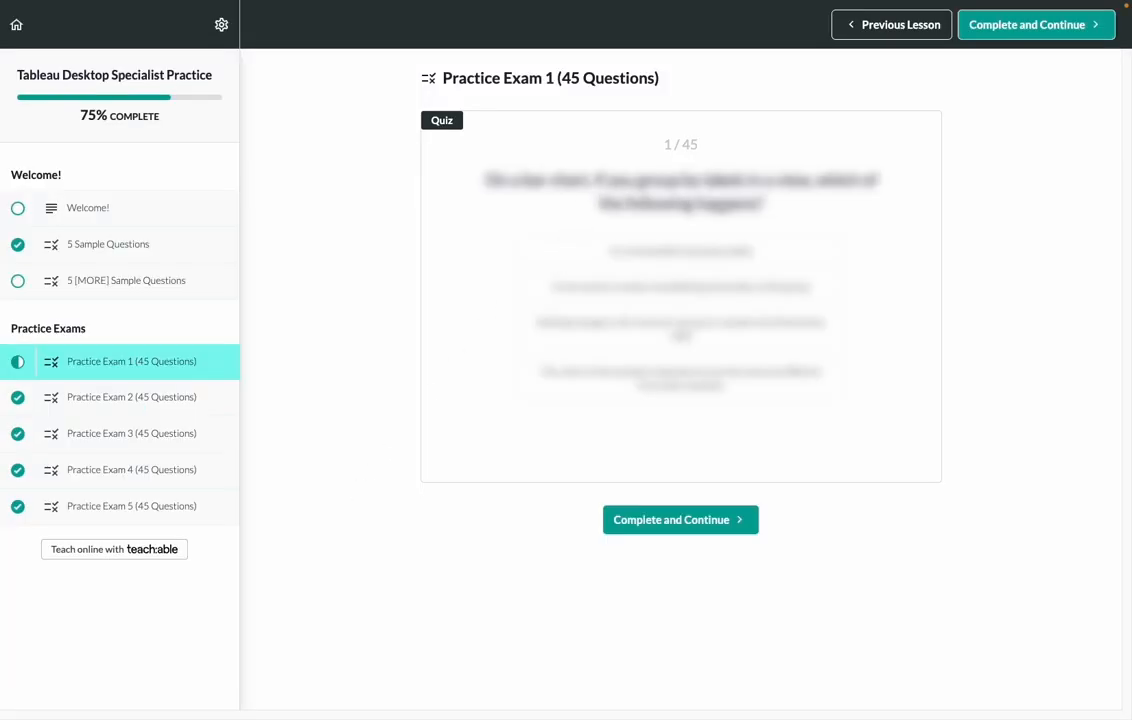
{"action": "left_click", "coordinate": [680, 252]}
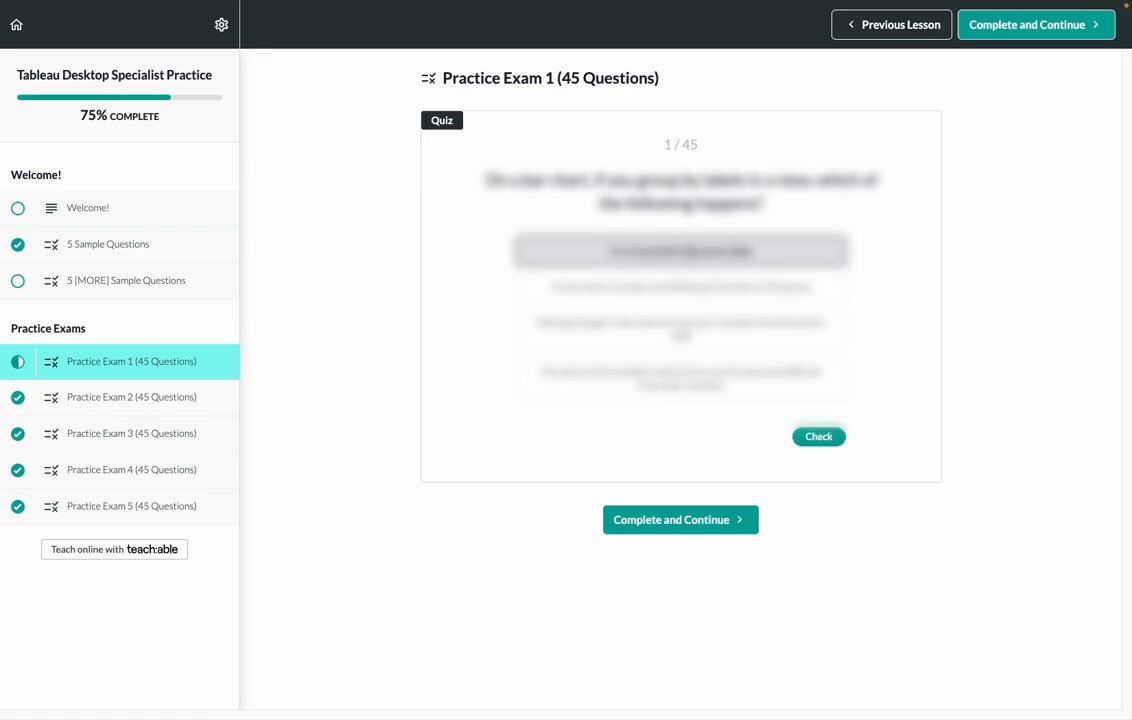
{"action": "left_click", "coordinate": [818, 436]}
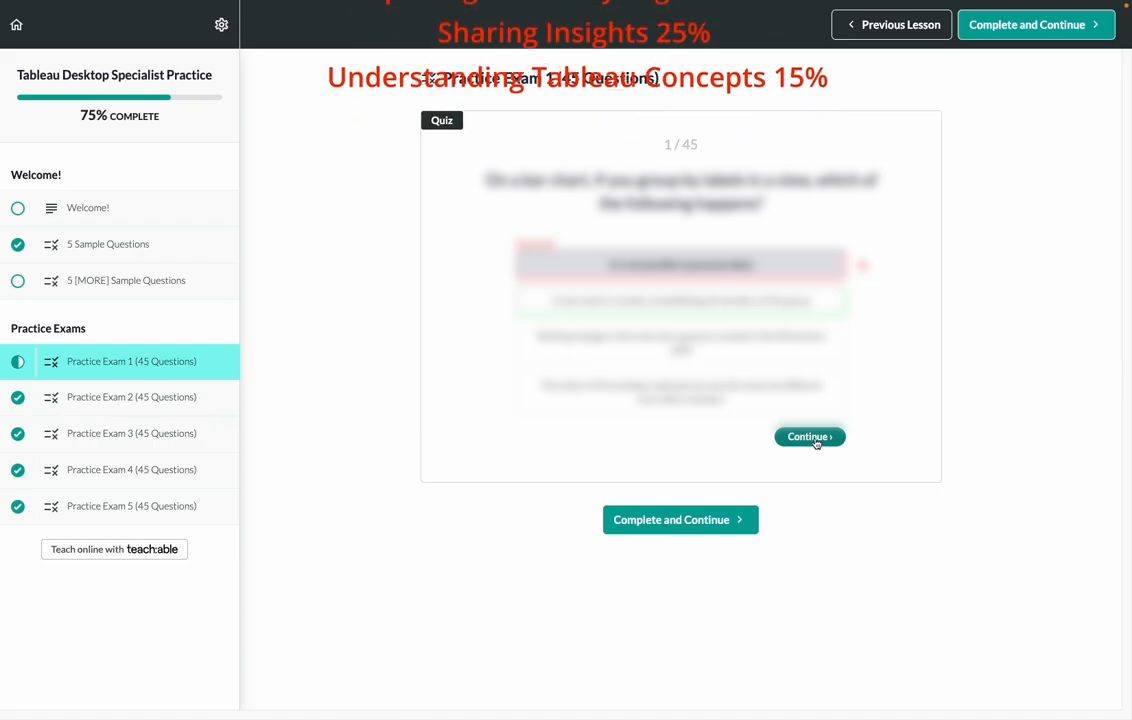
{"action": "left_click", "coordinate": [808, 436]}
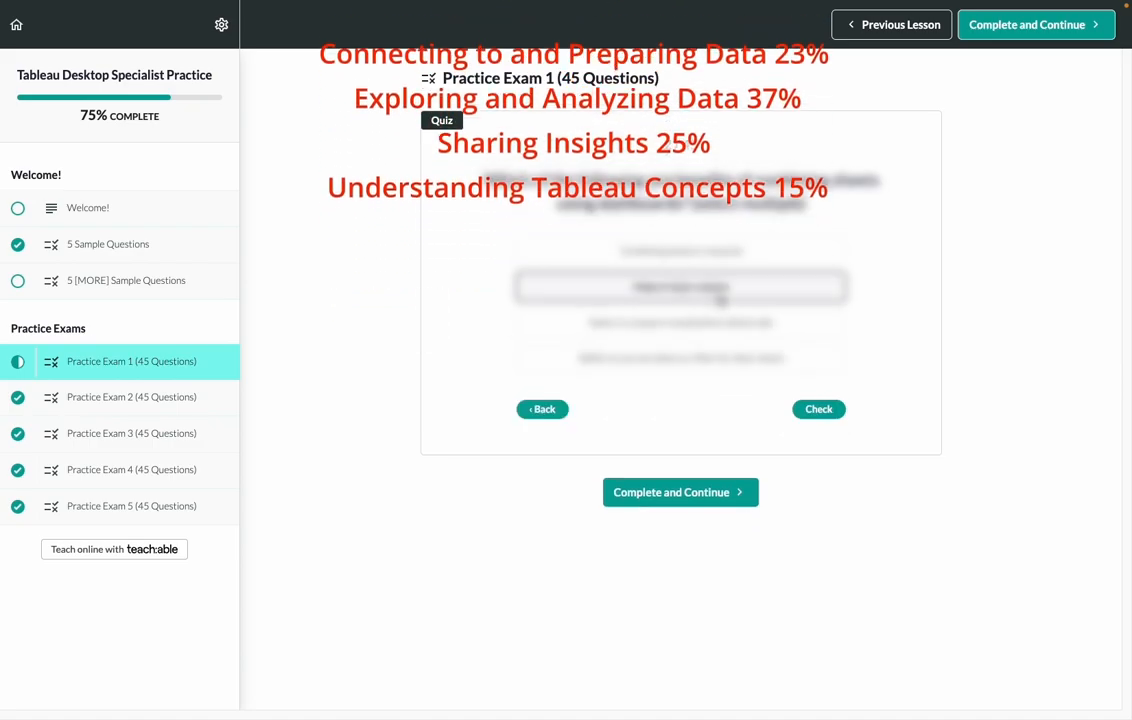